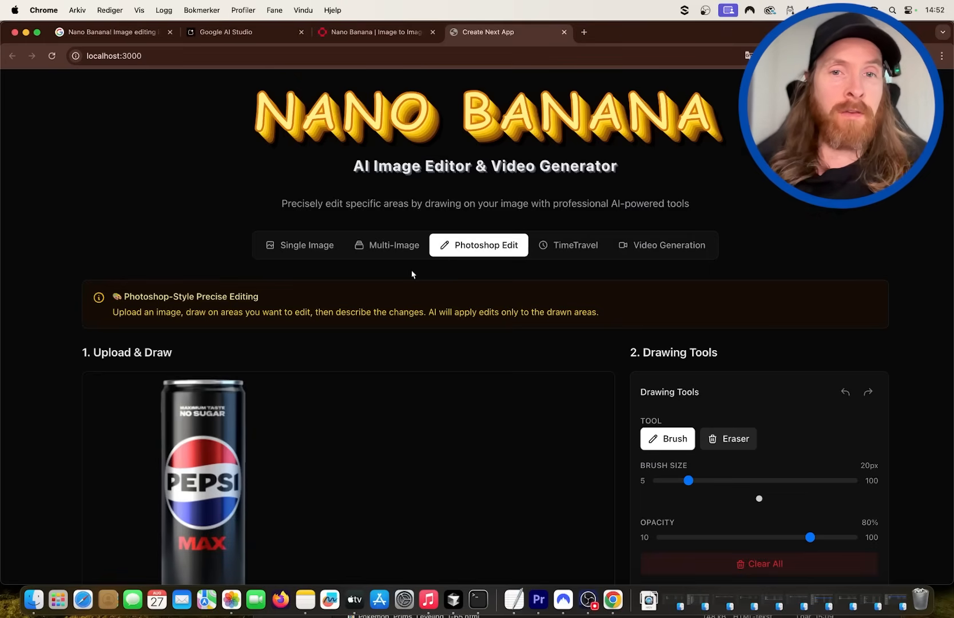
# Paint over the Pepsi logo with a 65 px brush and request 'a coca cola logo style'.
pyautogui.scroll(-3)
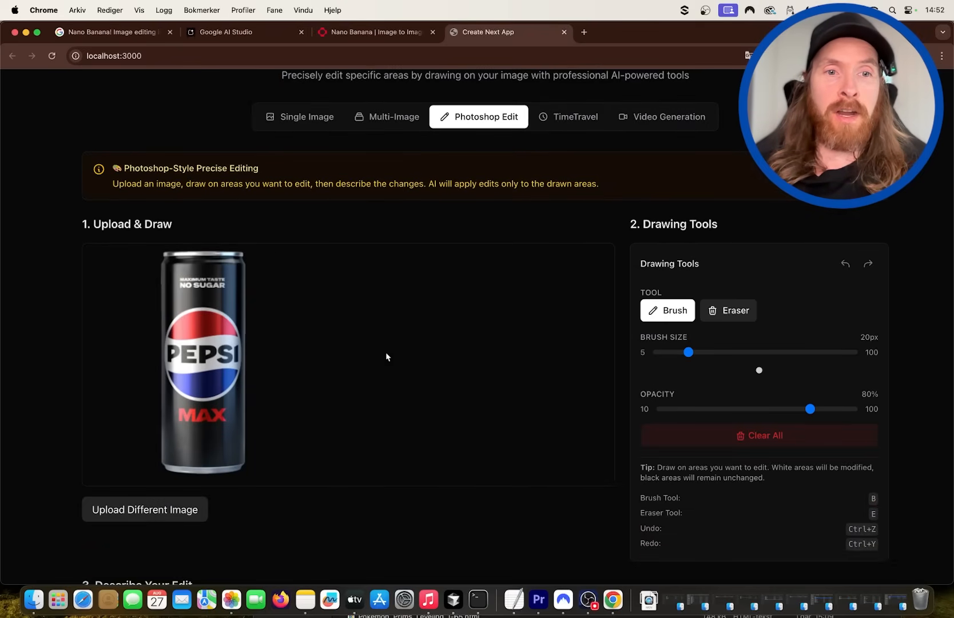
pyautogui.scroll(3)
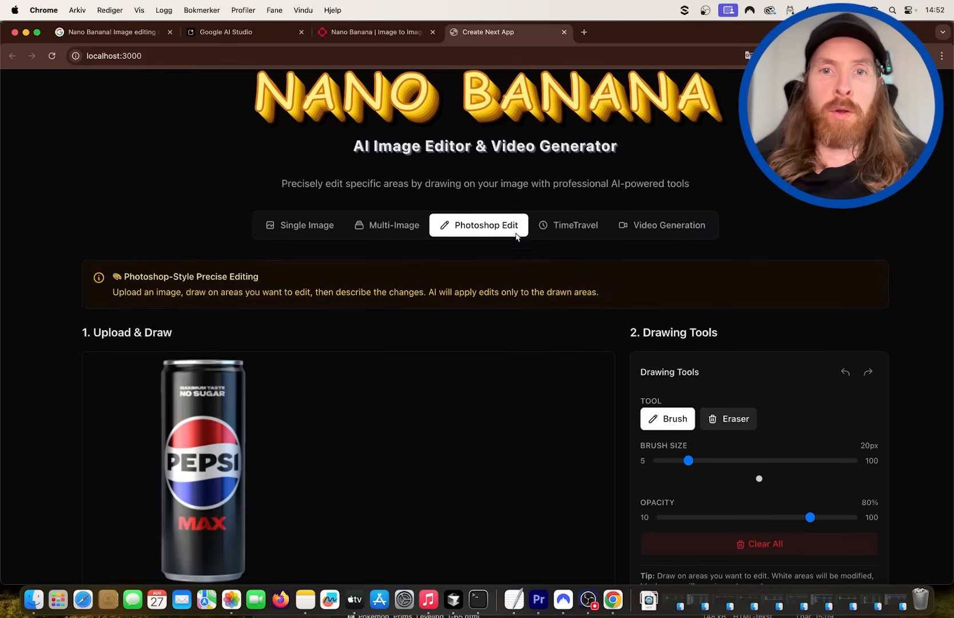
pyautogui.scroll(-3)
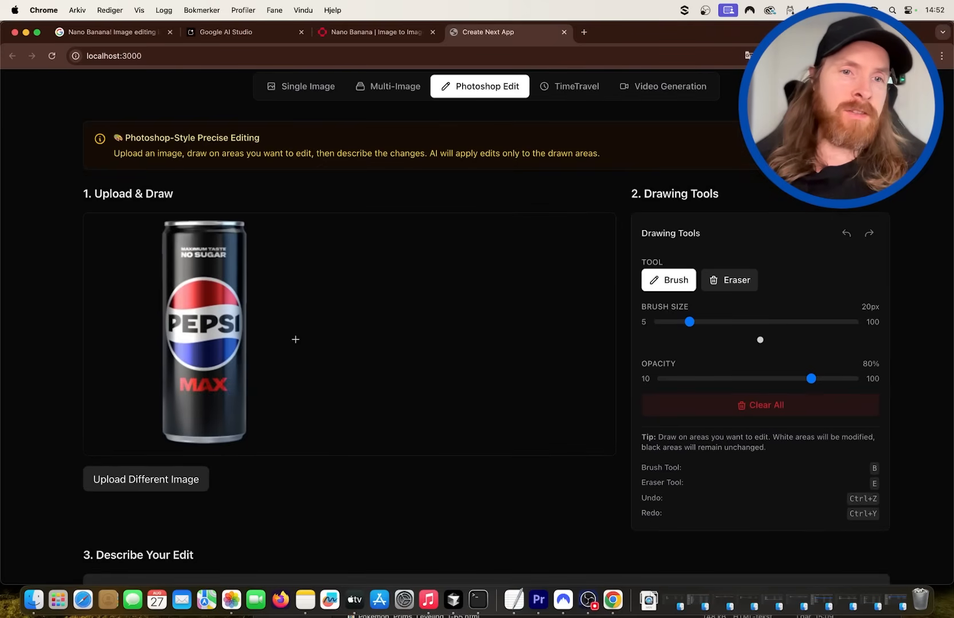
pyautogui.moveTo(234, 317)
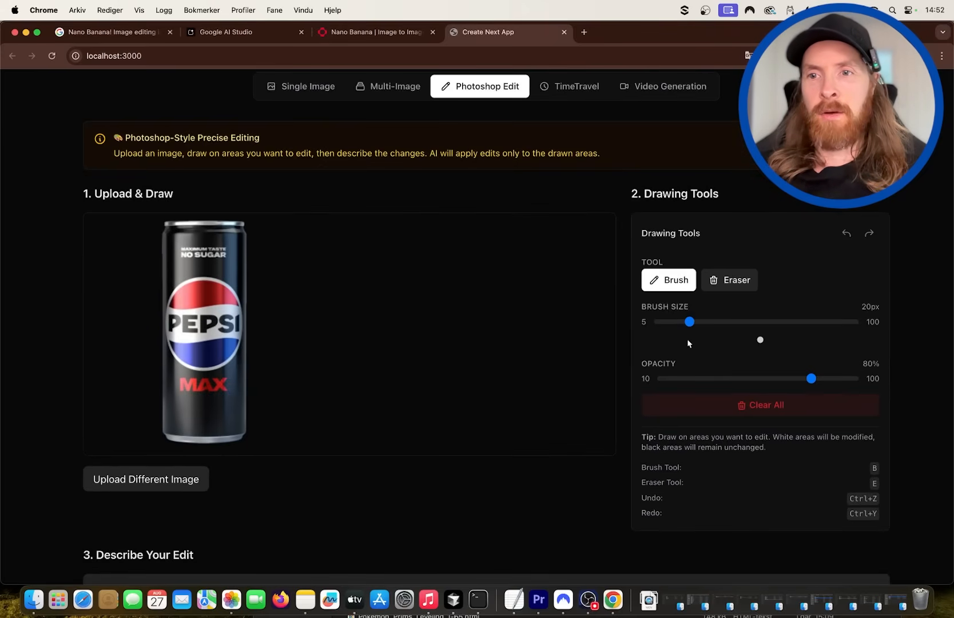
pyautogui.moveTo(690, 322); pyautogui.dragTo(783, 322)
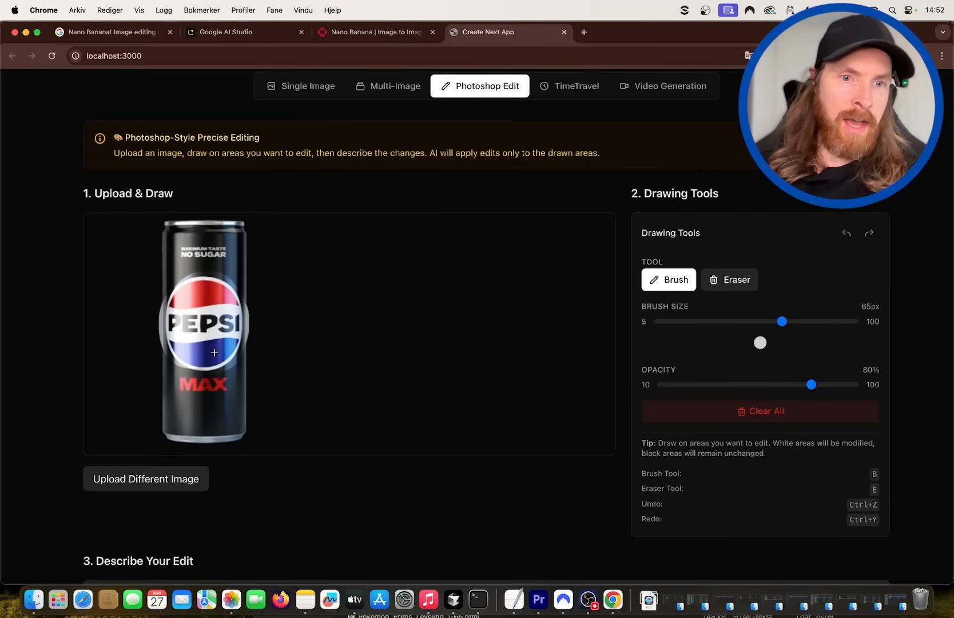
pyautogui.moveTo(191, 298)
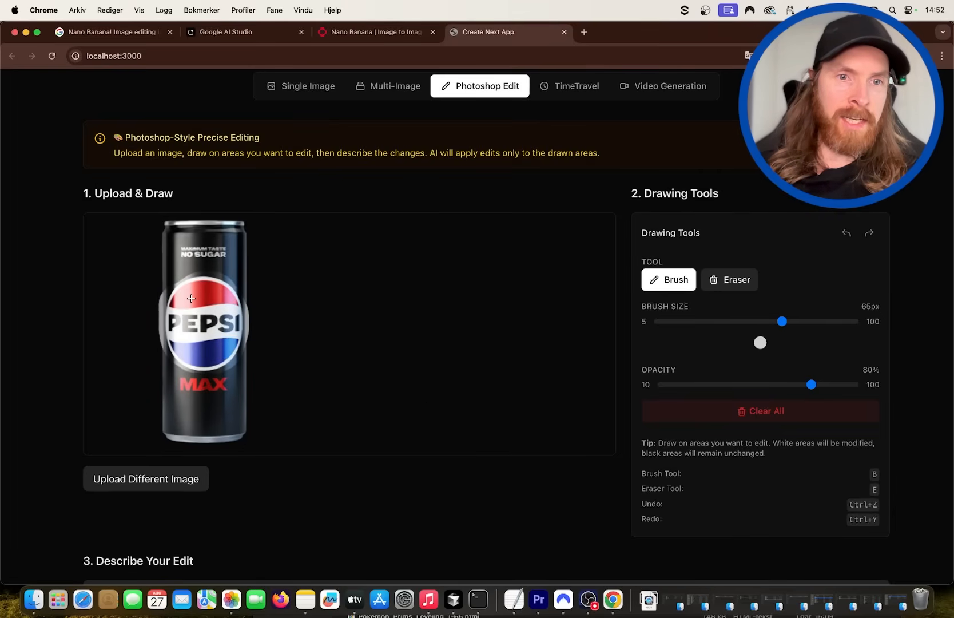
pyautogui.scroll(-3)
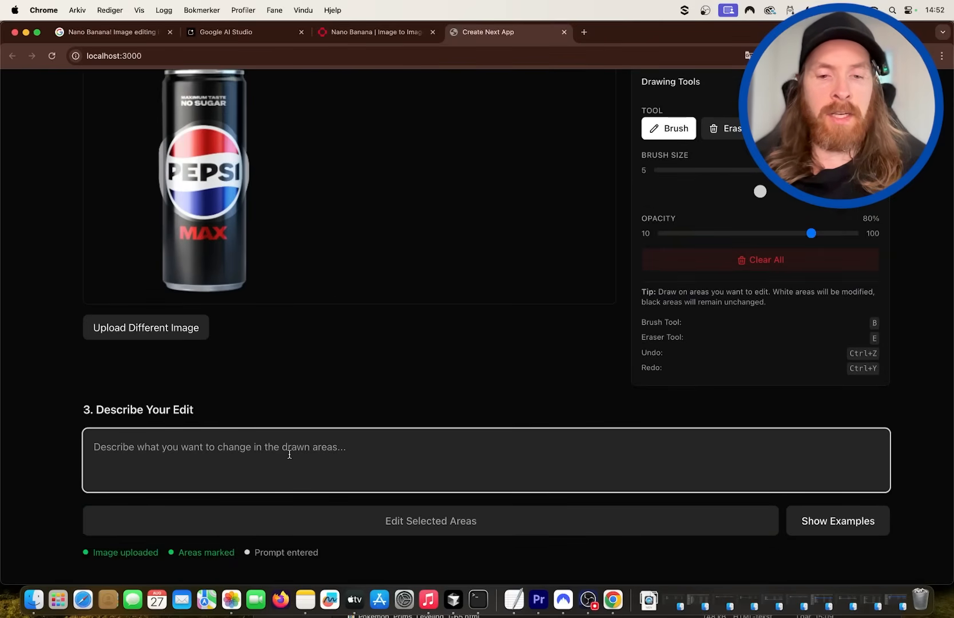
pyautogui.write('a coca cola logo style')
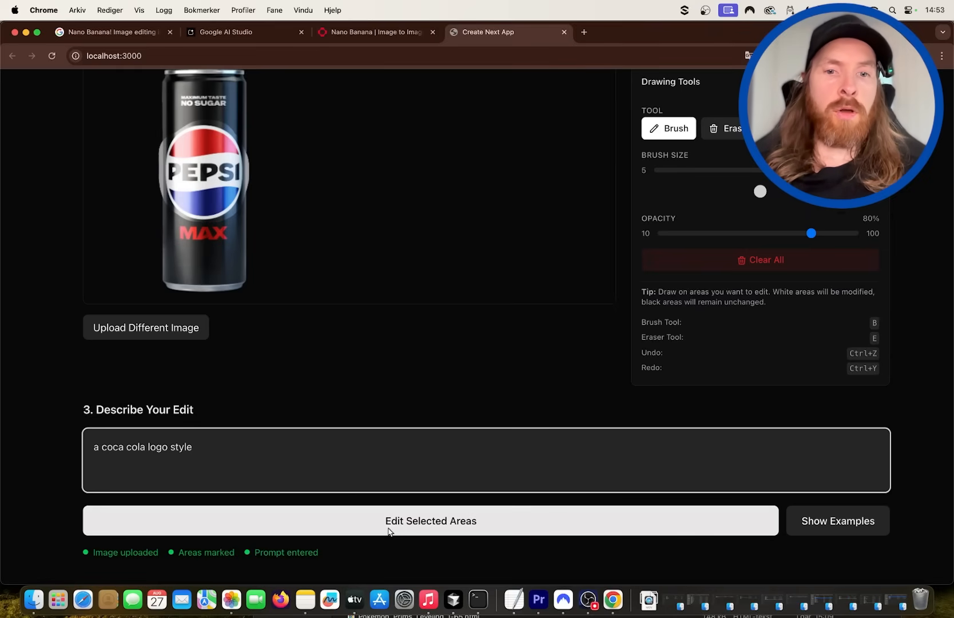
pyautogui.click(431, 521)
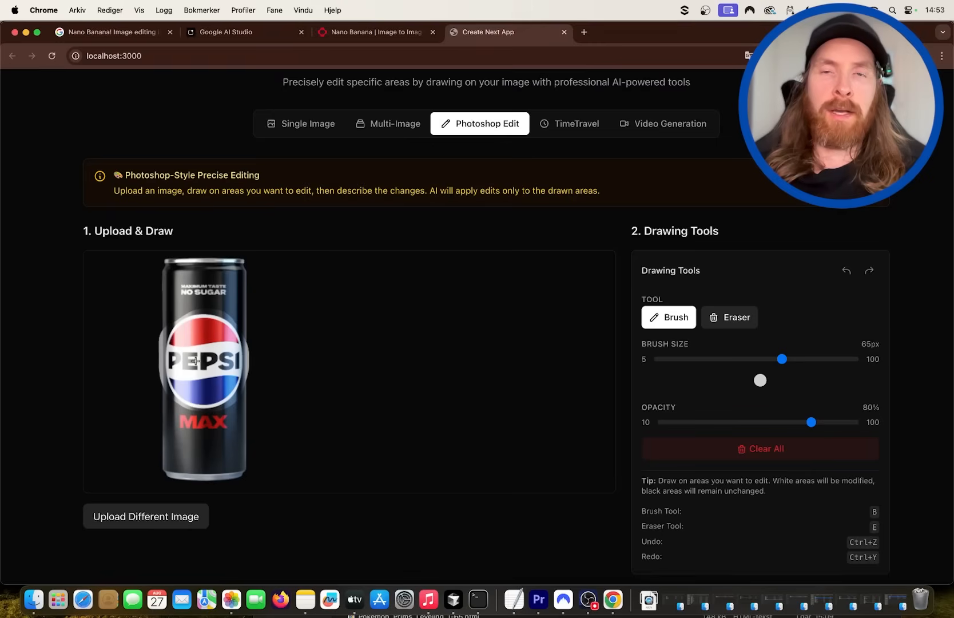
pyautogui.moveTo(286, 338)
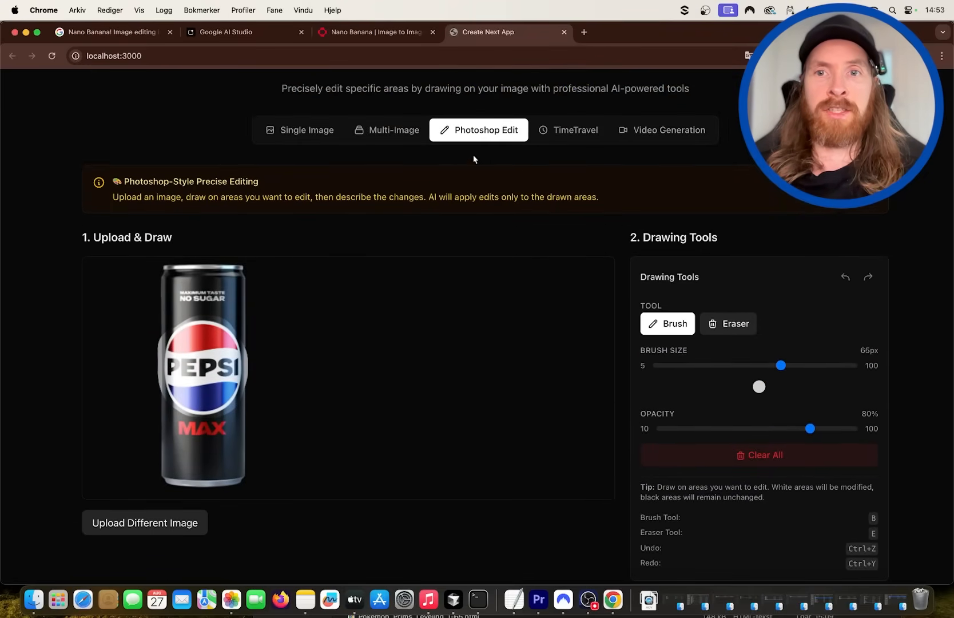
pyautogui.moveTo(445, 322)
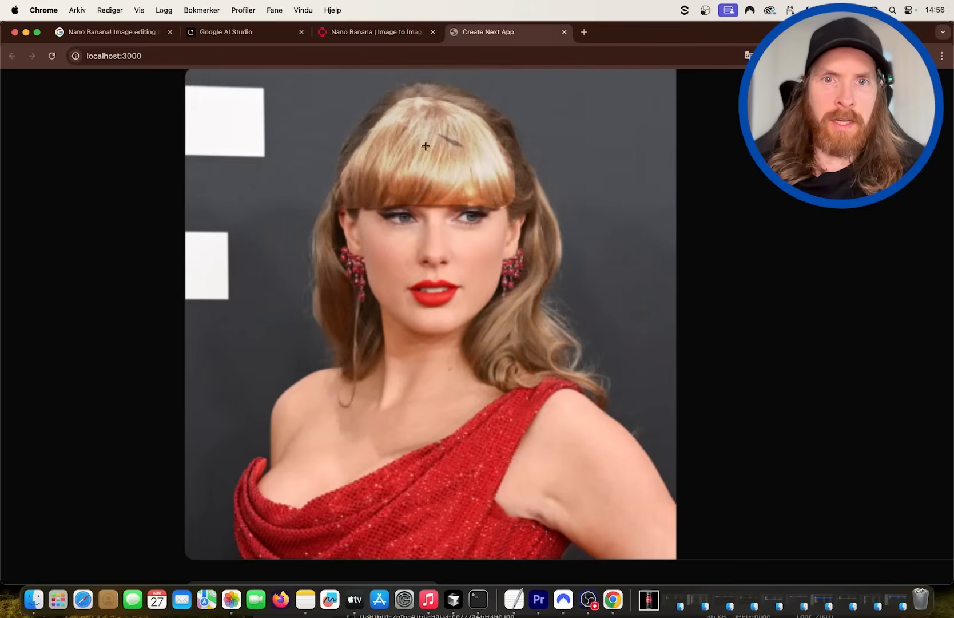
# Start the 'pink hair' edit on the brushed fringe and scroll down toward the result.
pyautogui.scroll(-3)
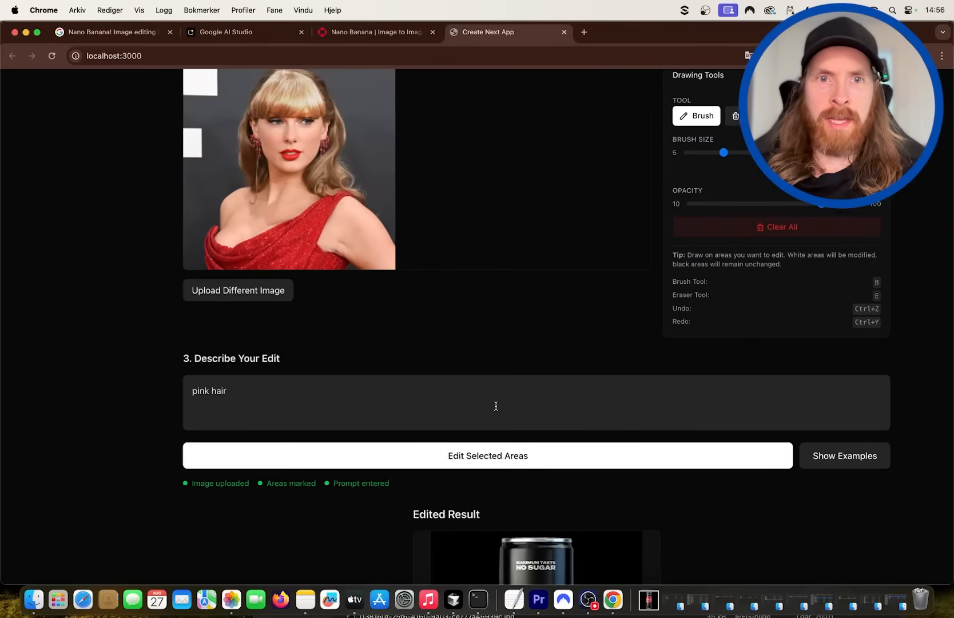
pyautogui.click(488, 455)
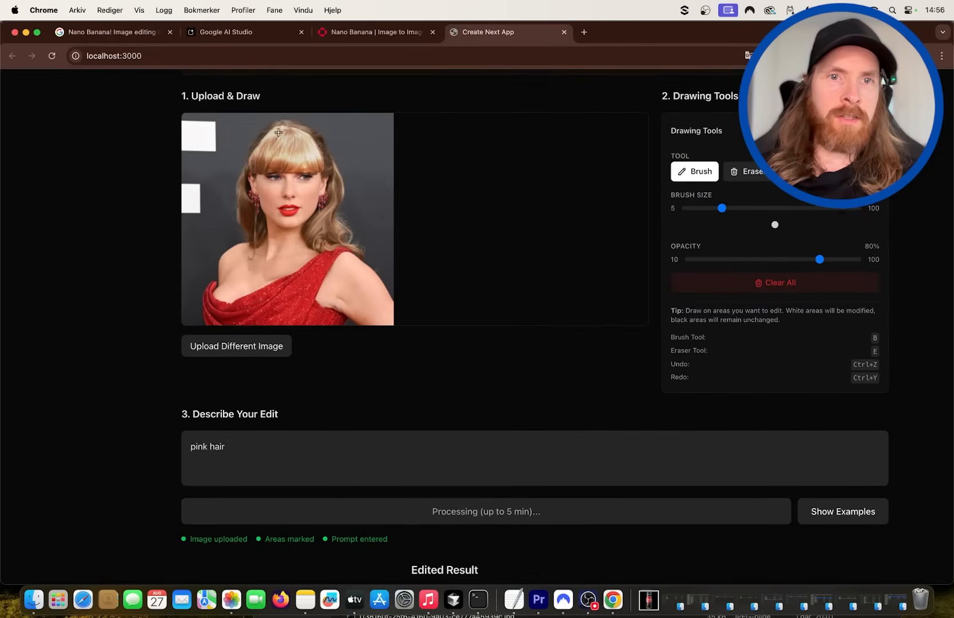
pyautogui.moveTo(298, 161)
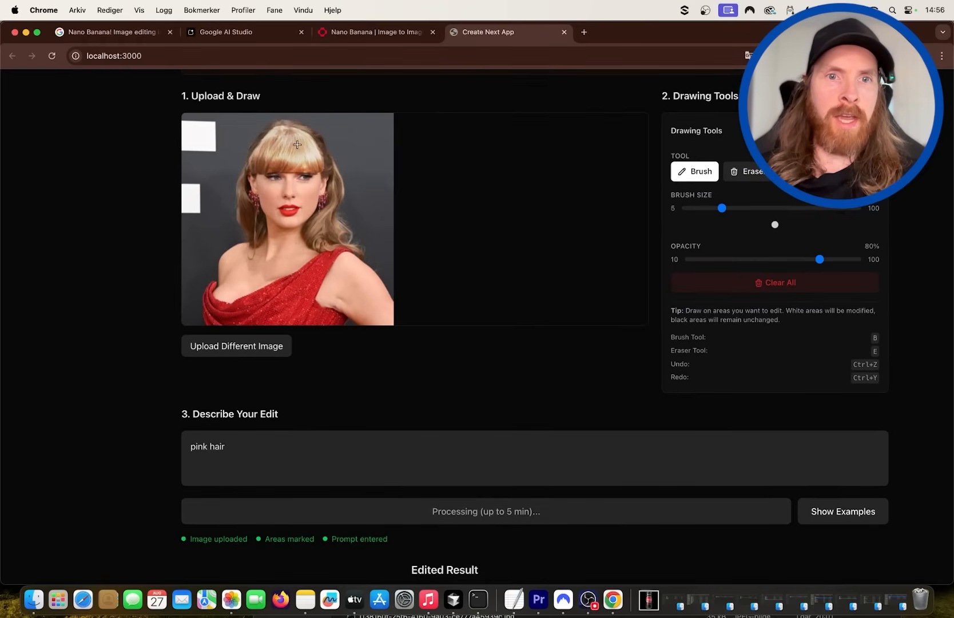
pyautogui.moveTo(442, 297)
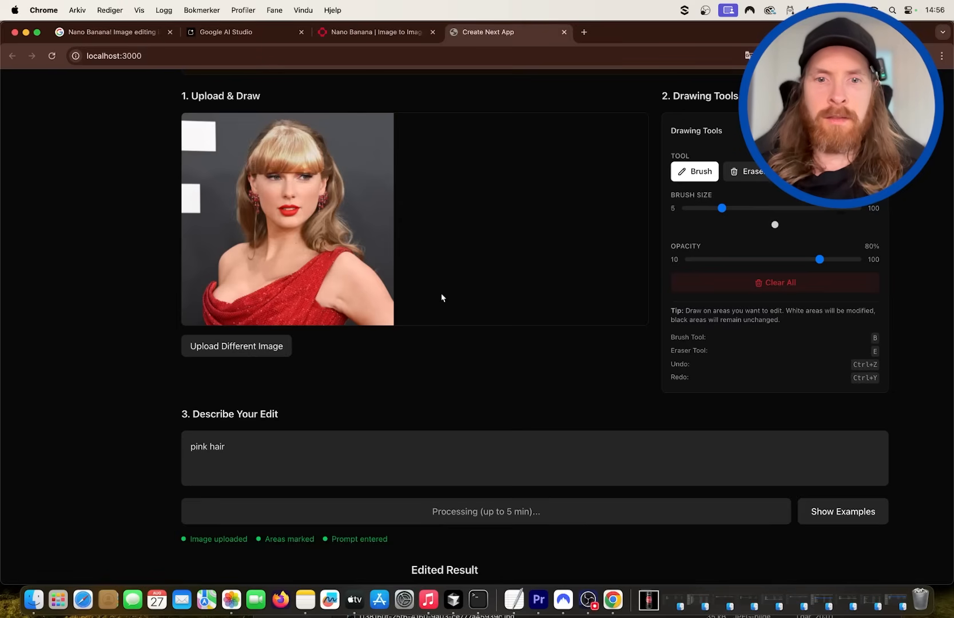
pyautogui.scroll(-3)
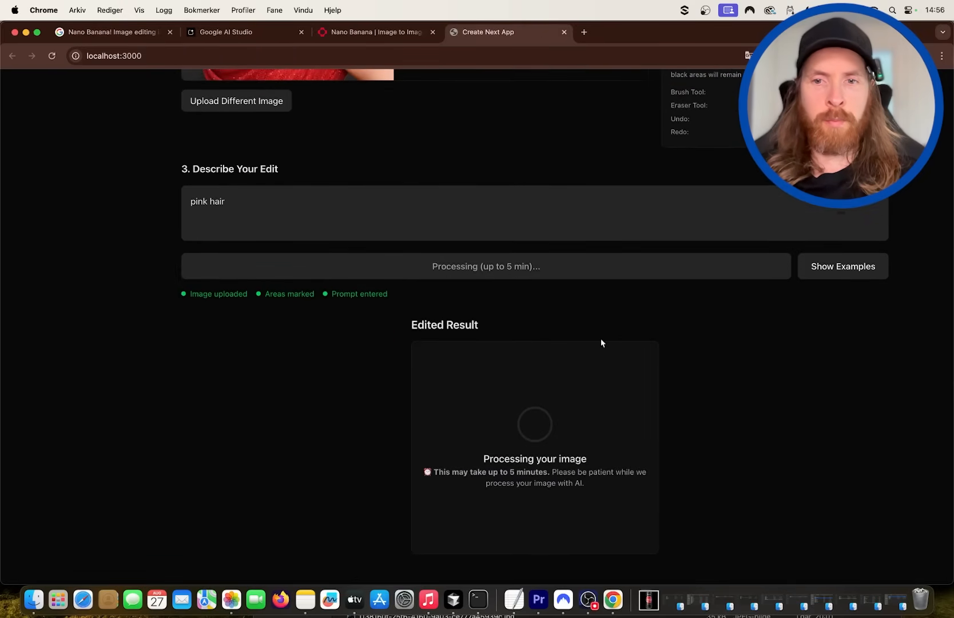
pyautogui.scroll(-3)
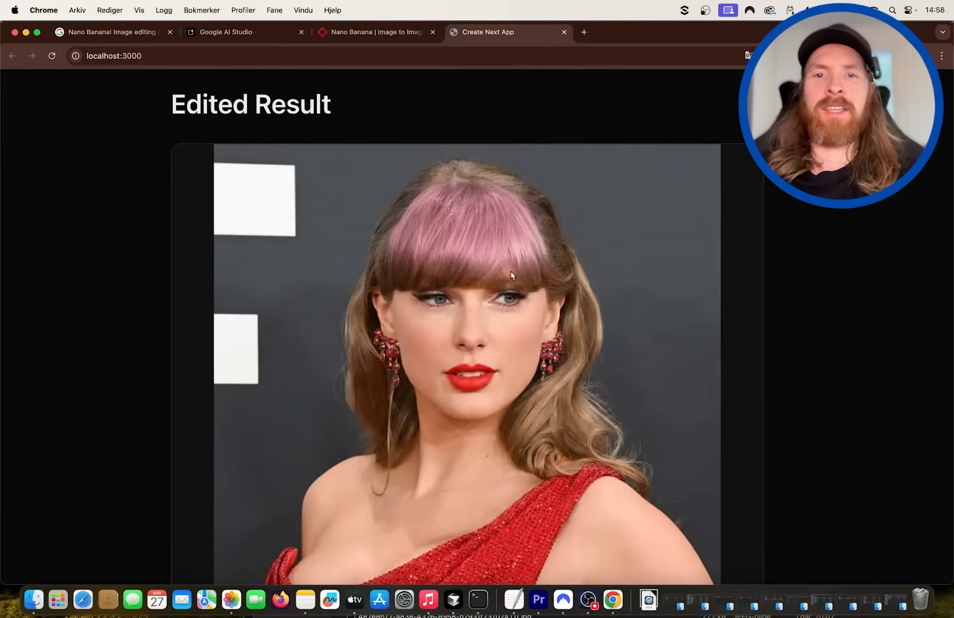
# Scroll down to the Edited Result showing the pink fringe.
pyautogui.scroll(-3)
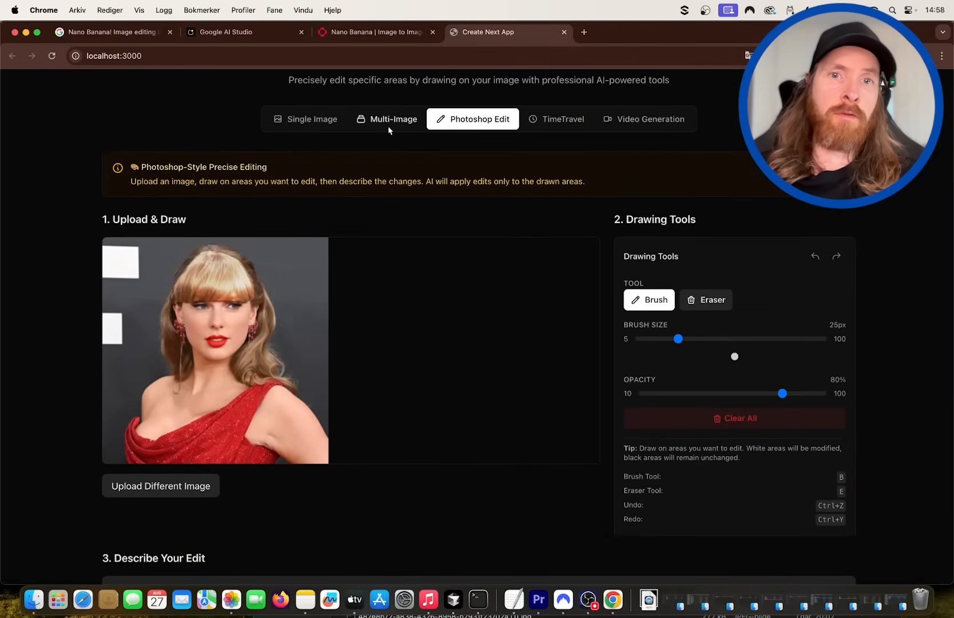
# In Multi-Image mode, merge the runner and can with prompt 'female drinking a can of pepsi'.
pyautogui.click(393, 119)
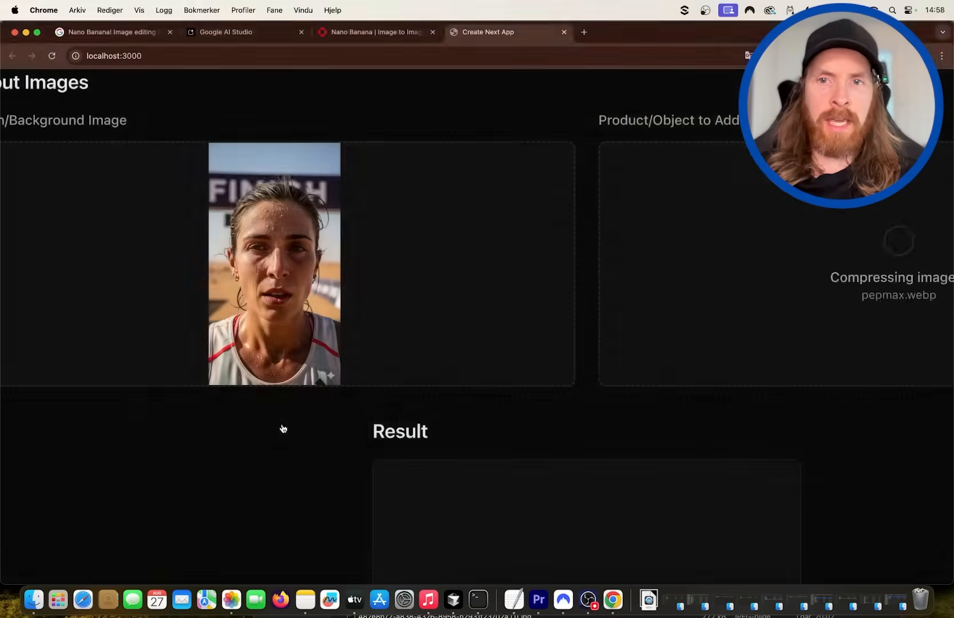
pyautogui.scroll(-3)
pyautogui.write('f')
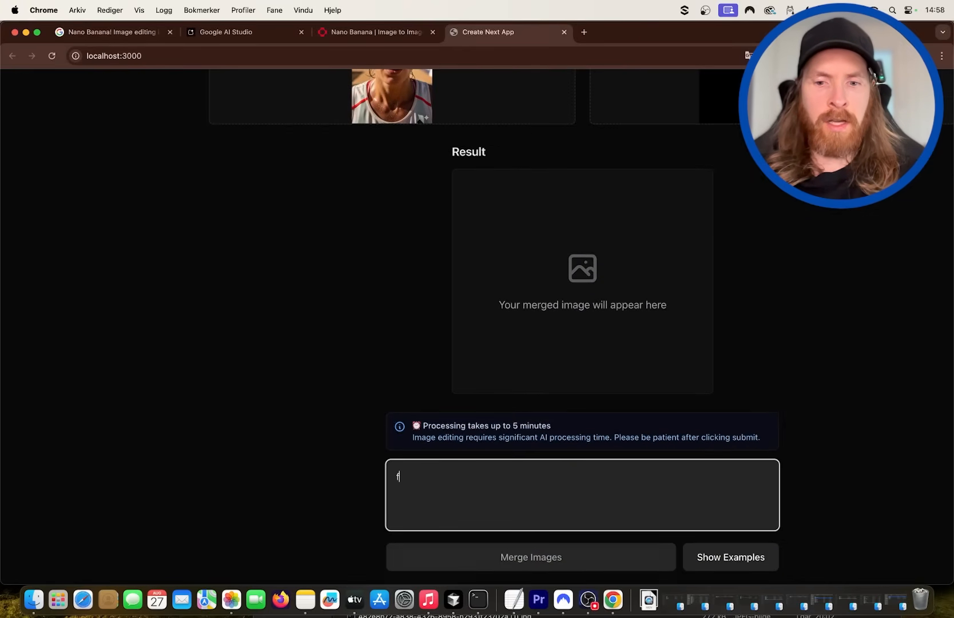
pyautogui.write('eamle drin')
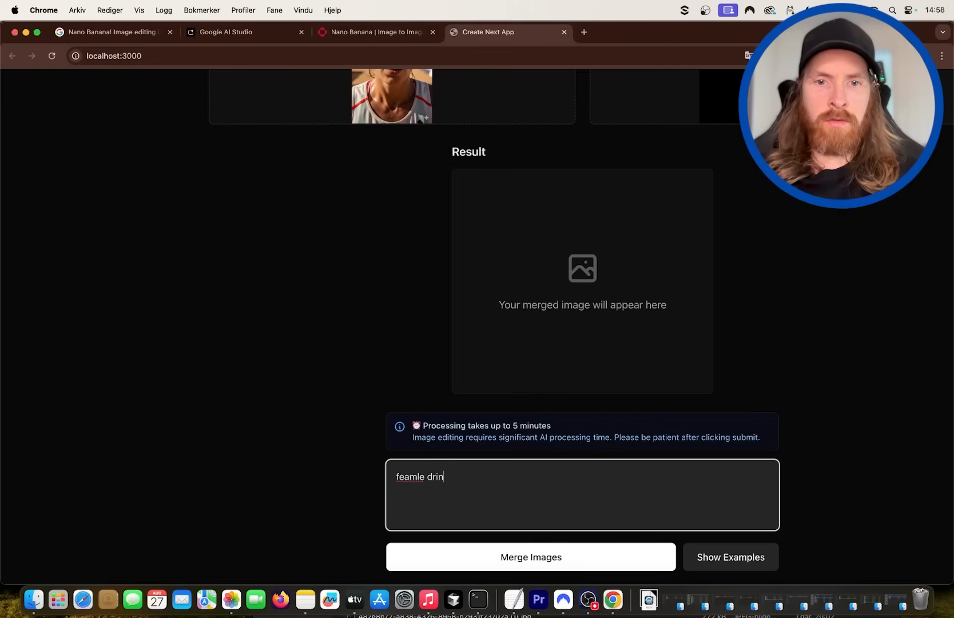
pyautogui.write('king a can of')
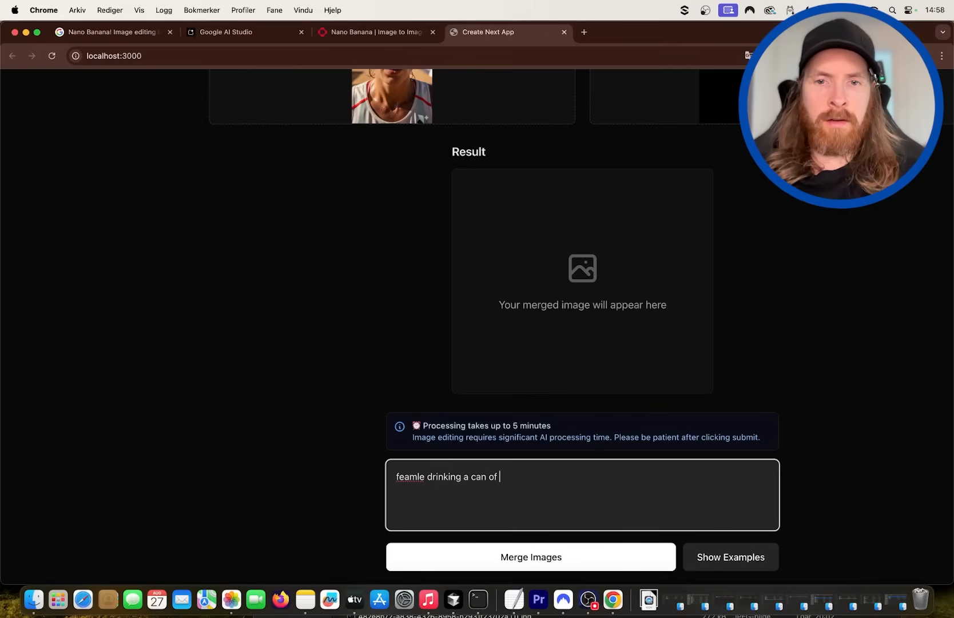
pyautogui.write('pepsi')
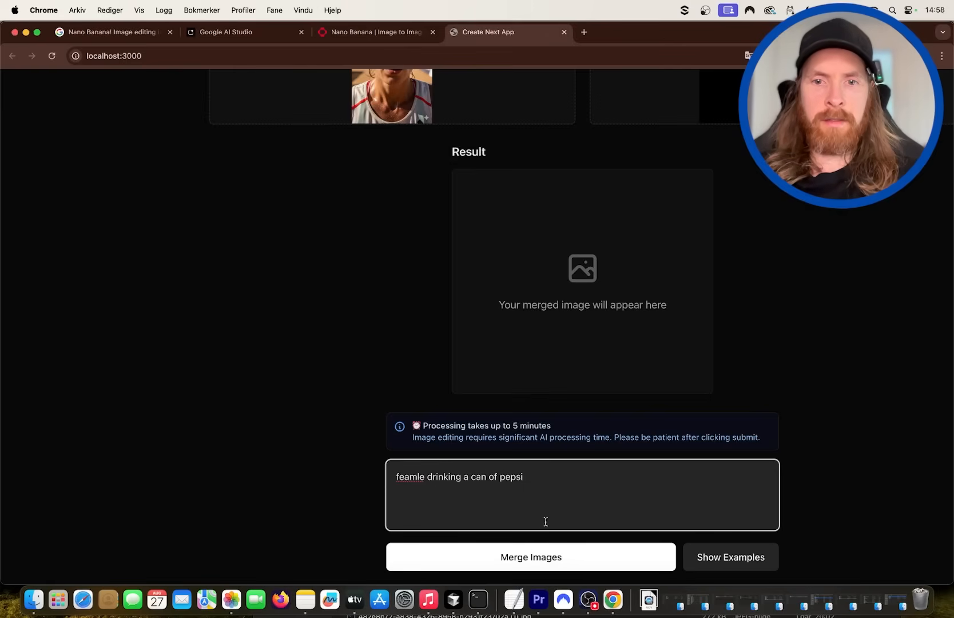
pyautogui.click(530, 557)
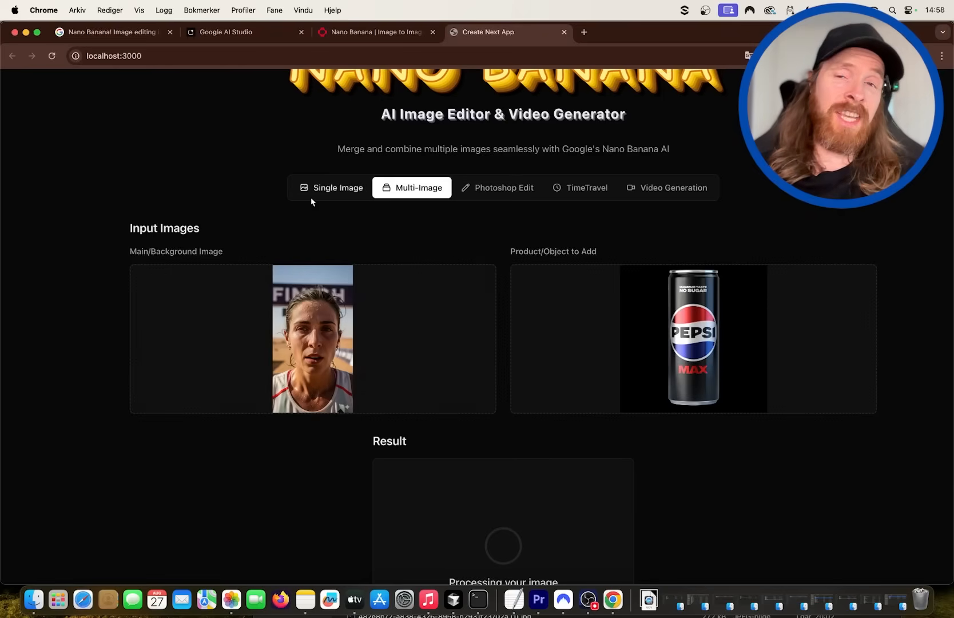
pyautogui.moveTo(388, 243)
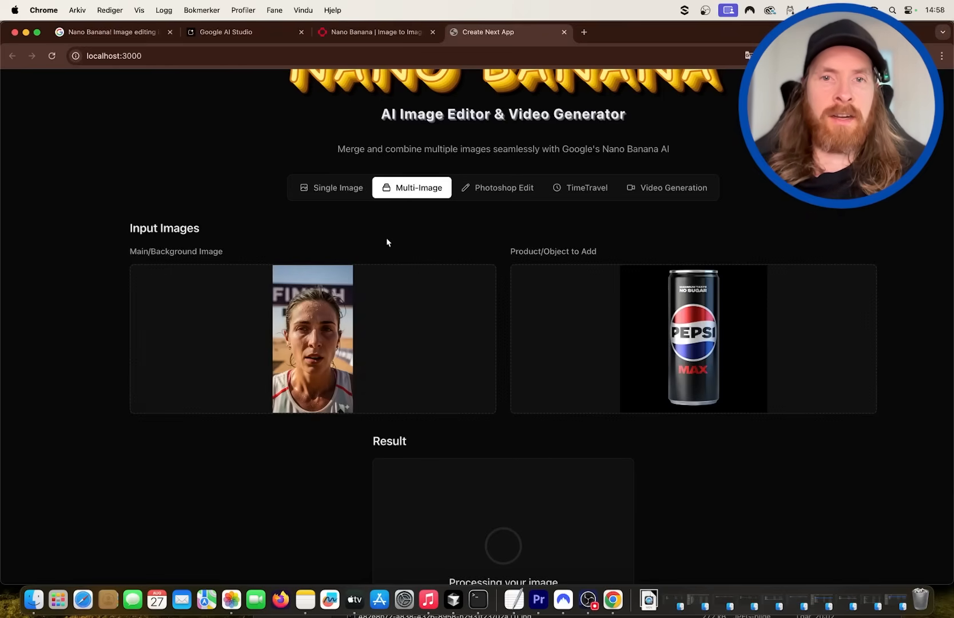
# Scroll through the merged result of the runner drinking Pepsi at the finish line.
pyautogui.scroll(-3)
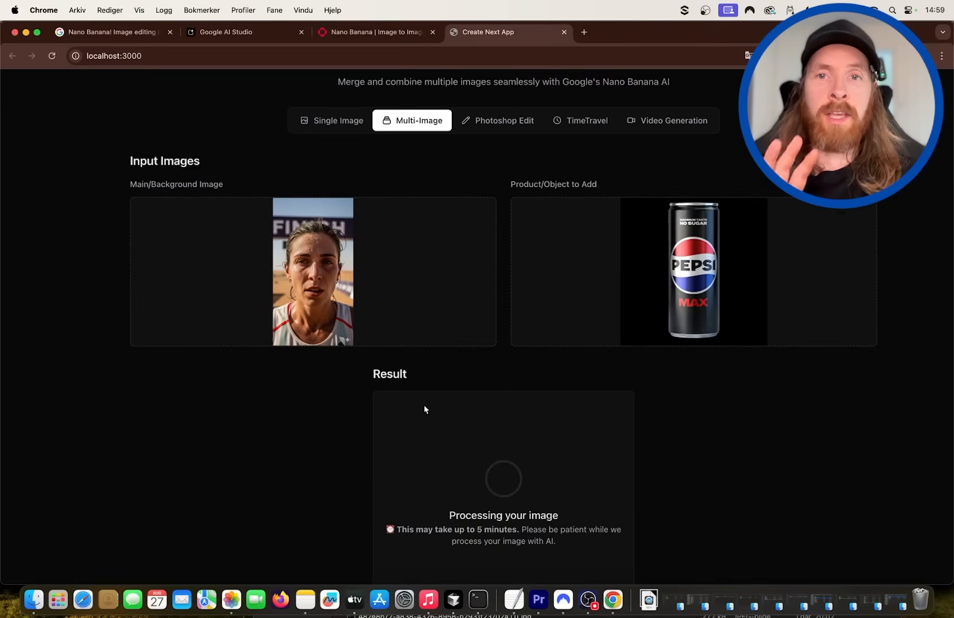
pyautogui.moveTo(494, 375)
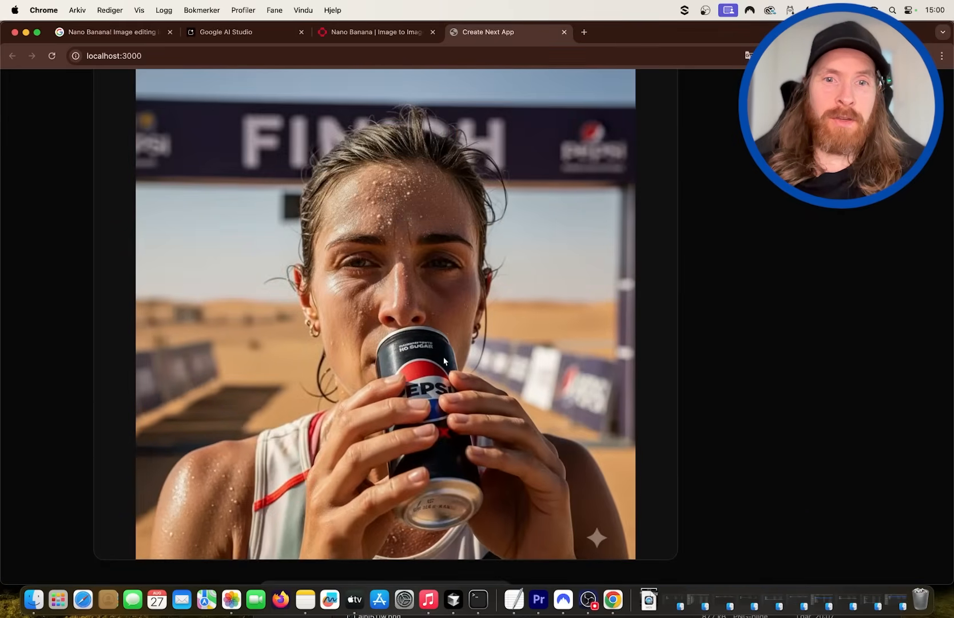
pyautogui.moveTo(439, 422)
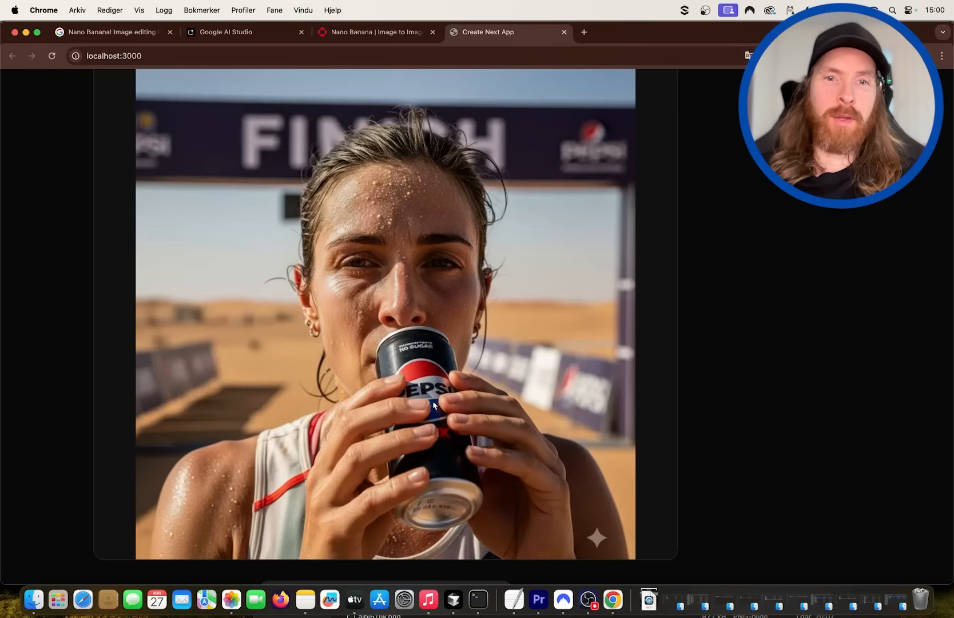
pyautogui.scroll(-3)
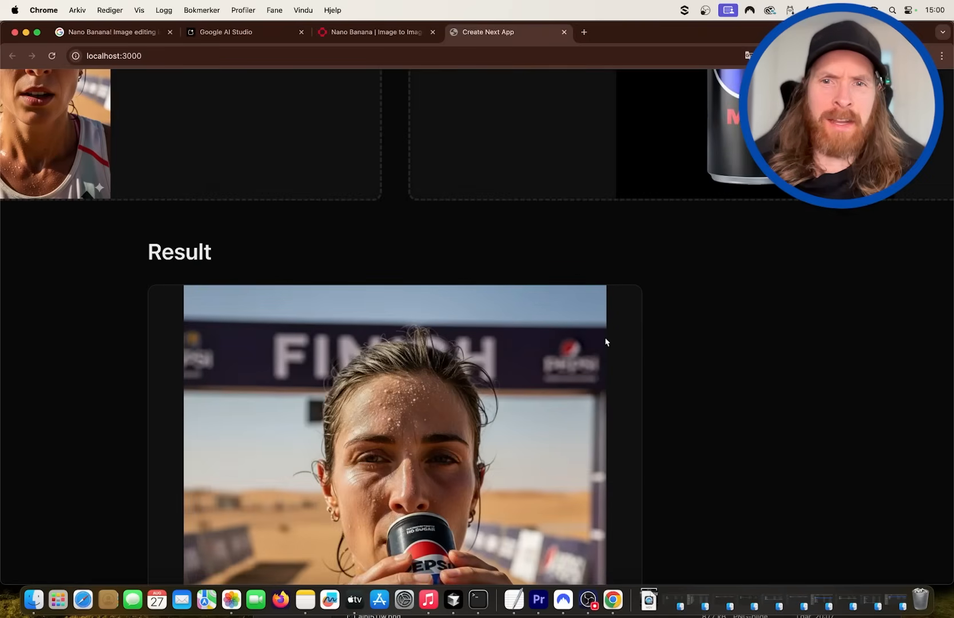
pyautogui.moveTo(572, 360)
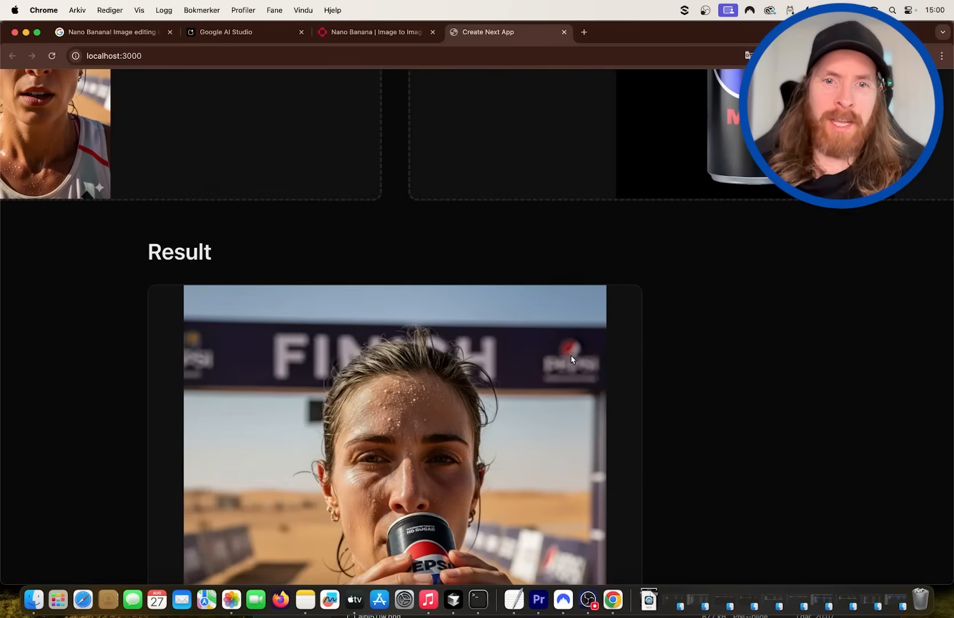
pyautogui.scroll(-3)
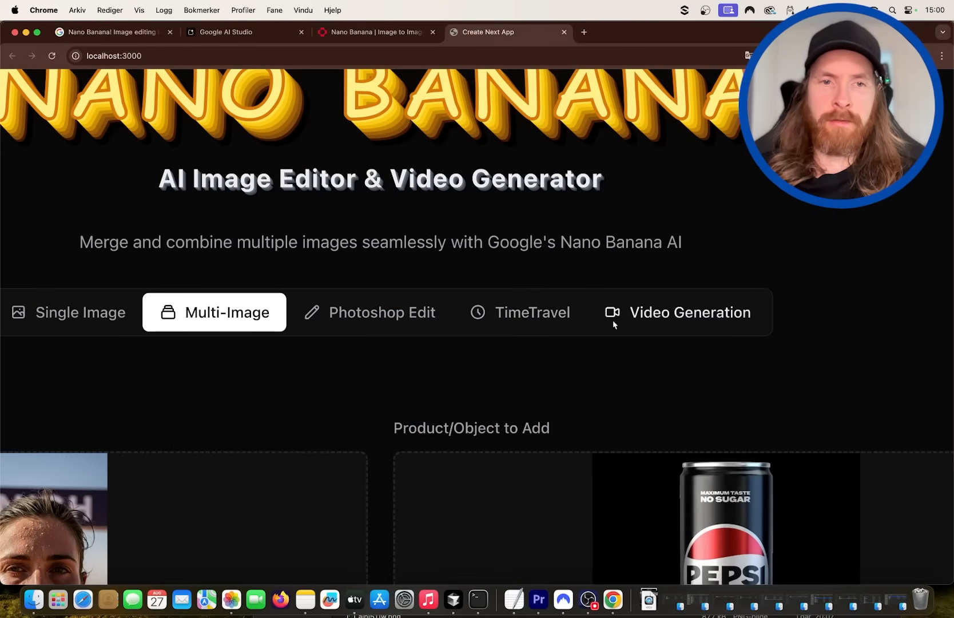
# Generate a 5-second video with the prompt 'female drinking a can of soda'.
pyautogui.scroll(-3)
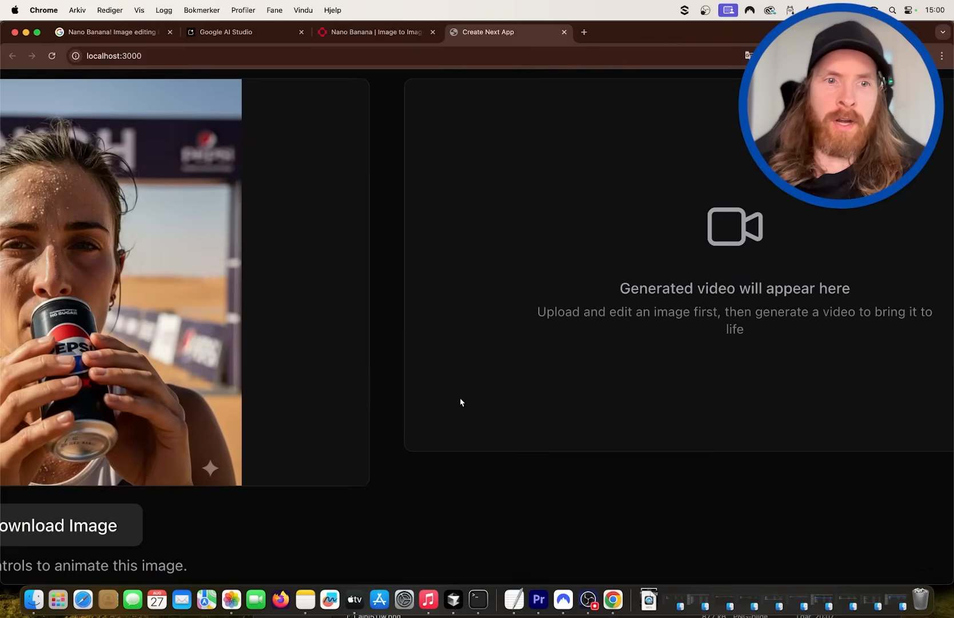
pyautogui.scroll(-3)
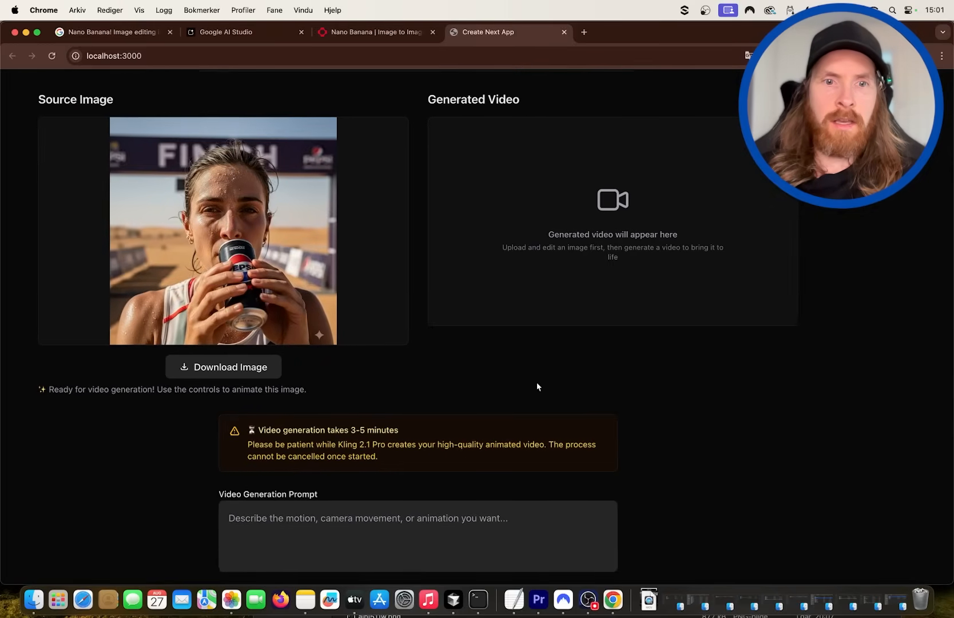
pyautogui.click(417, 534)
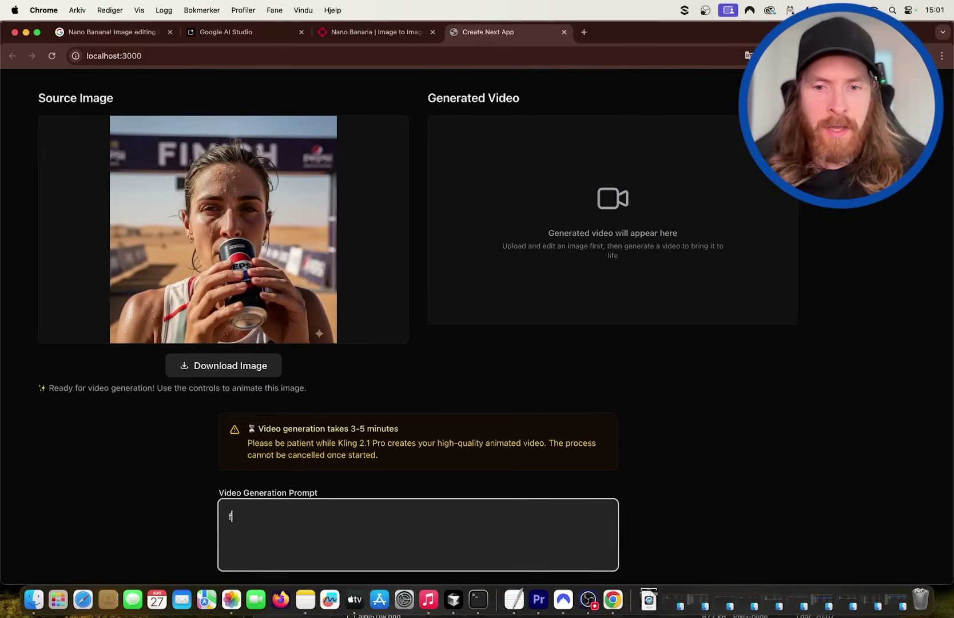
pyautogui.write('female drinking')
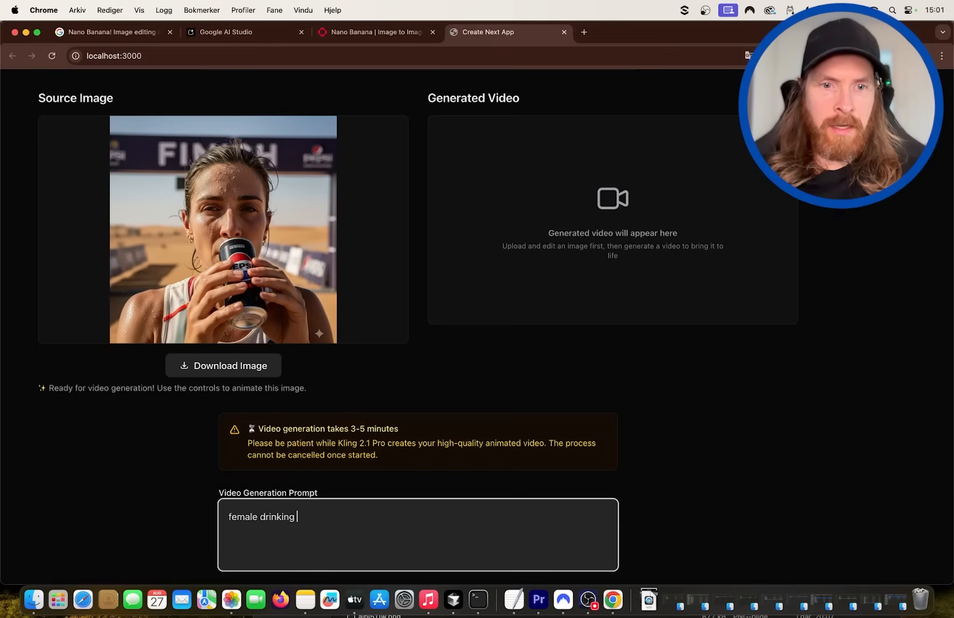
pyautogui.write('a can of')
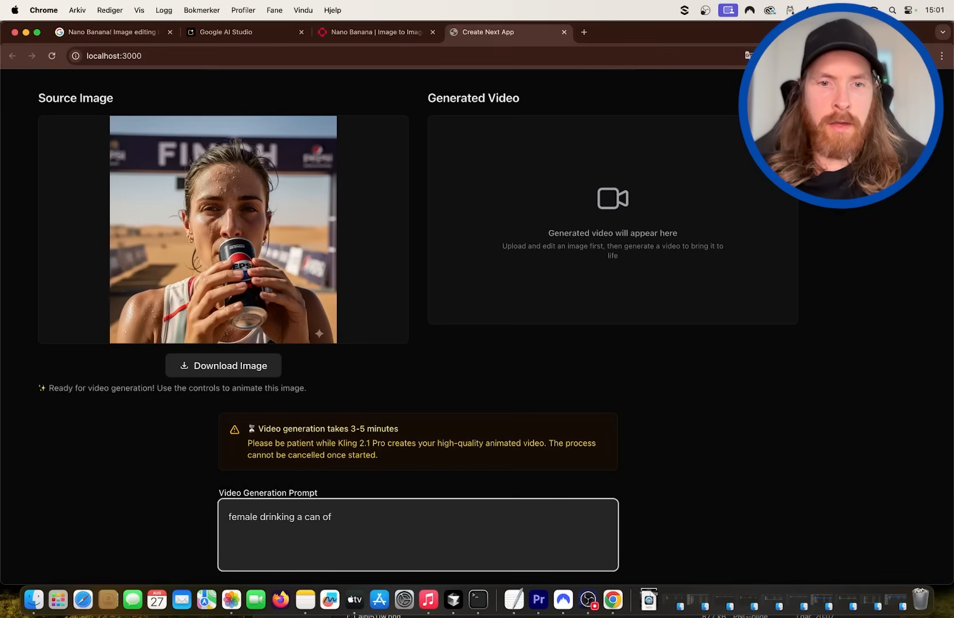
pyautogui.write('soda')
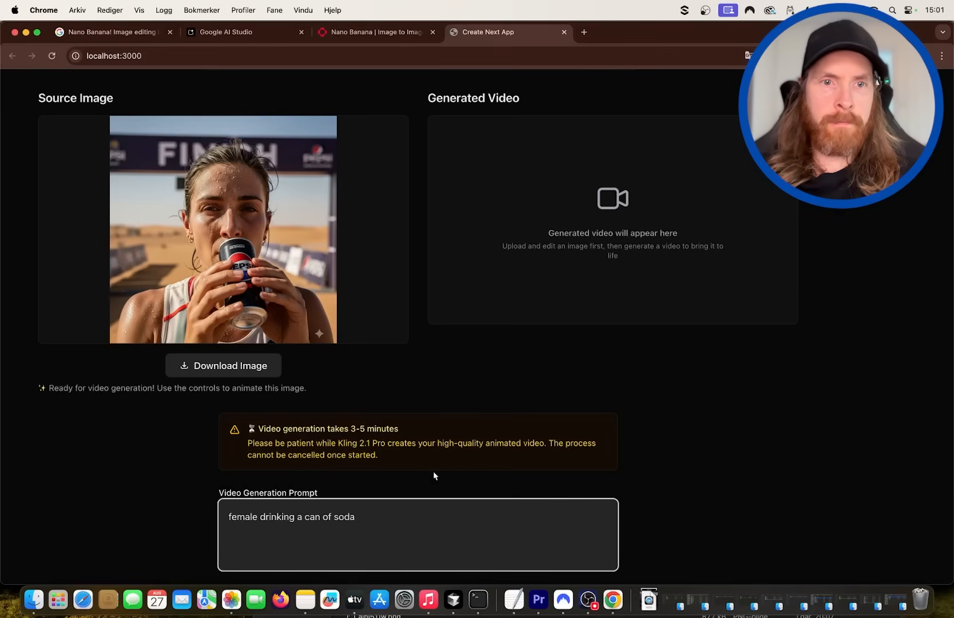
pyautogui.scroll(-3)
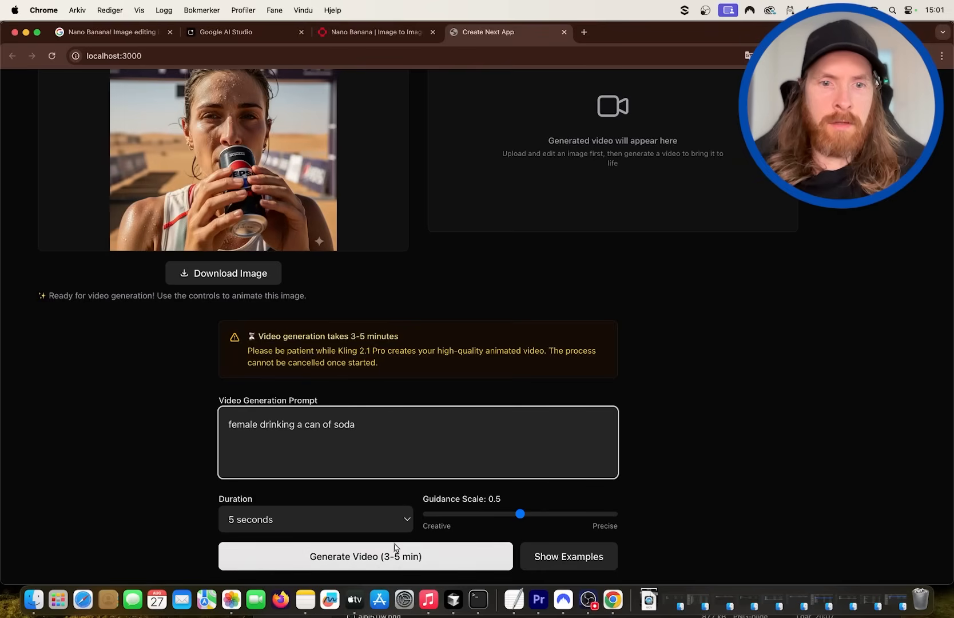
pyautogui.click(365, 557)
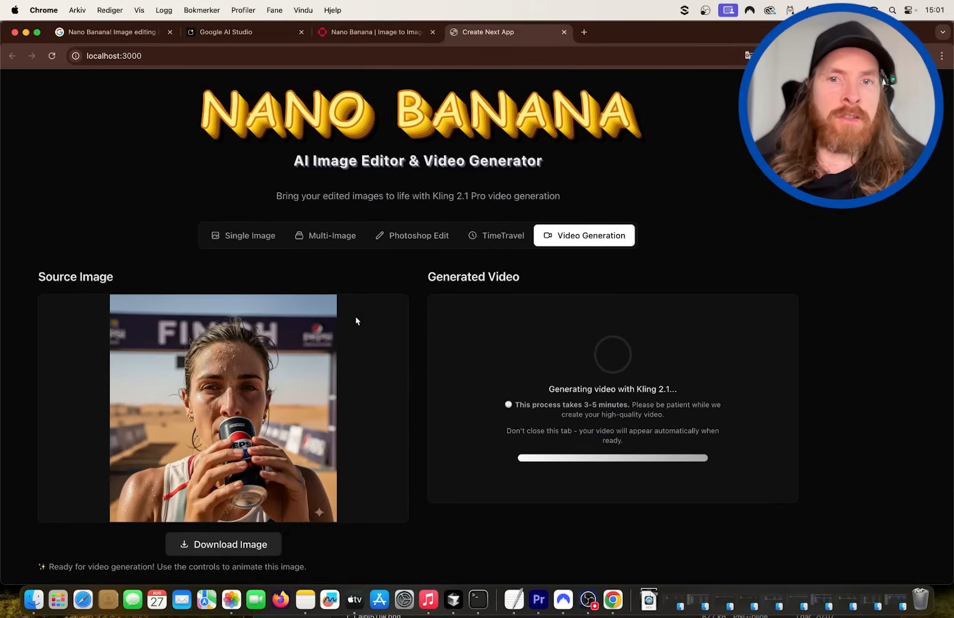
# Scroll to the Generated Video player and review the finished soda-drinking clip.
pyautogui.scroll(-3)
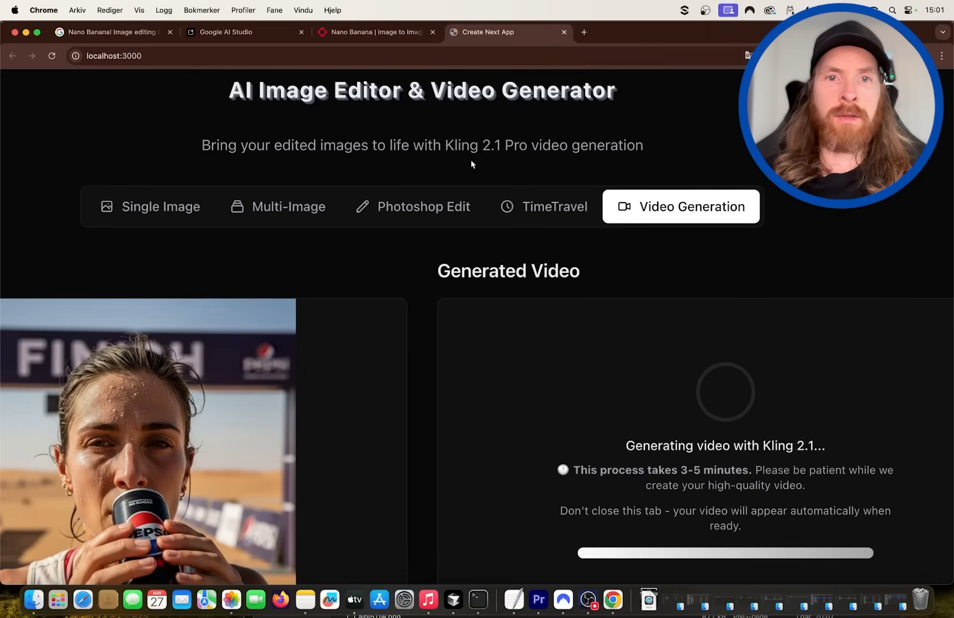
pyautogui.moveTo(444, 176)
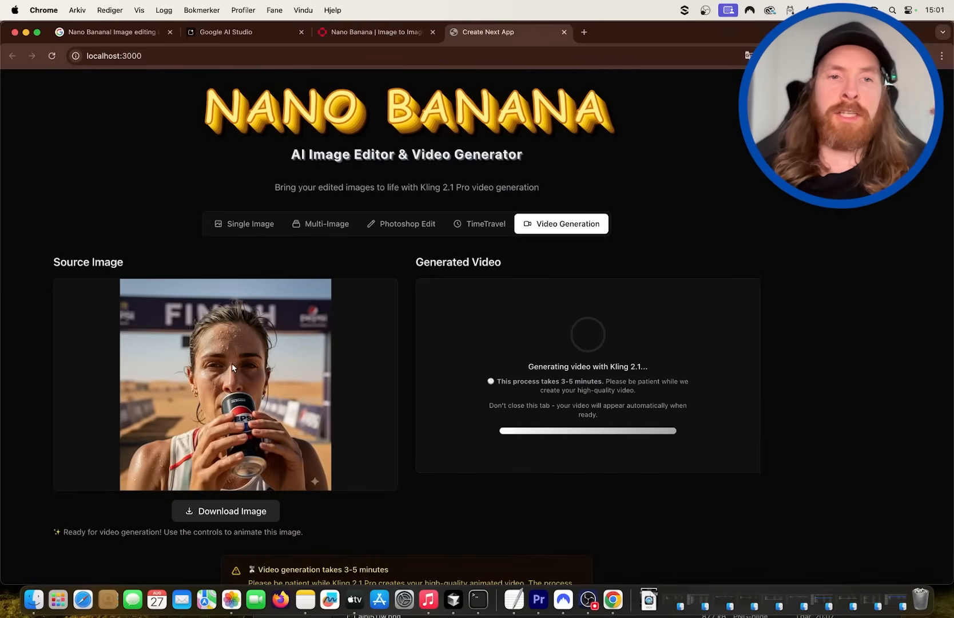
pyautogui.moveTo(287, 363)
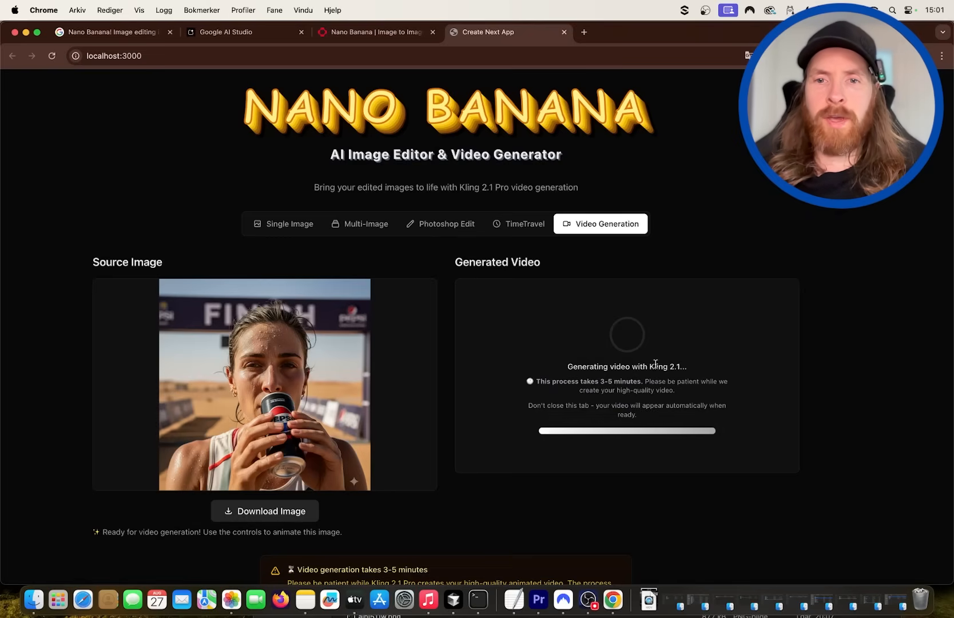
pyautogui.moveTo(705, 310)
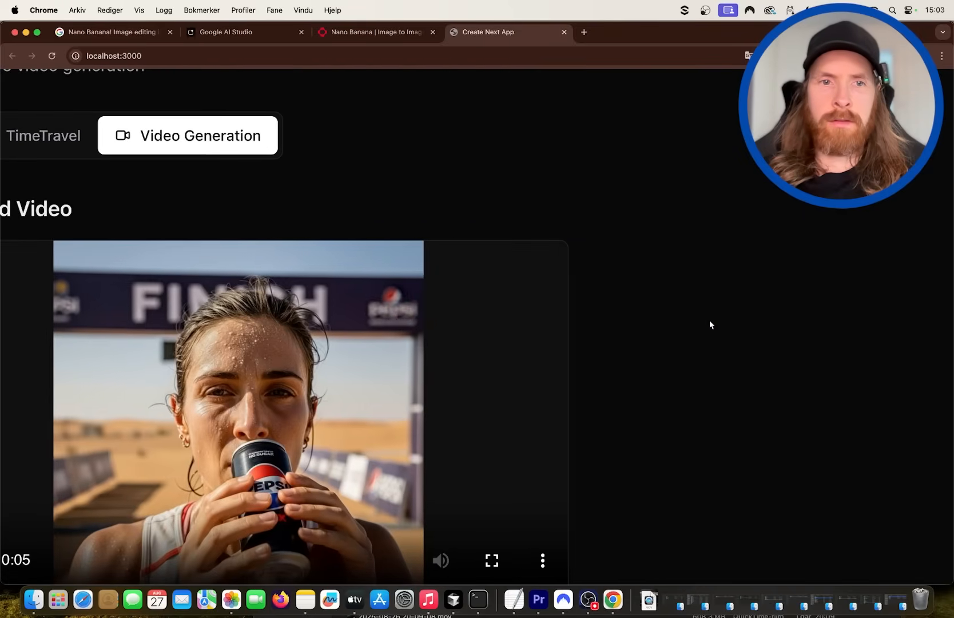
pyautogui.scroll(-3)
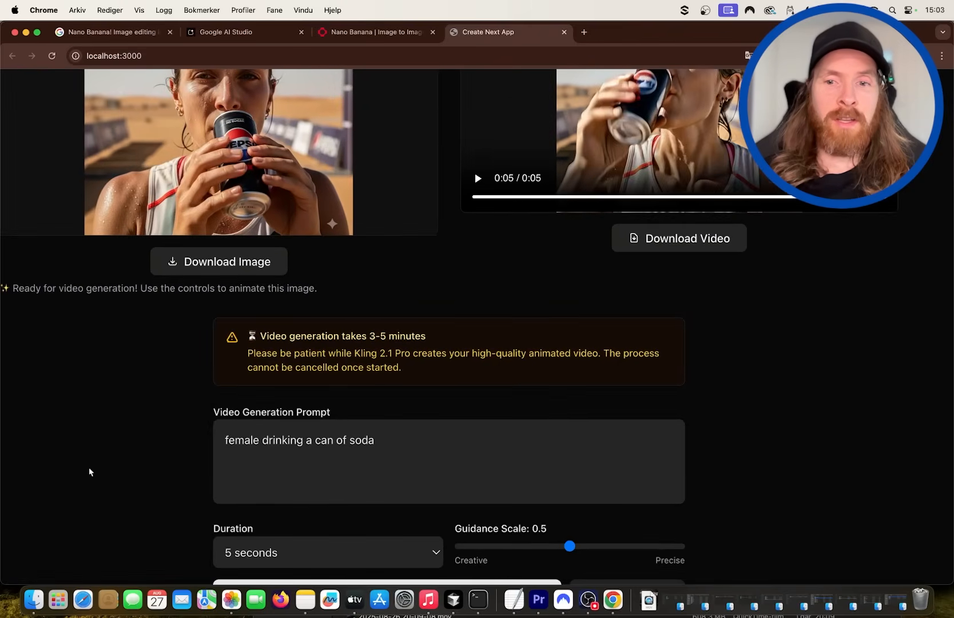
pyautogui.scroll(3)
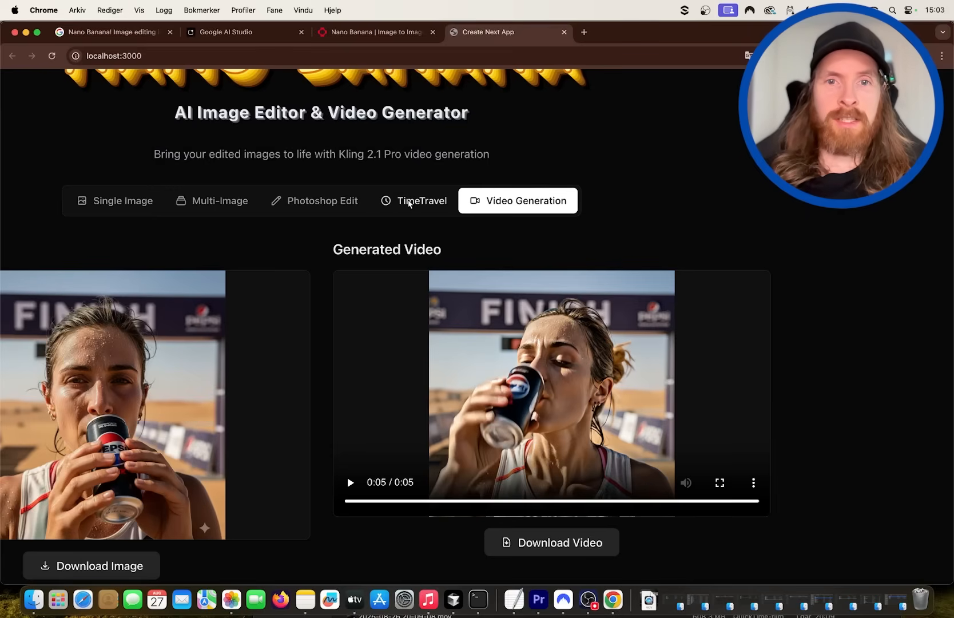
# In TimeTravel, upload a portrait from Bilder and enter 'show image from 1970s to 2000s'.
pyautogui.click(413, 200)
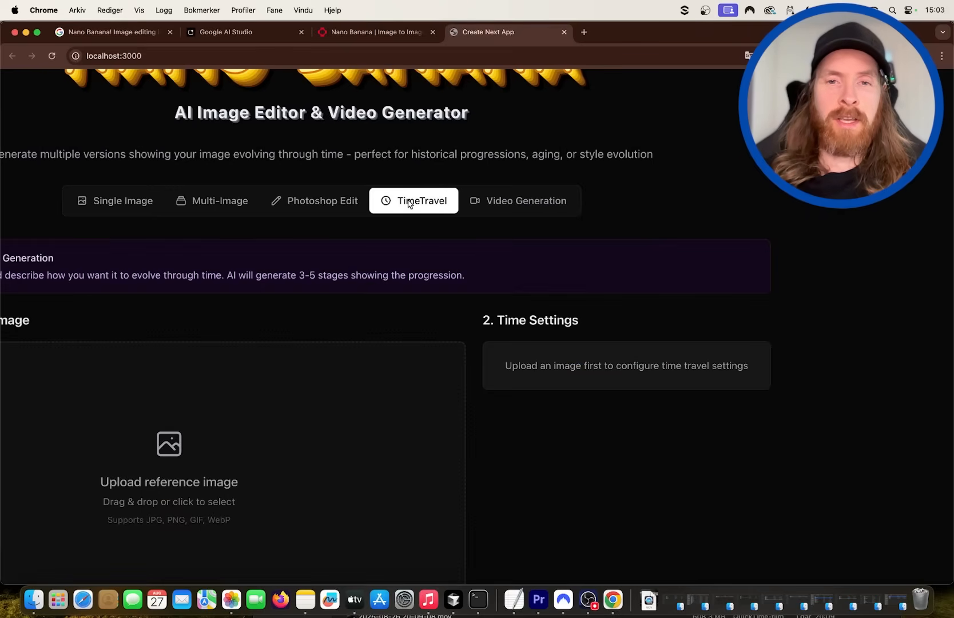
pyautogui.scroll(-3)
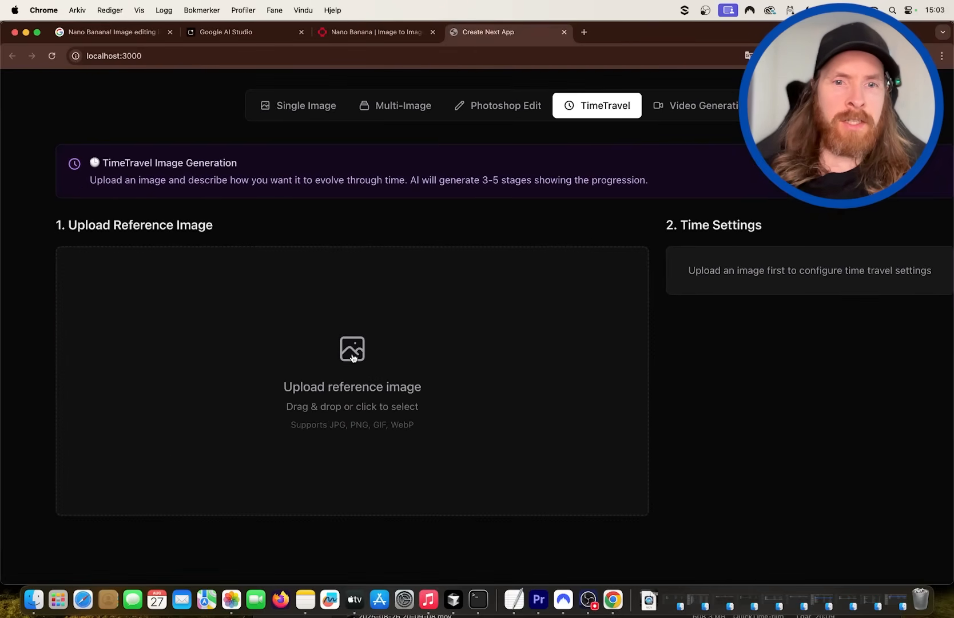
pyautogui.click(352, 349)
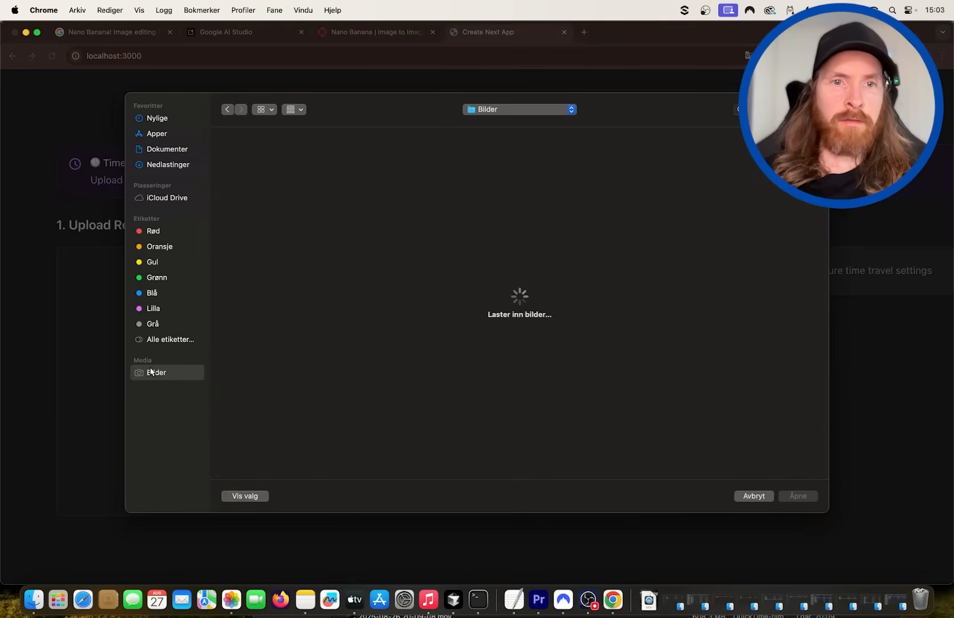
pyautogui.click(754, 496)
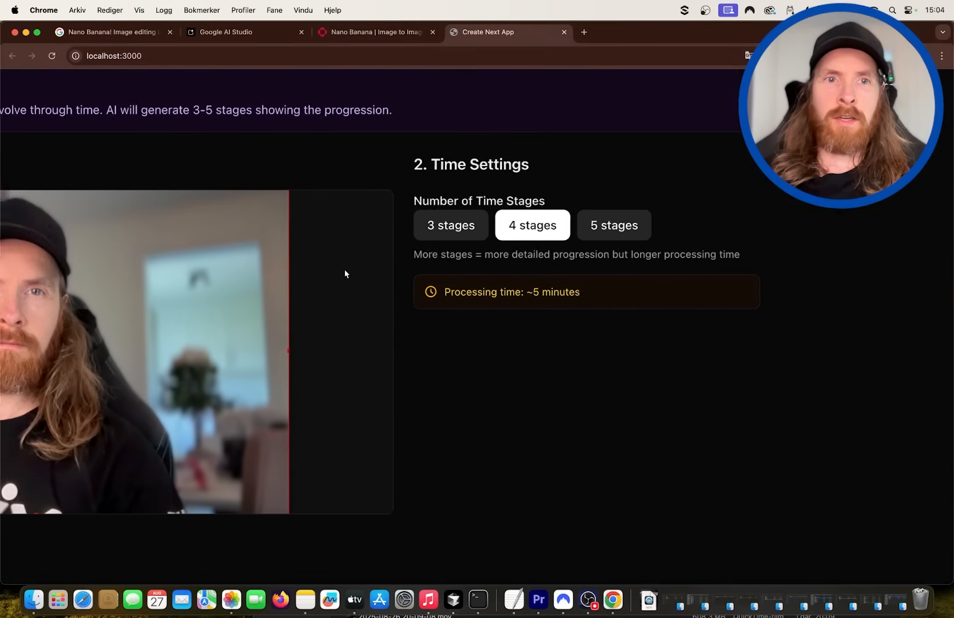
pyautogui.scroll(-3)
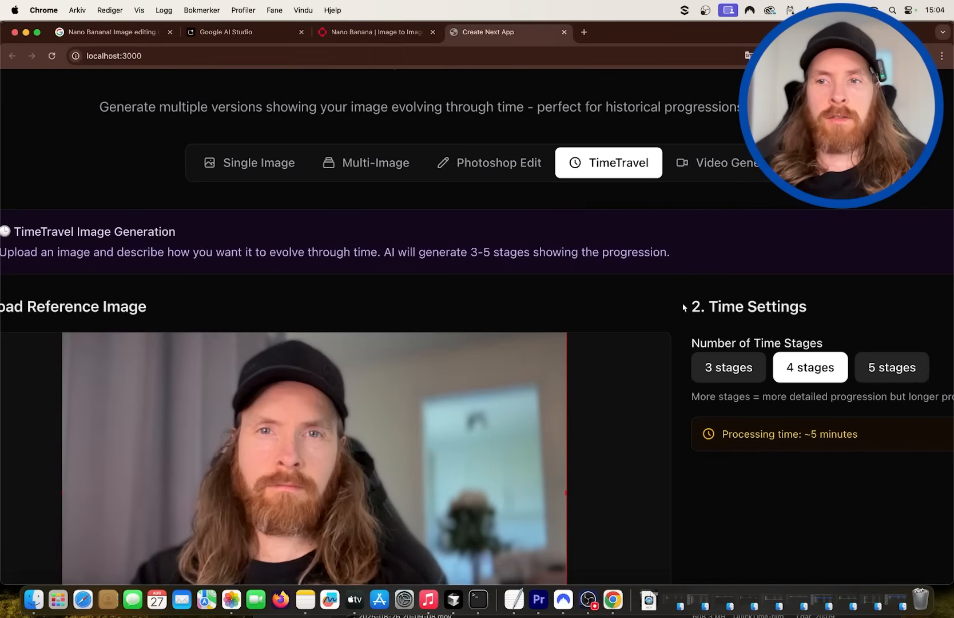
pyautogui.scroll(-3)
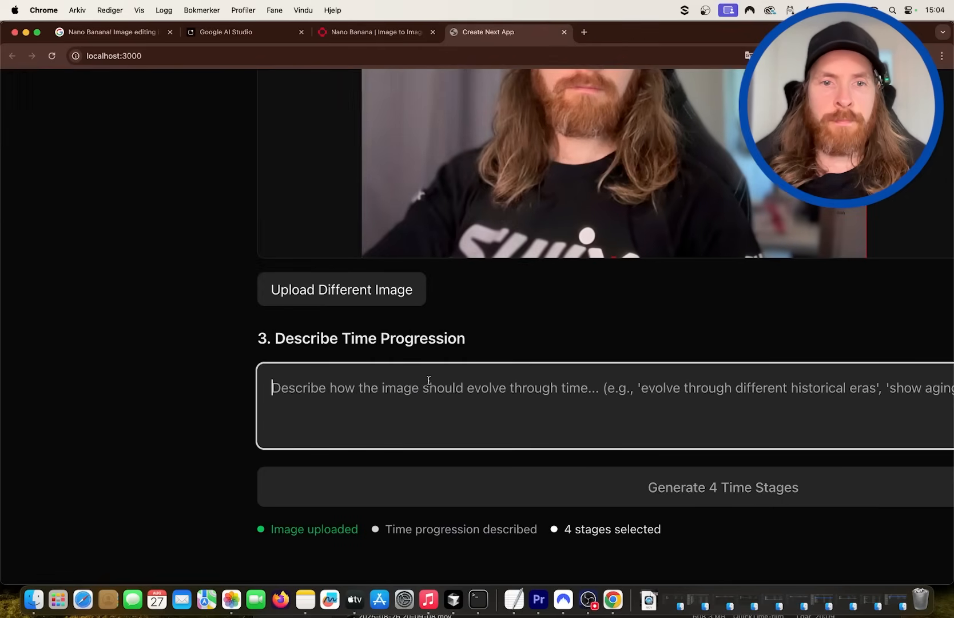
pyautogui.write('show image from 1970s to 2000s')
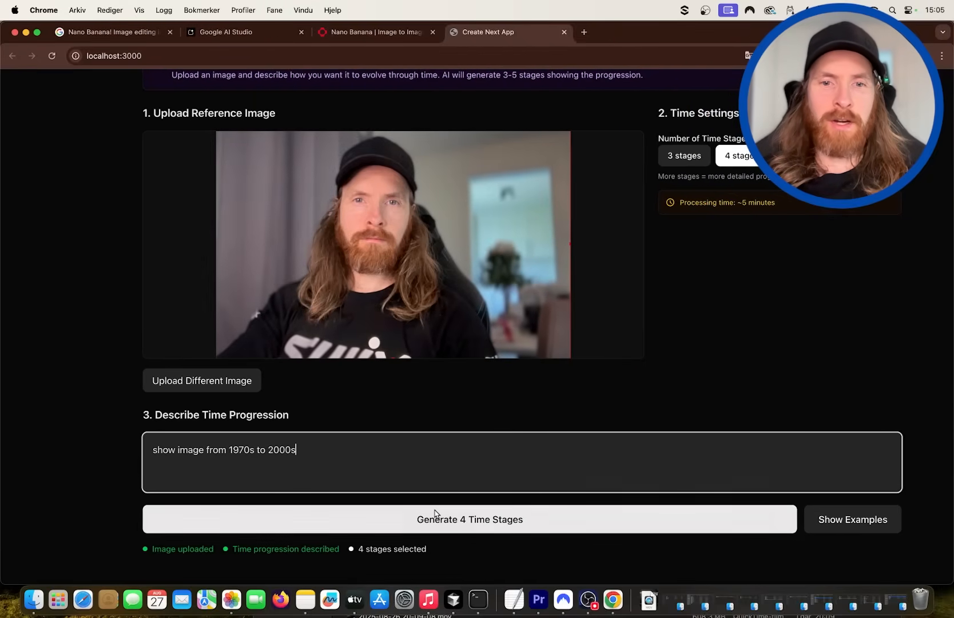
# Start generating the four time stages and scroll through Cursor's terminal log.
pyautogui.click(470, 519)
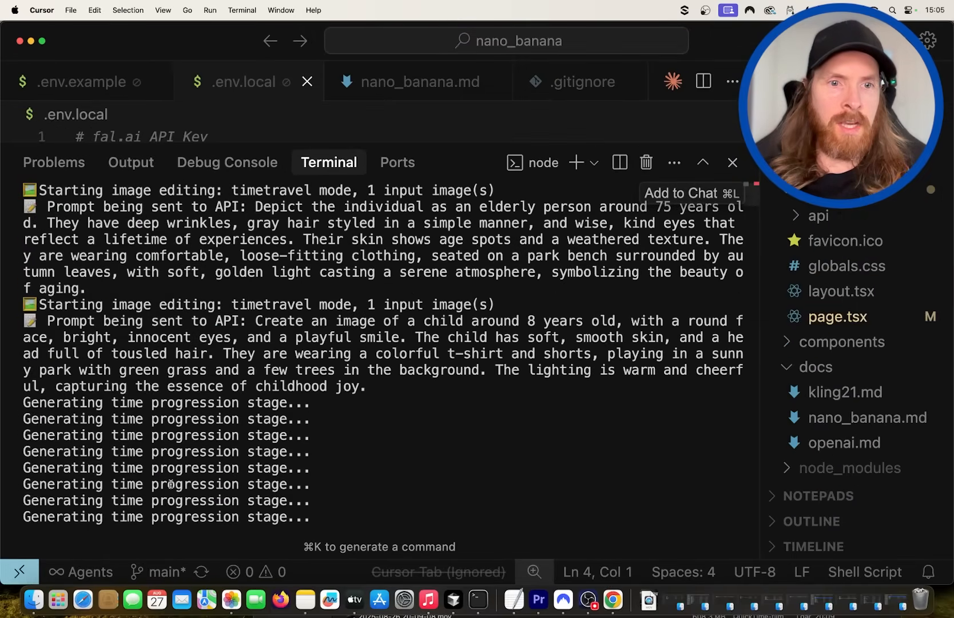
pyautogui.scroll(-3)
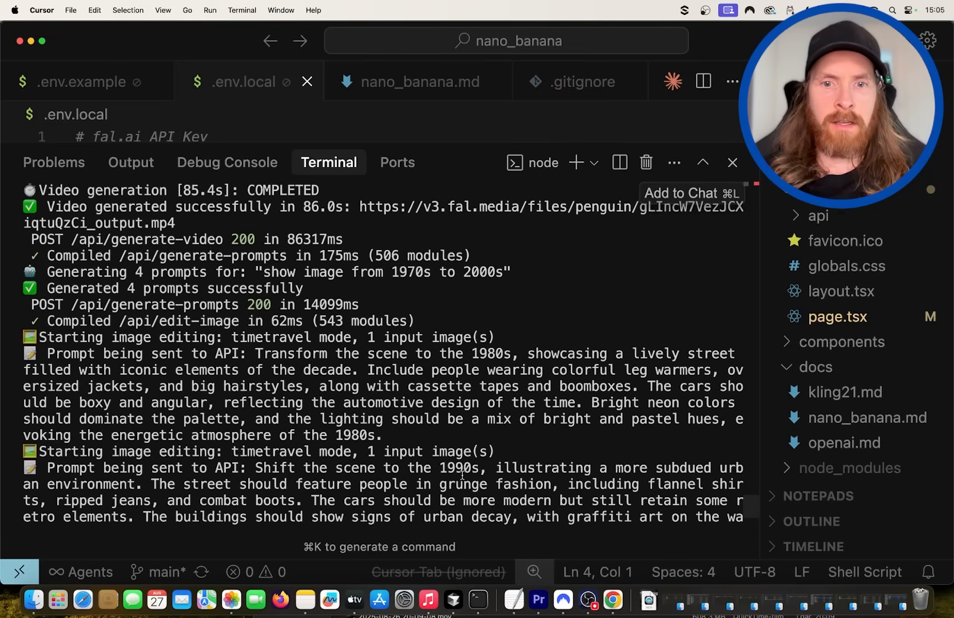
pyautogui.scroll(-3)
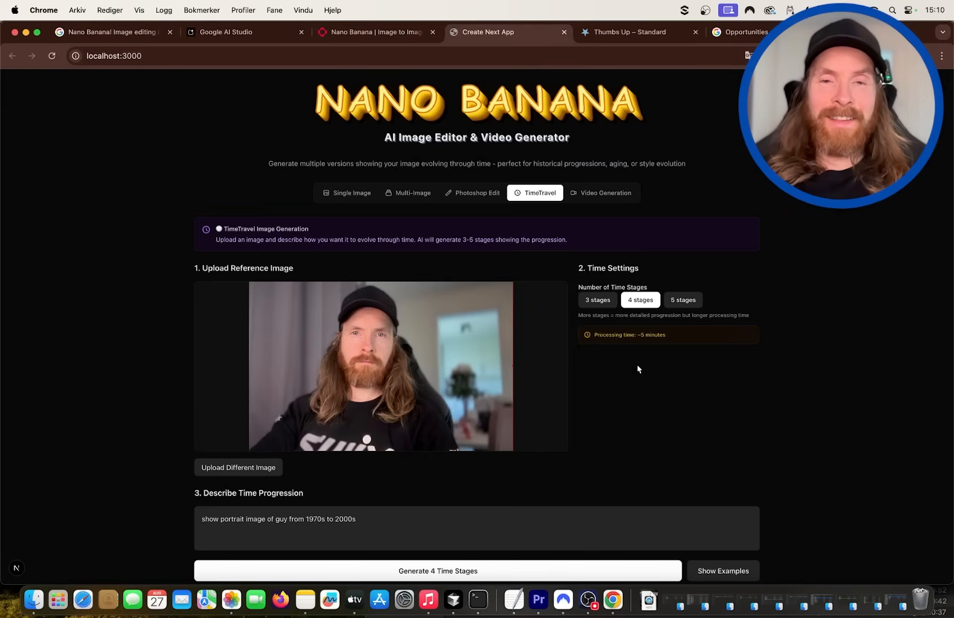
# Step through the results carousel from 1970s Style to 1980s Vibe and the grunge stage.
pyautogui.click(437, 571)
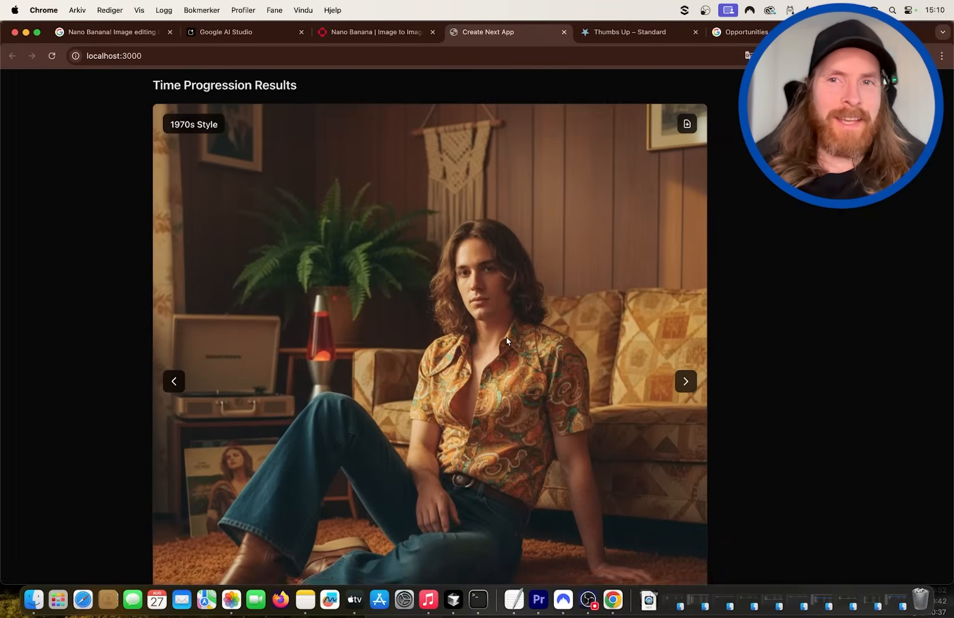
pyautogui.click(686, 381)
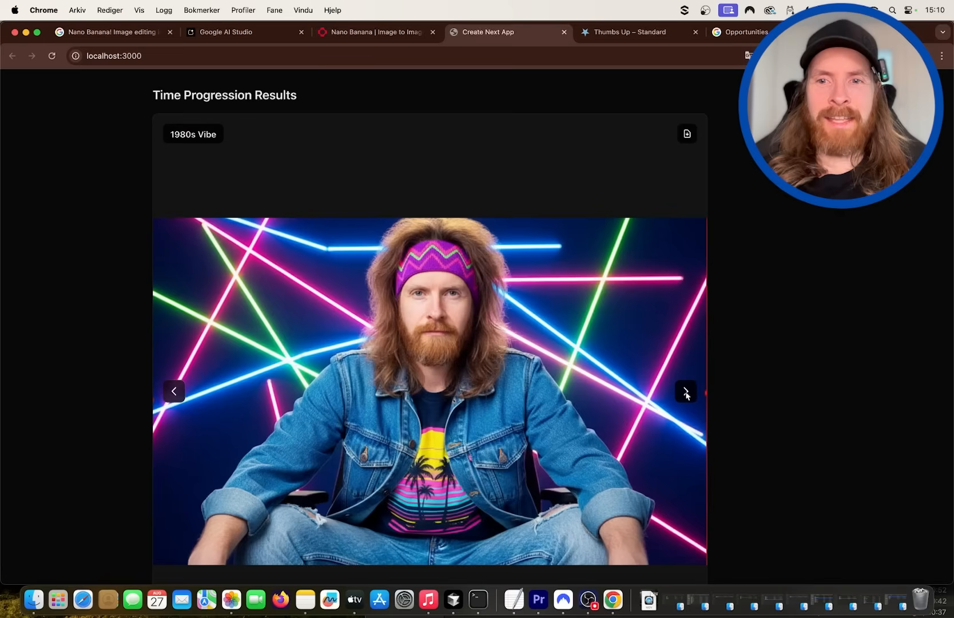
pyautogui.moveTo(598, 368)
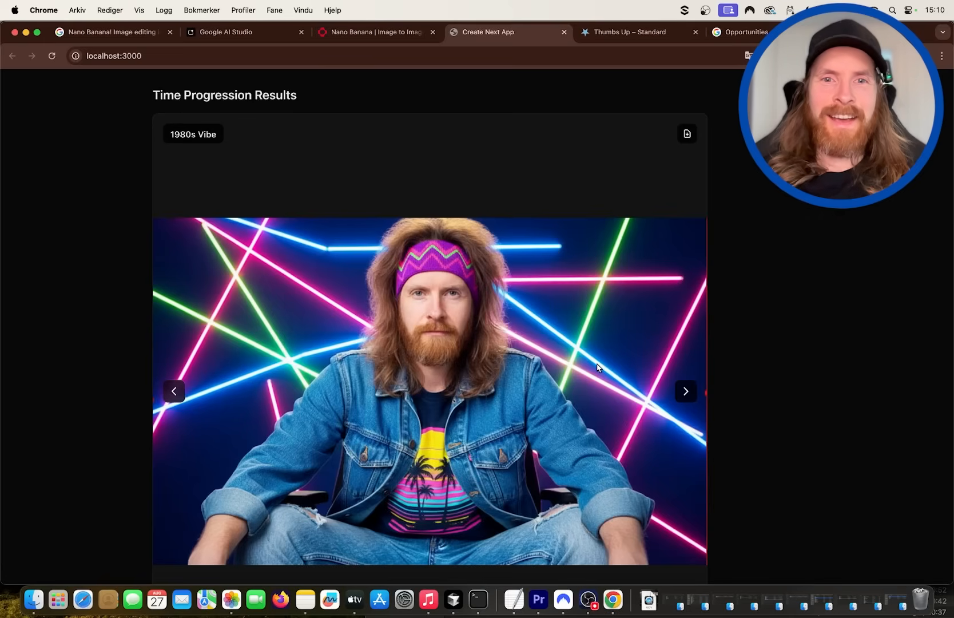
pyautogui.scroll(-3)
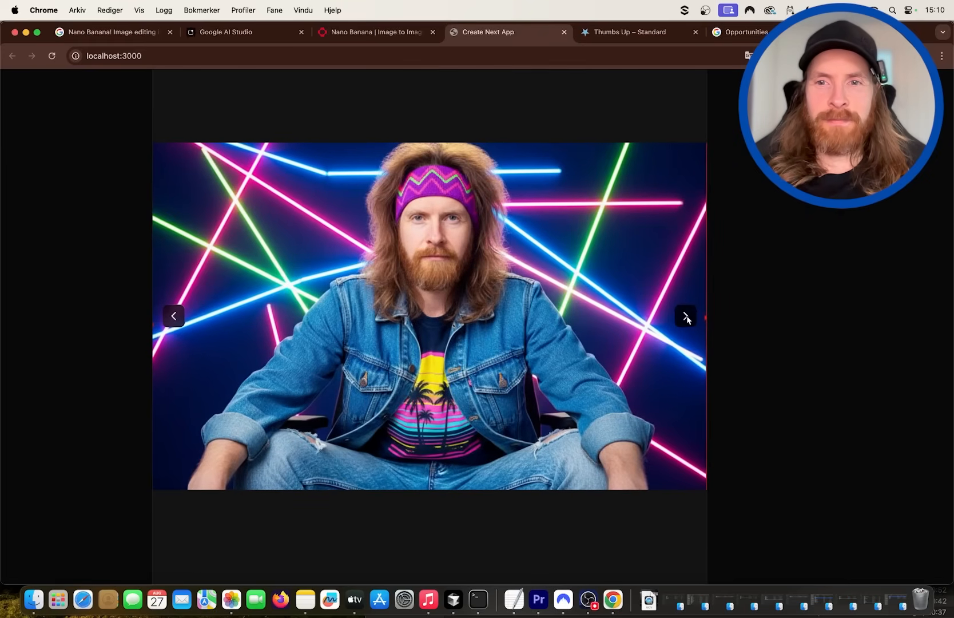
pyautogui.click(685, 317)
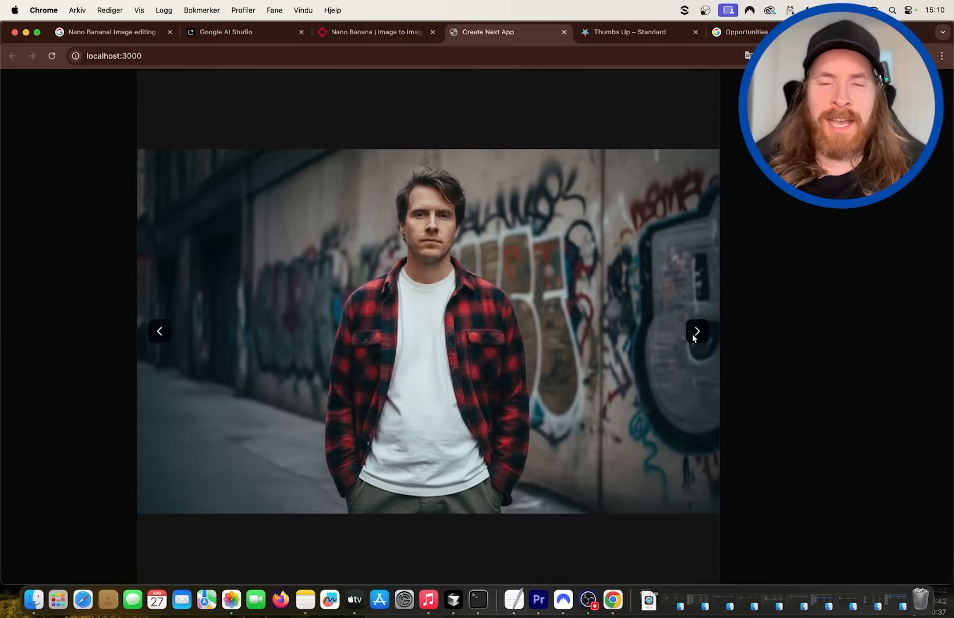
pyautogui.click(697, 332)
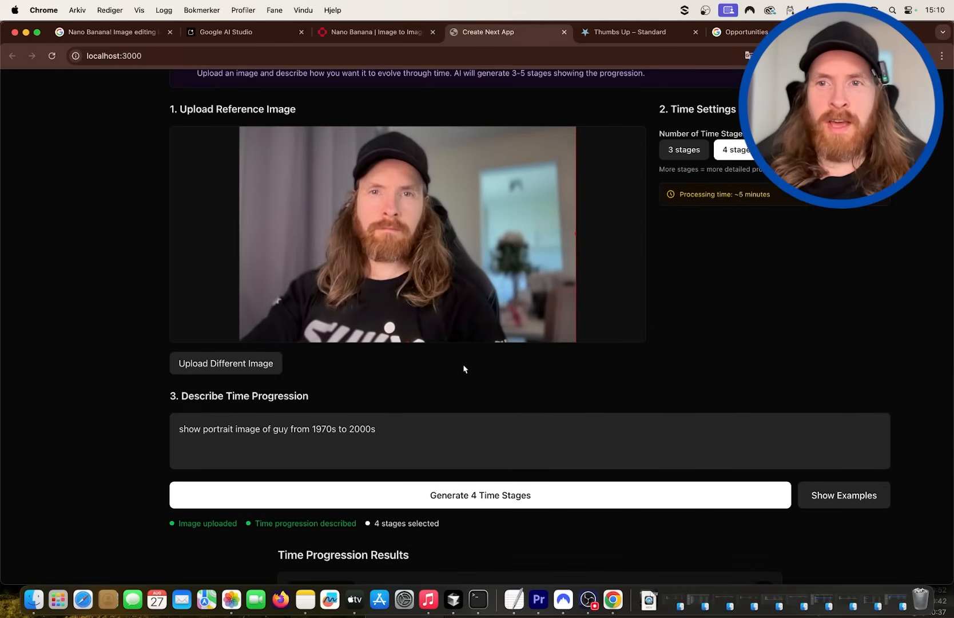
# Browse the Medieval and later time-progression portraits, then scroll back to the description box.
pyautogui.scroll(-3)
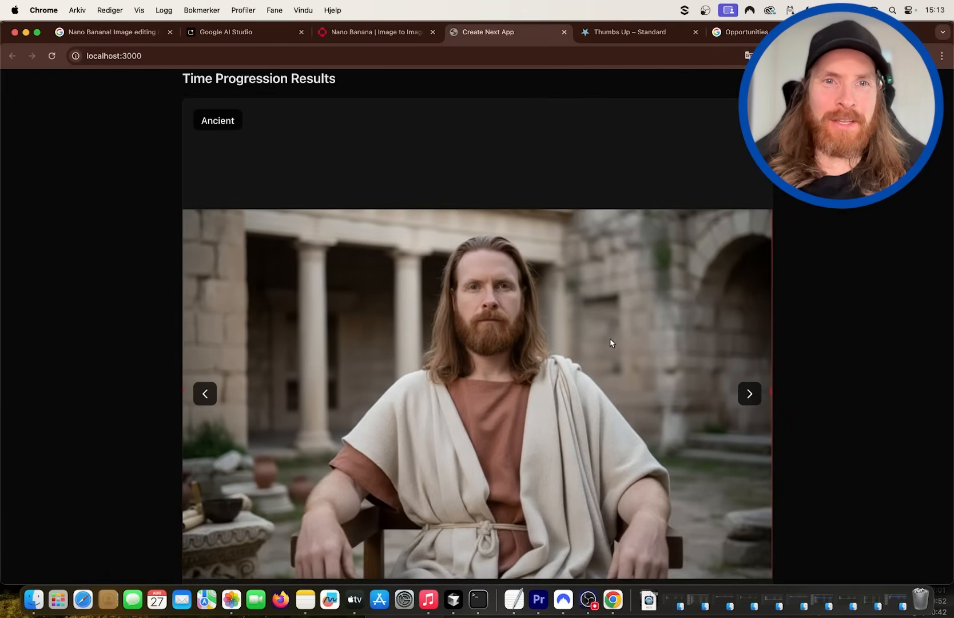
pyautogui.click(750, 394)
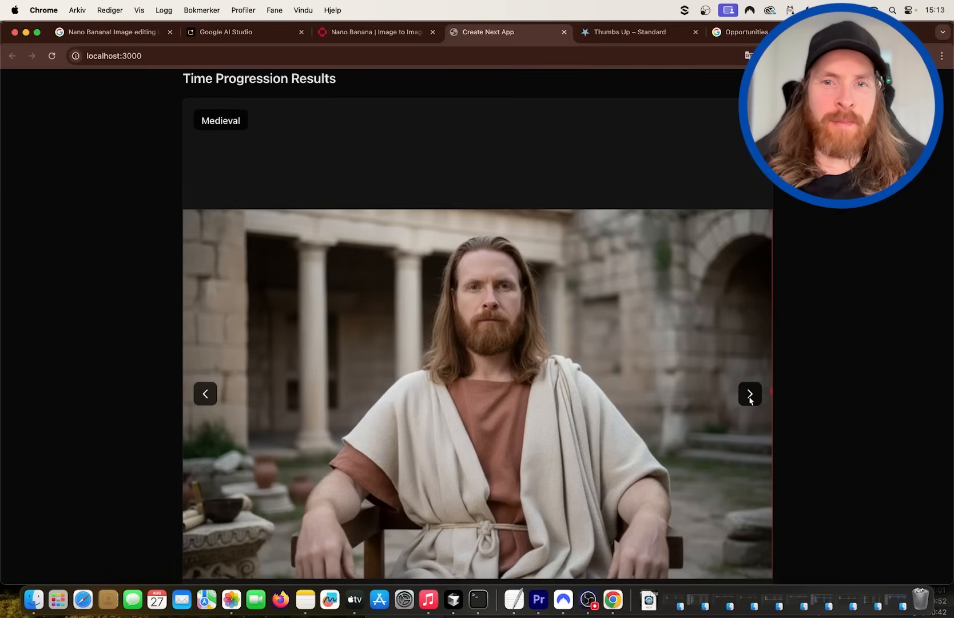
pyautogui.click(749, 395)
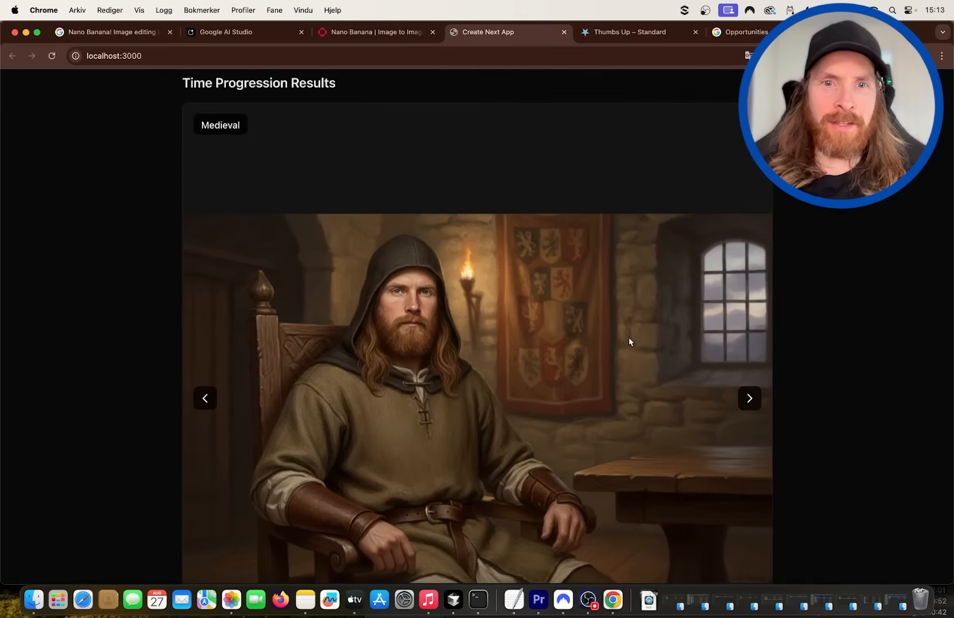
pyautogui.scroll(-3)
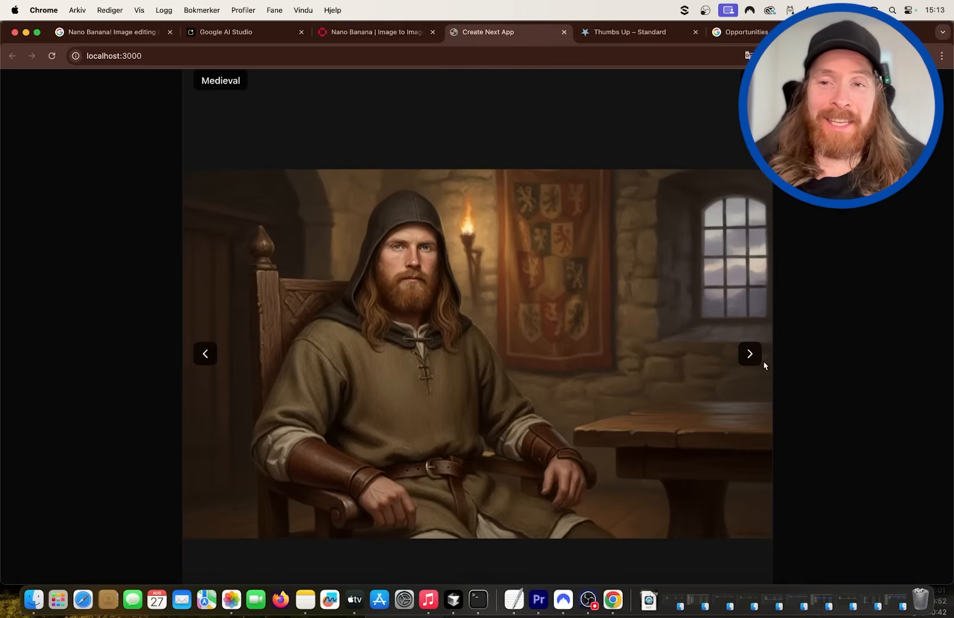
pyautogui.click(751, 353)
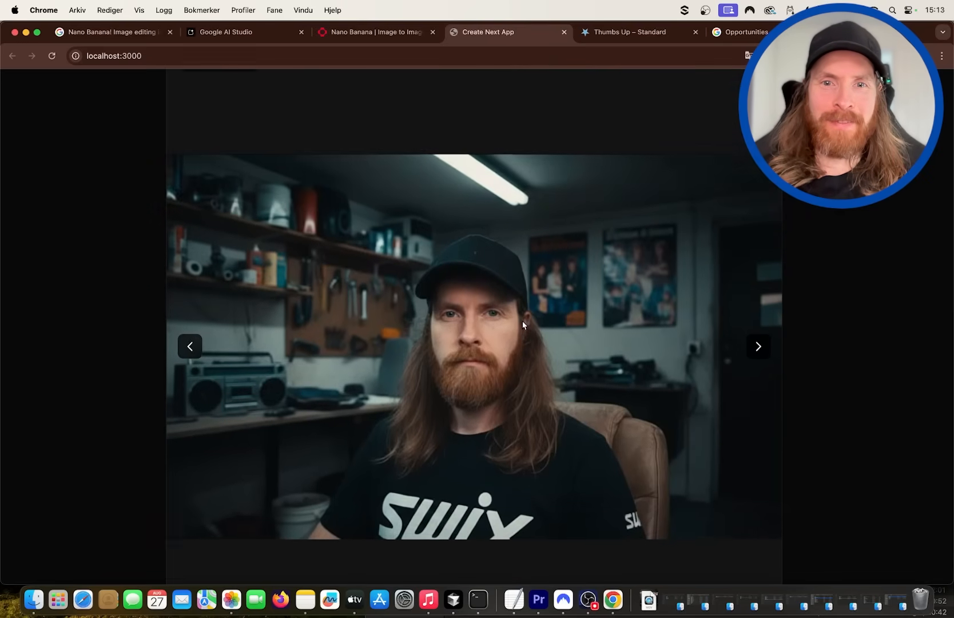
pyautogui.scroll(-3)
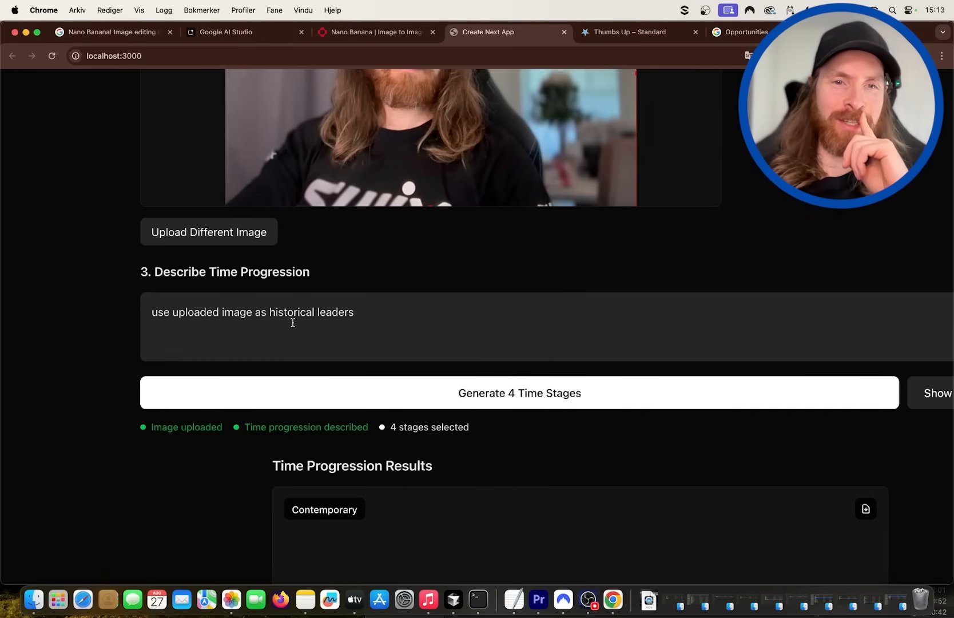
# Replace the description with 'use uploaded image inspiration for magic cards' and generate four stages.
pyautogui.tripleClick(251, 312)
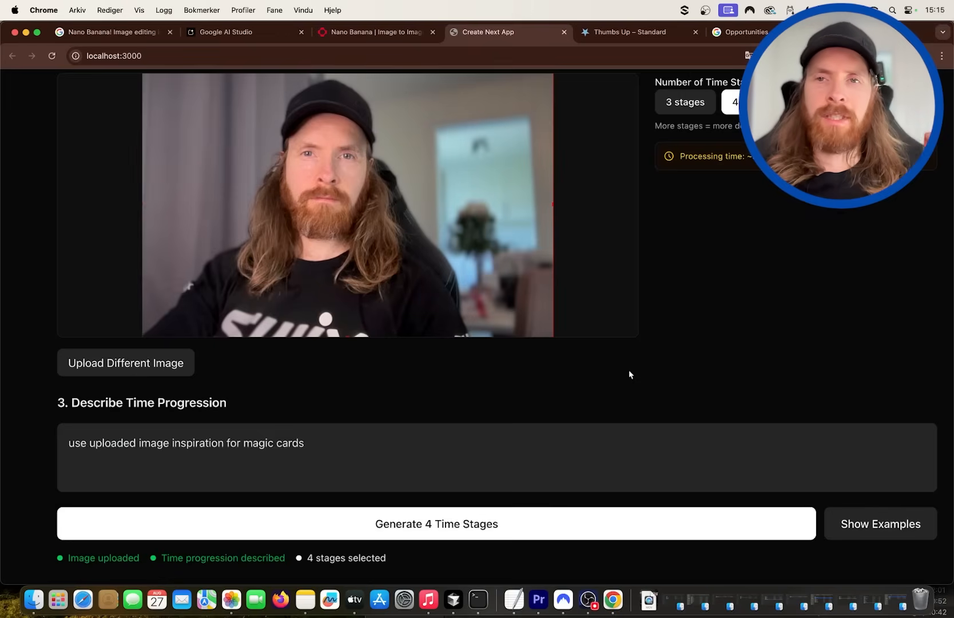
pyautogui.click(436, 524)
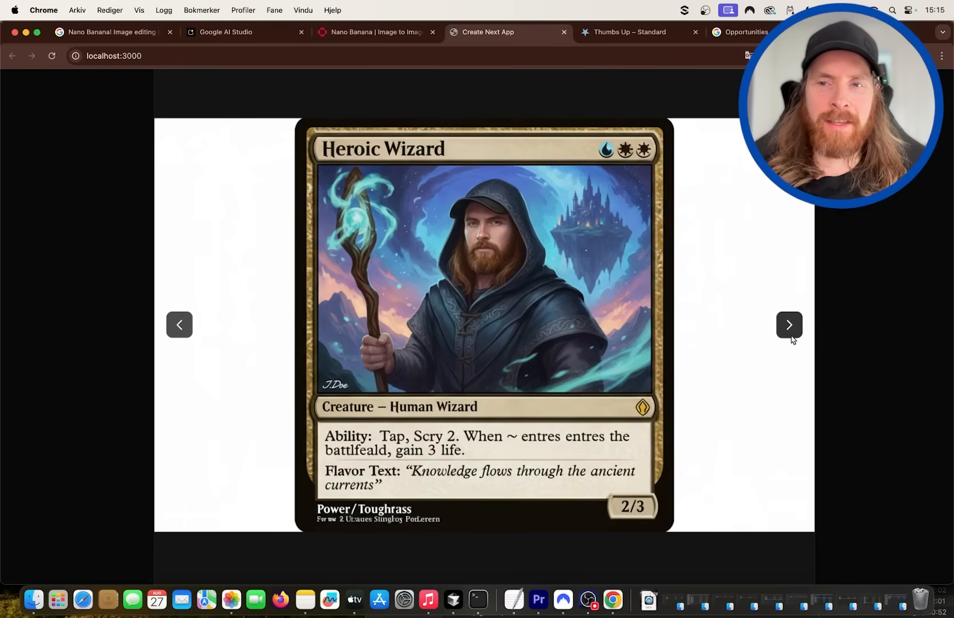
# Page through the magic cards from Heroic Wizard to Jorunn, Archmage Theron and Ragnar.
pyautogui.click(789, 325)
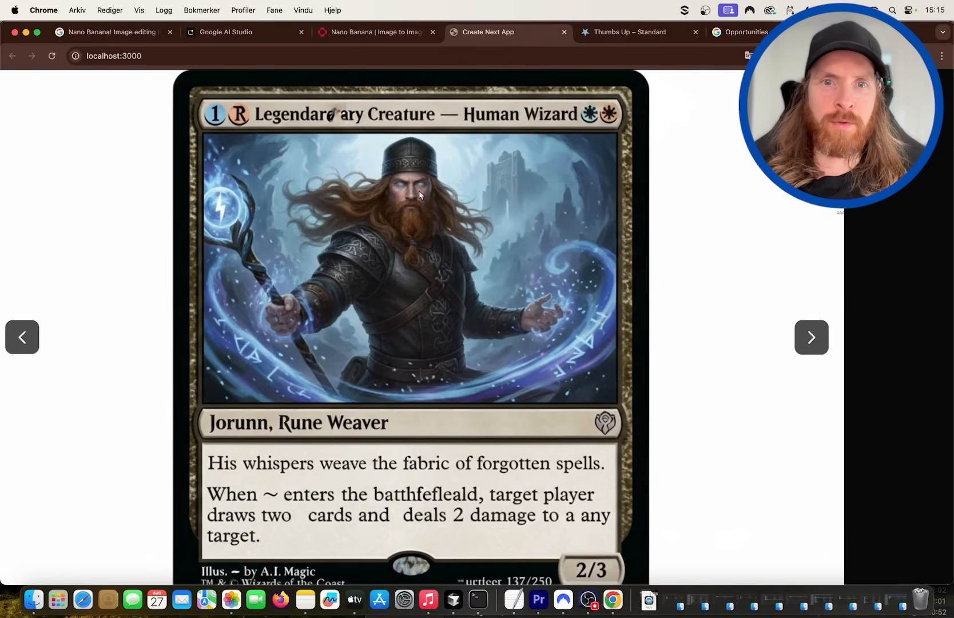
pyautogui.scroll(-3)
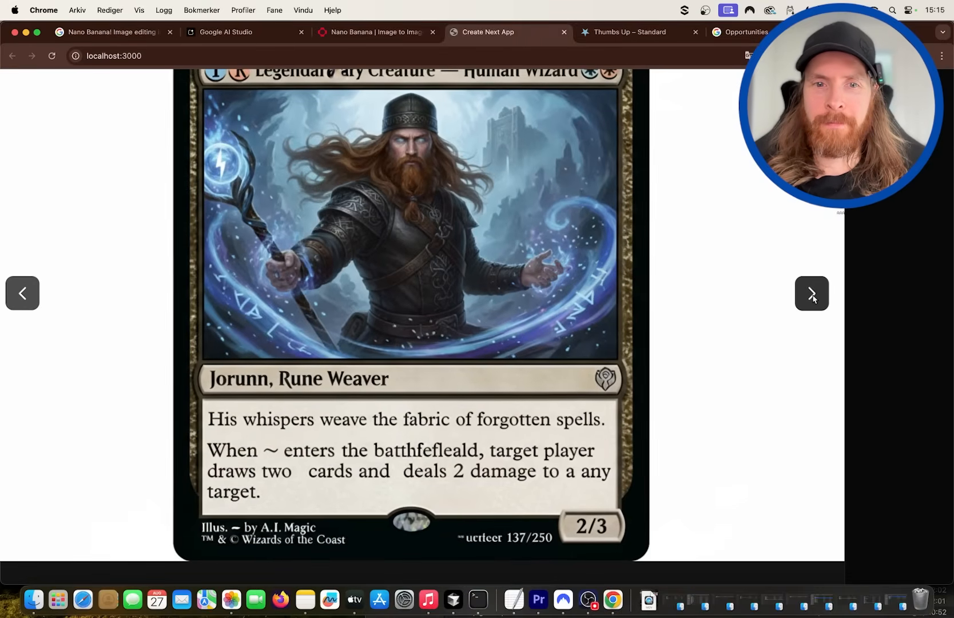
pyautogui.click(811, 293)
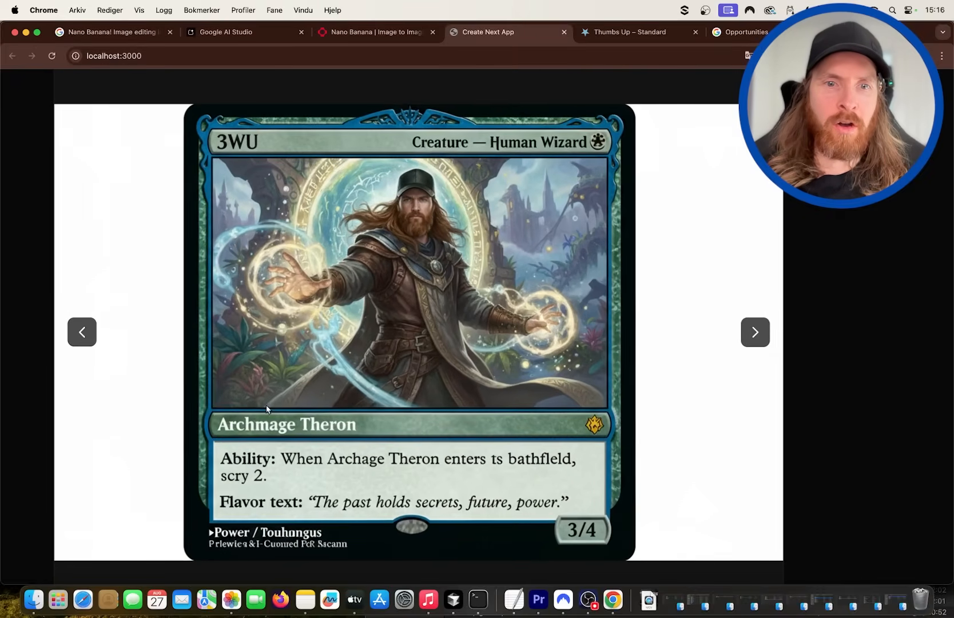
pyautogui.moveTo(342, 478)
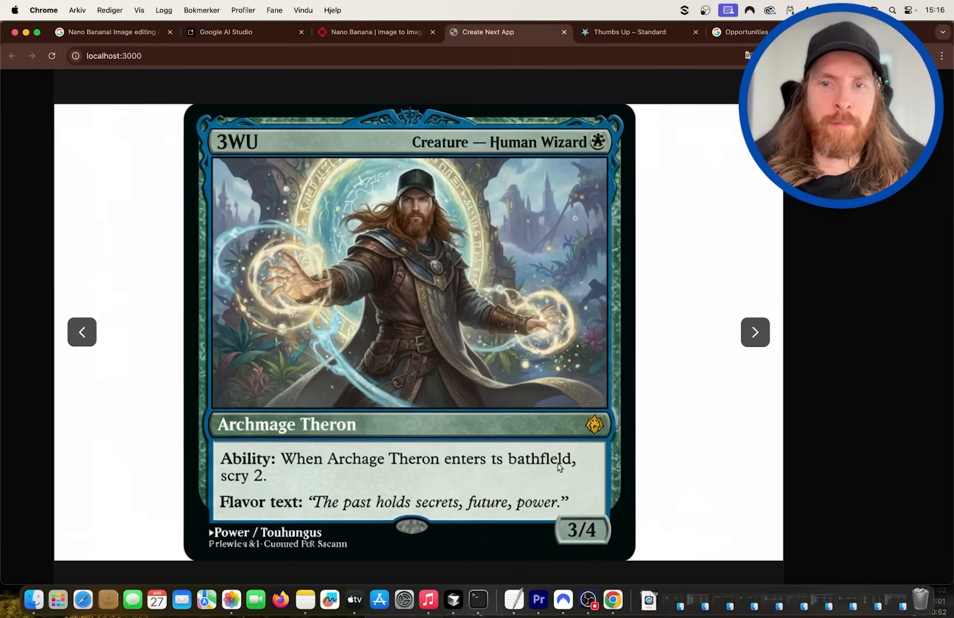
pyautogui.moveTo(340, 490)
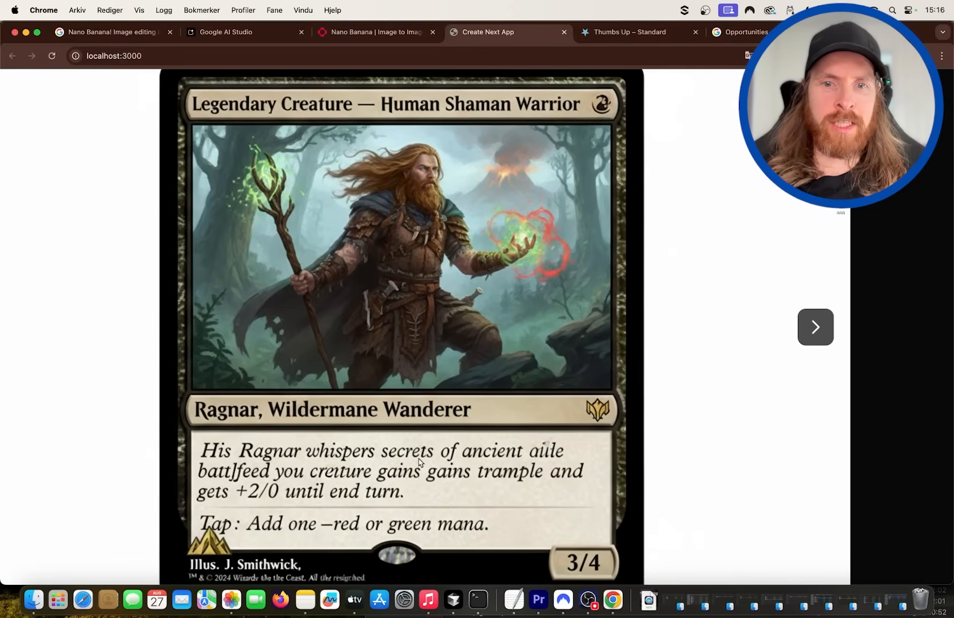
pyautogui.moveTo(307, 510)
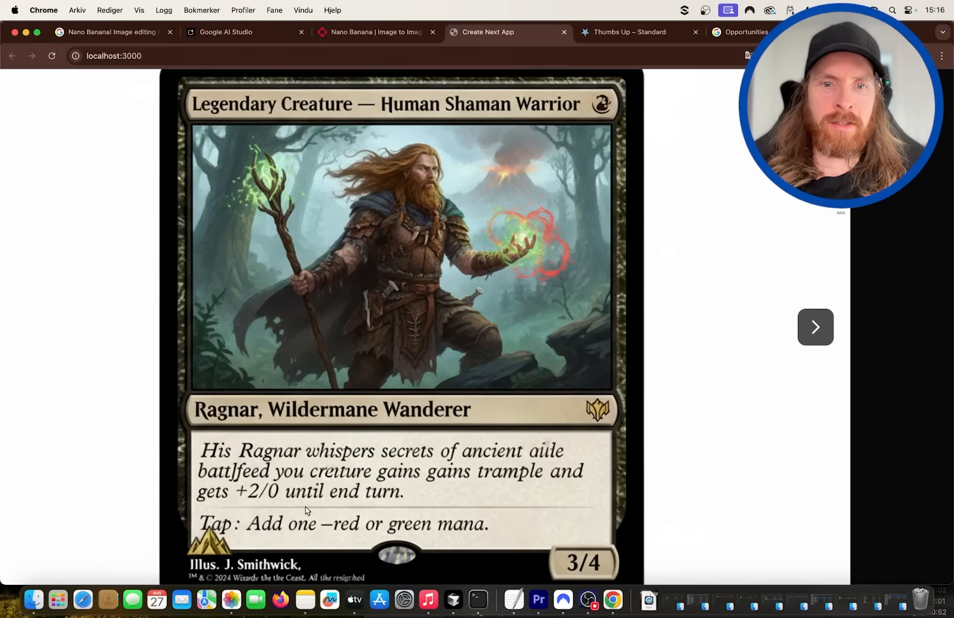
pyautogui.moveTo(461, 406)
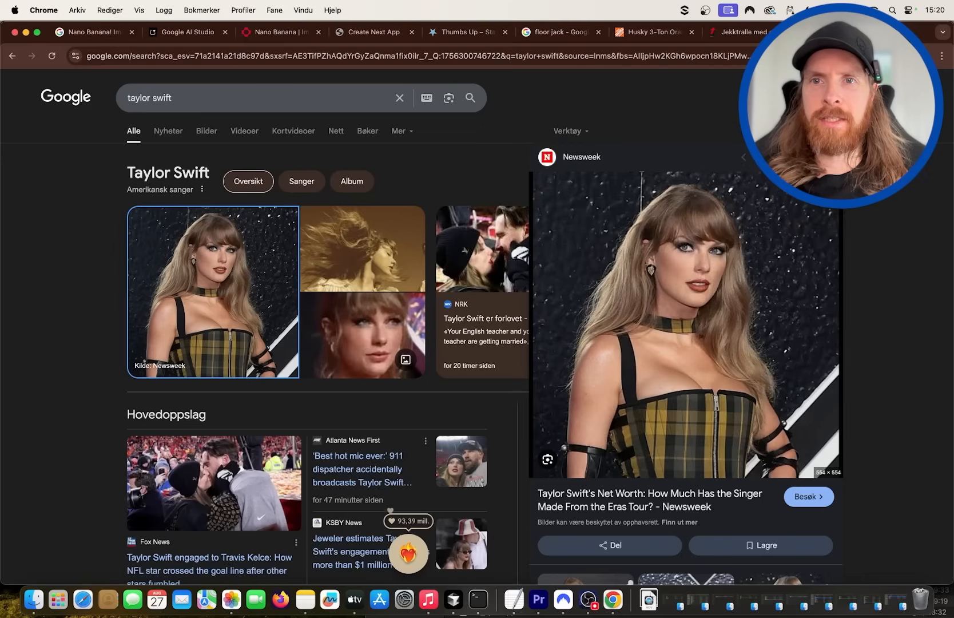
# Show the floor jack image results with the blue Strongway long-reach jack previewed.
pyautogui.click(558, 32)
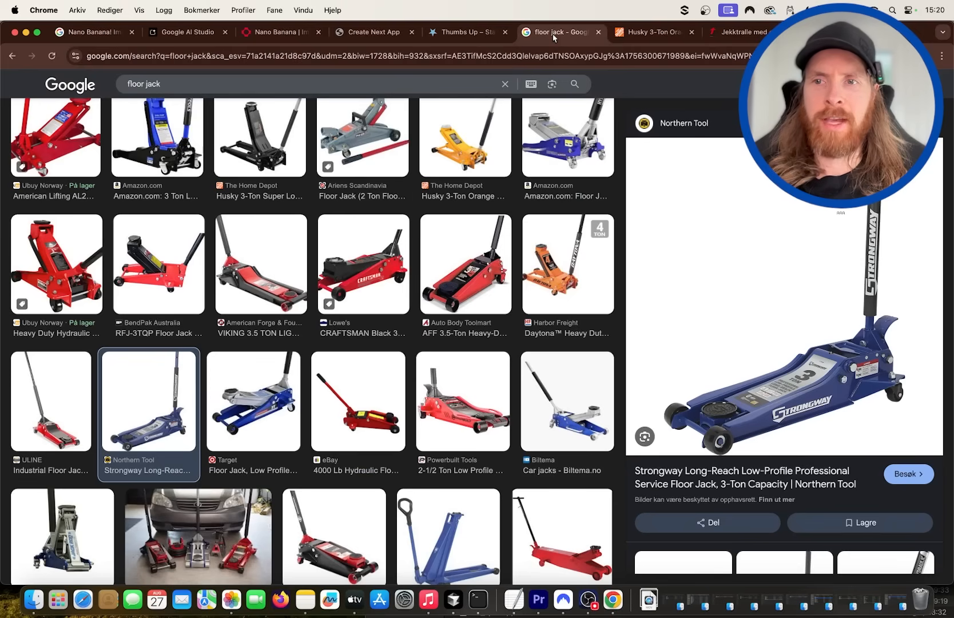
pyautogui.click(374, 31)
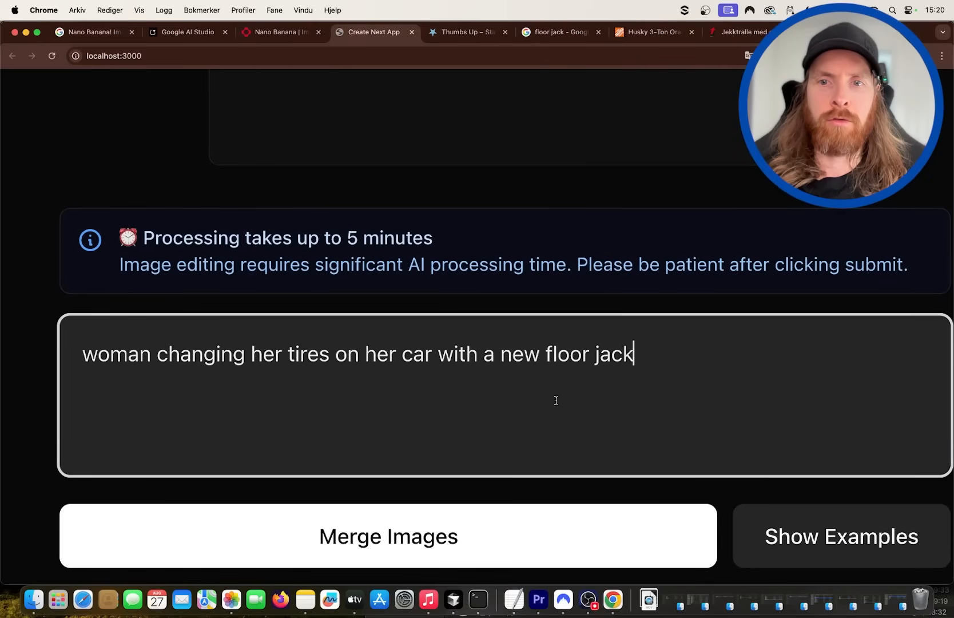
# Merge the woman's photo and the blue floor jack into a tire-changing image.
pyautogui.click(388, 536)
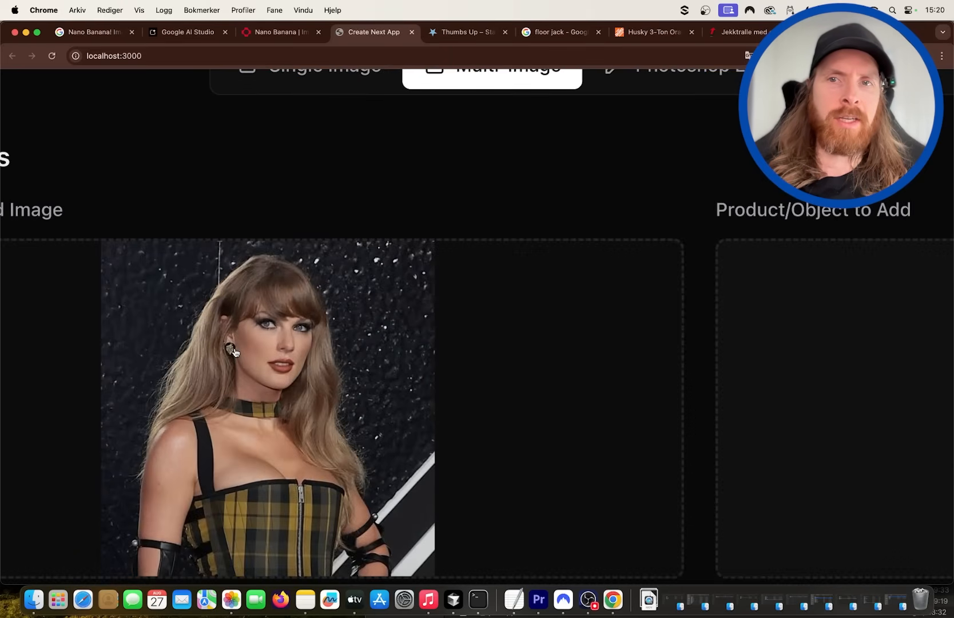
pyautogui.scroll(-3)
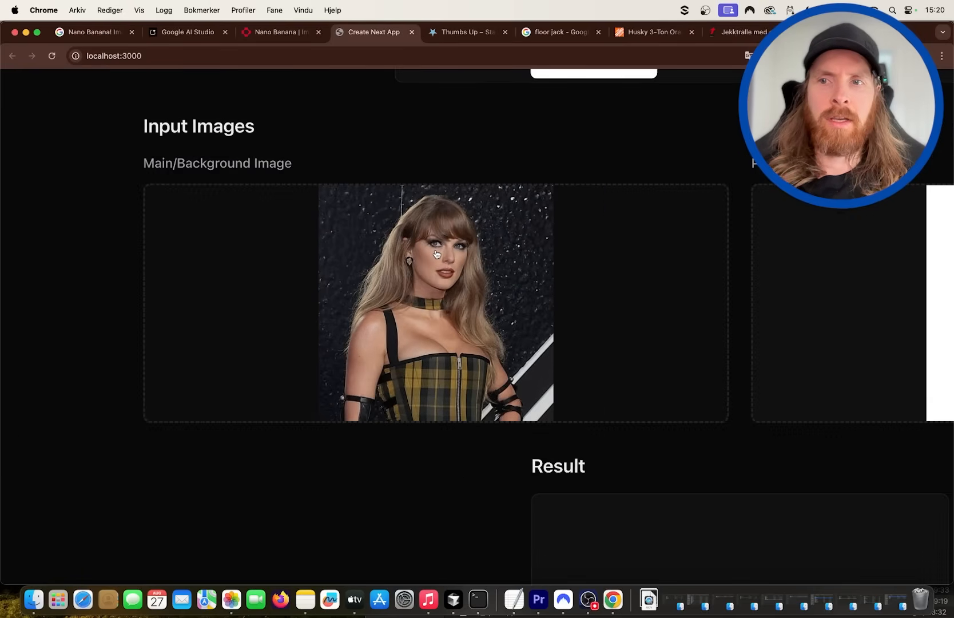
pyautogui.scroll(3)
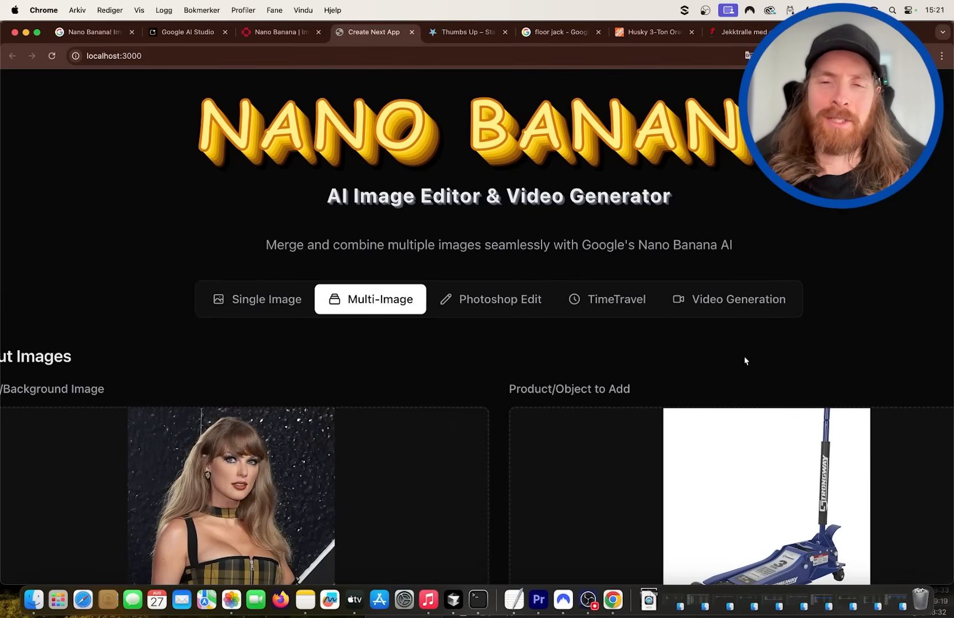
pyautogui.scroll(-3)
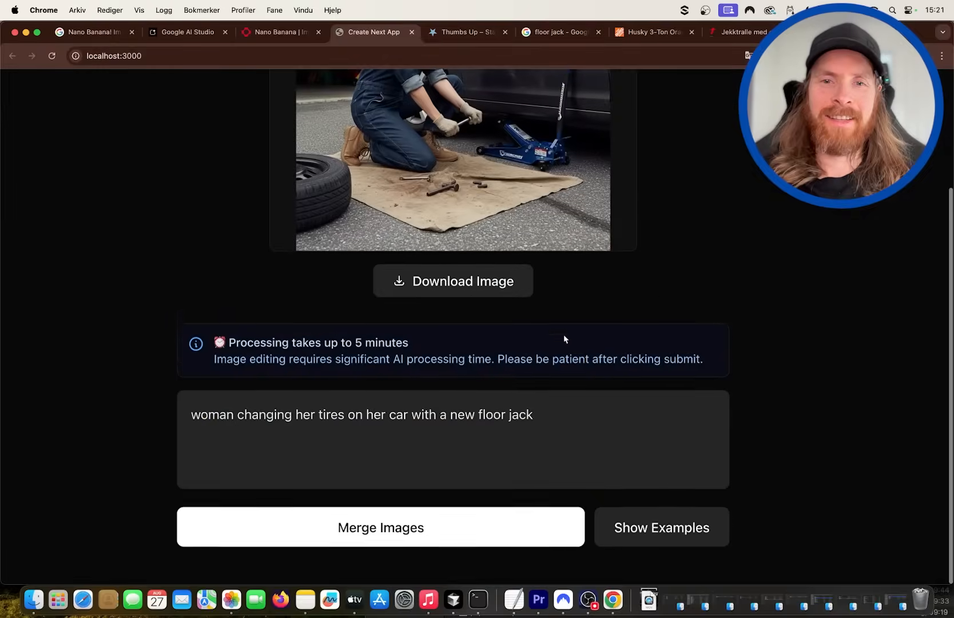
pyautogui.click(453, 280)
pyautogui.write('woman changing her tires')
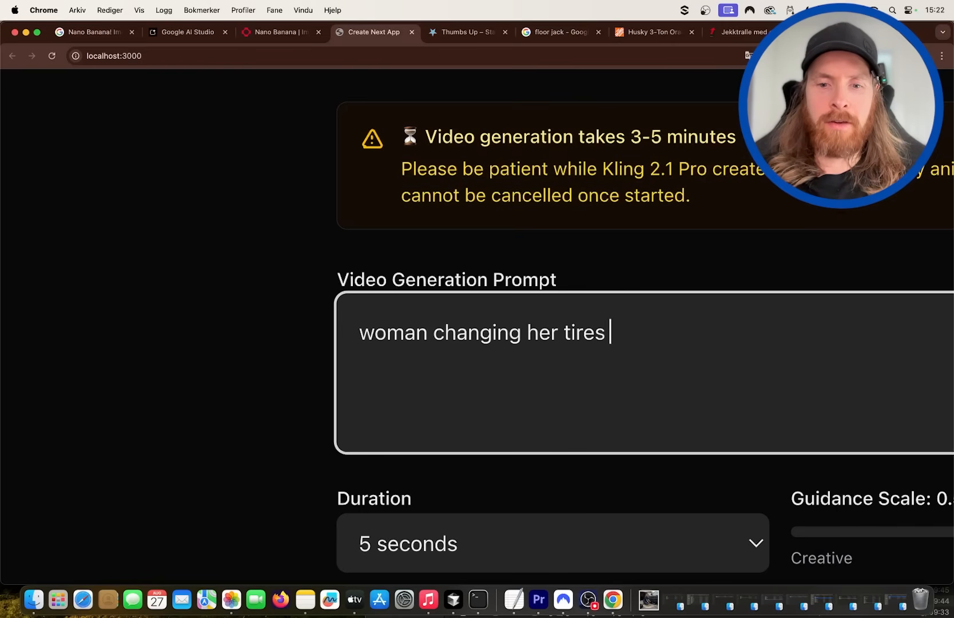
# Enter the video prompt of the woman changing her tires with a new floor jack.
pyautogui.write('with a')
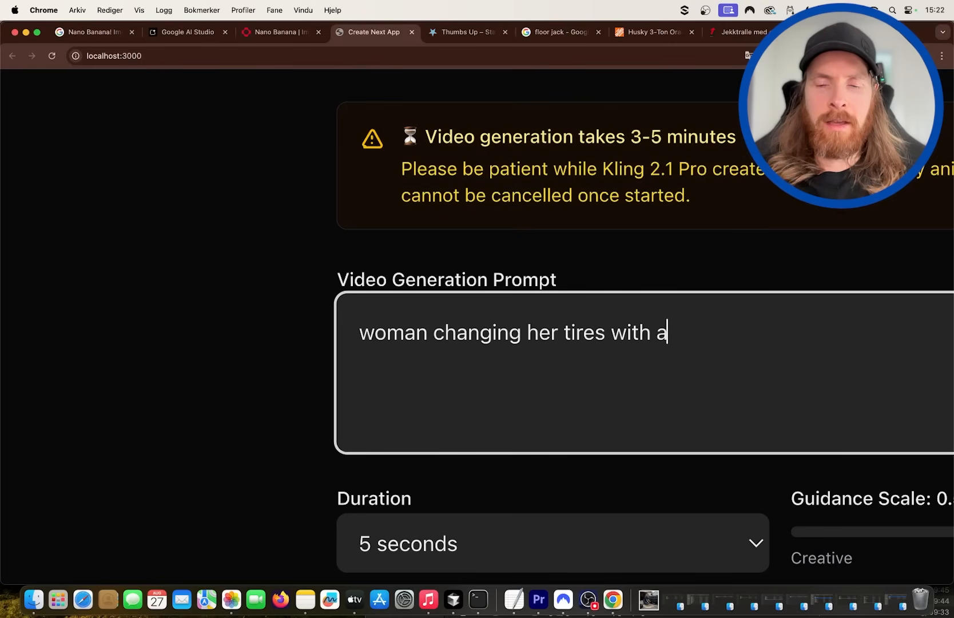
pyautogui.write('new floor')
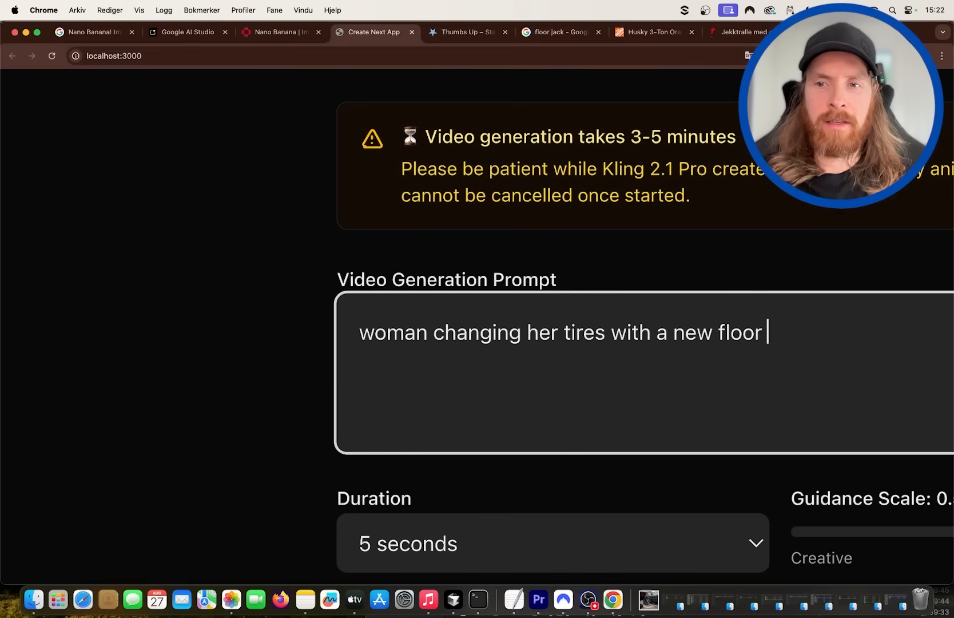
pyautogui.write('jack, smi')
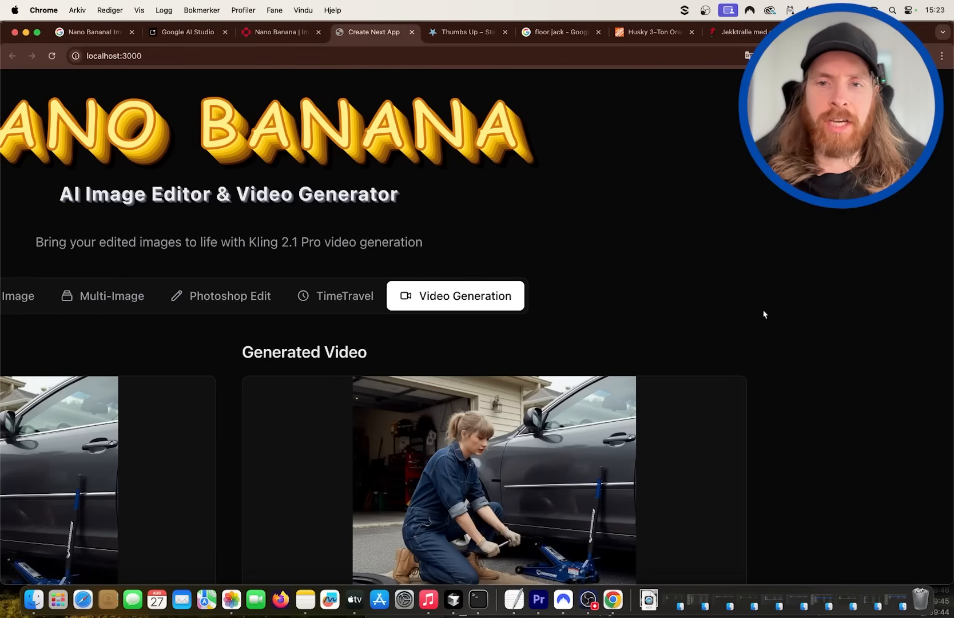
pyautogui.scroll(-3)
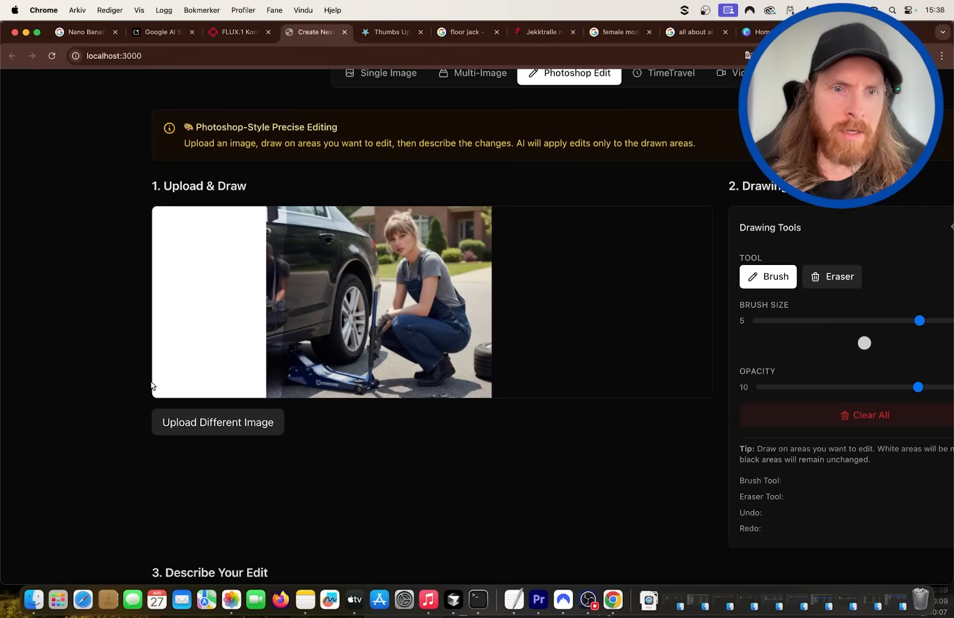
pyautogui.moveTo(192, 240)
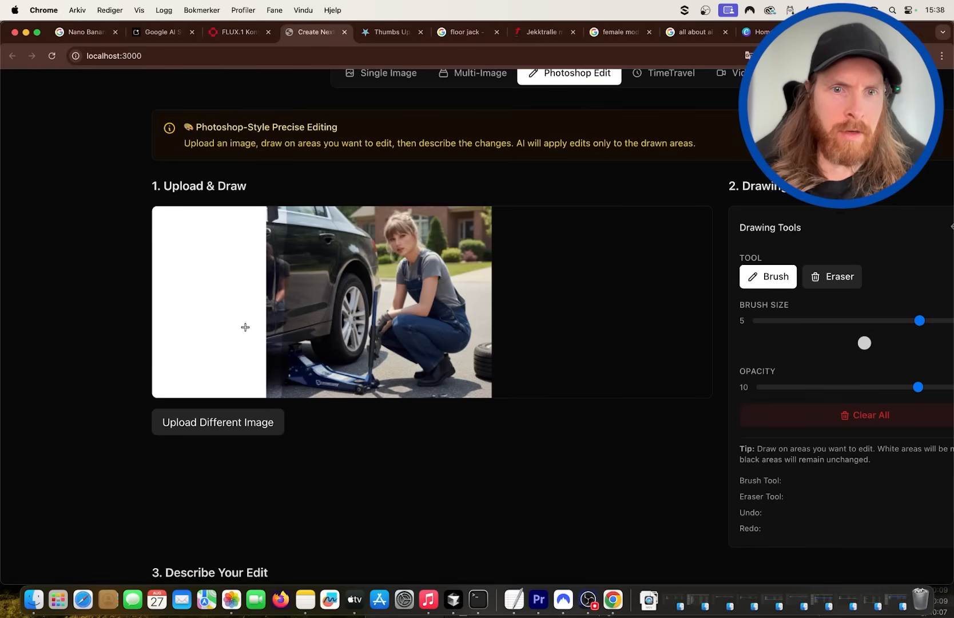
pyautogui.moveTo(232, 371)
pyautogui.write('f')
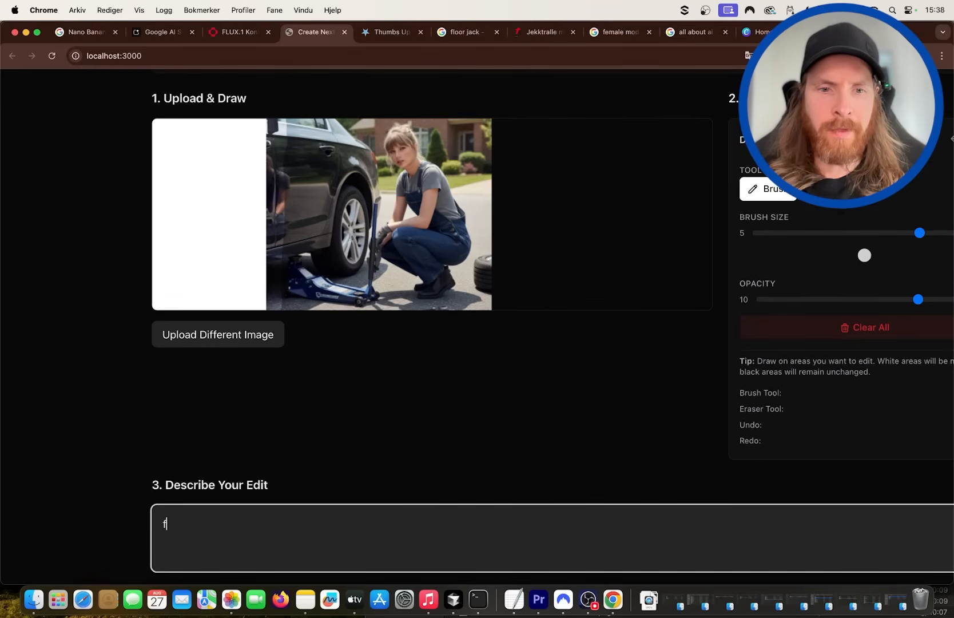
# Enter the edit prompt 'fill in the left side of image to fit with rest'.
pyautogui.write('ill in')
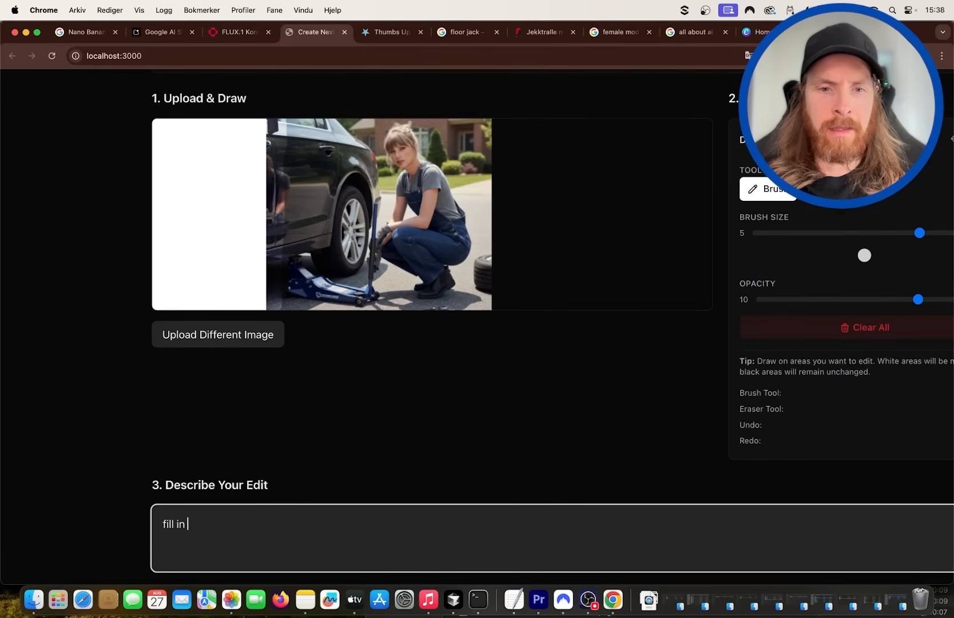
pyautogui.write('the left side of image to')
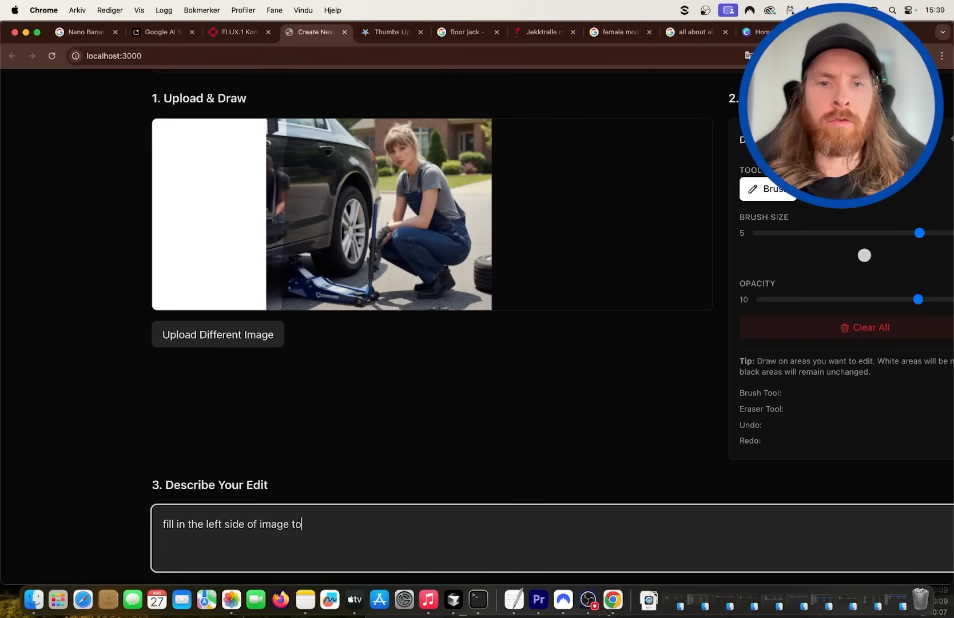
pyautogui.write('fit with rest')
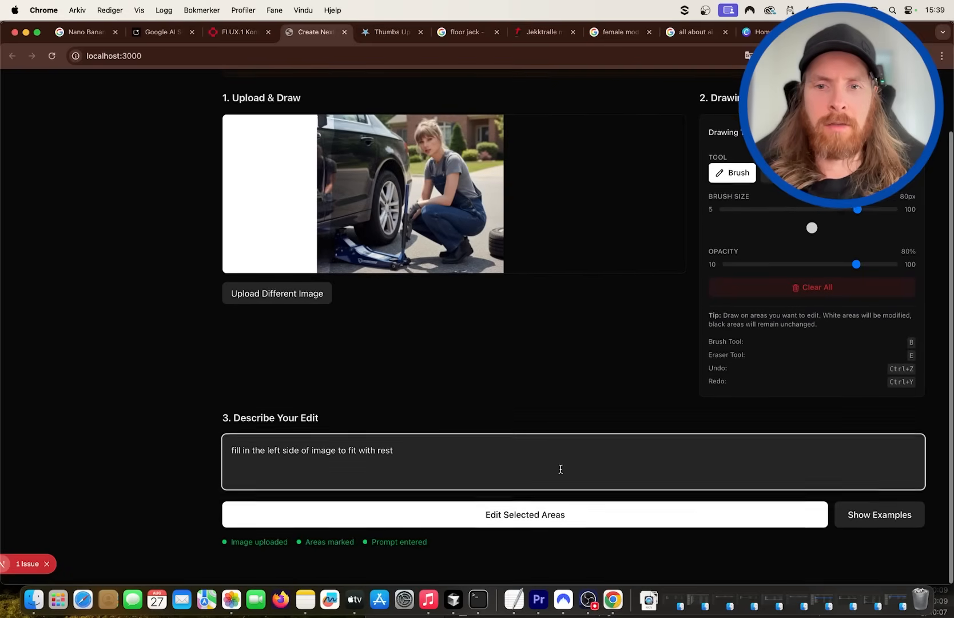
pyautogui.click(525, 514)
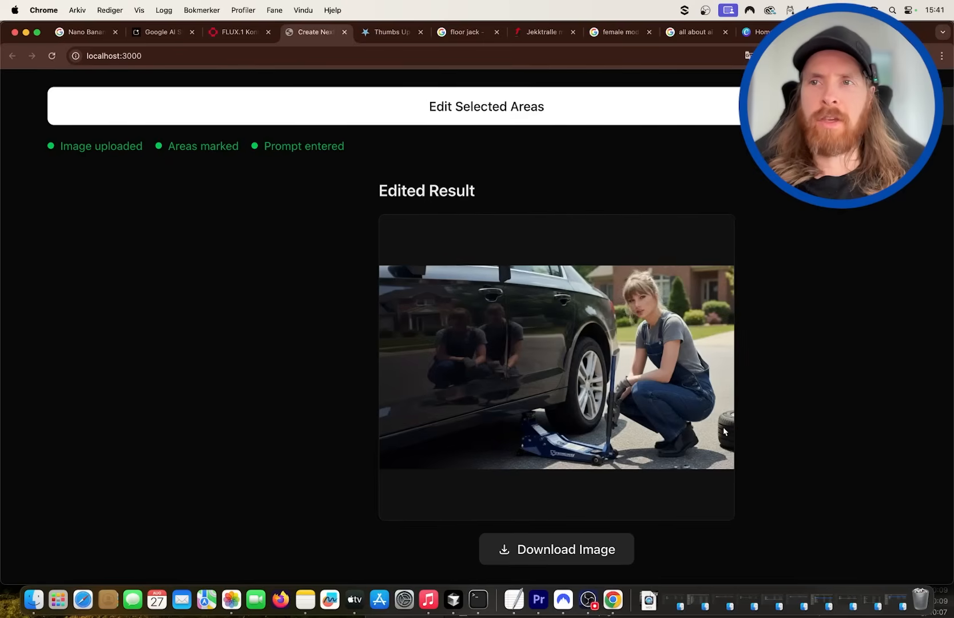
pyautogui.scroll(-3)
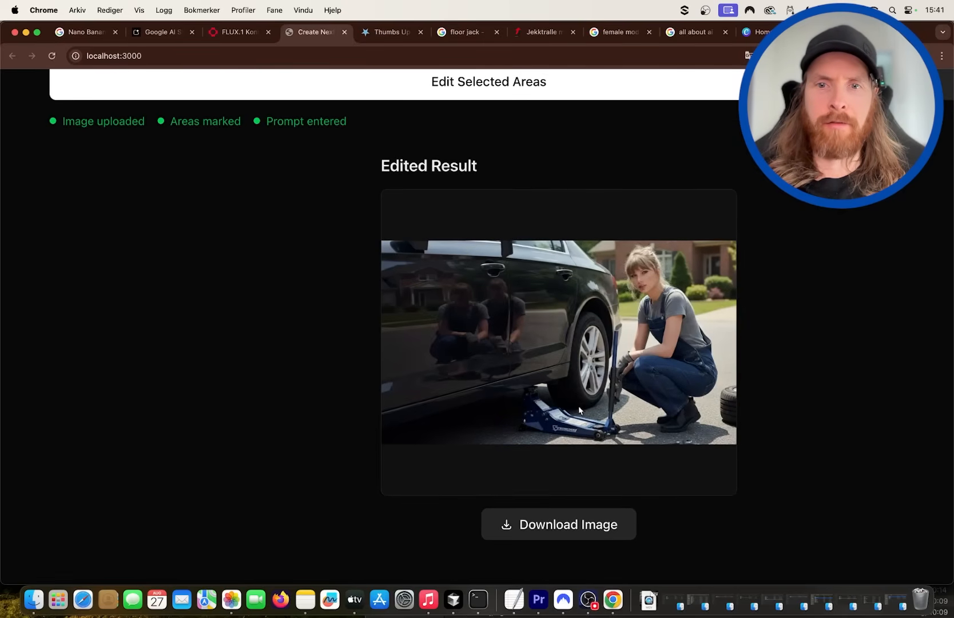
pyautogui.click(559, 524)
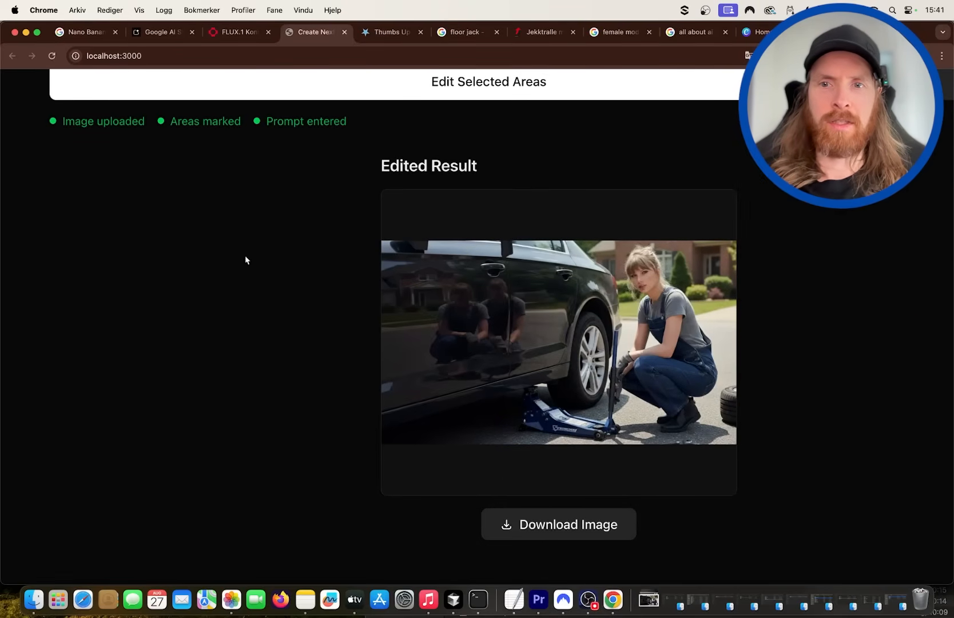
pyautogui.moveTo(410, 321)
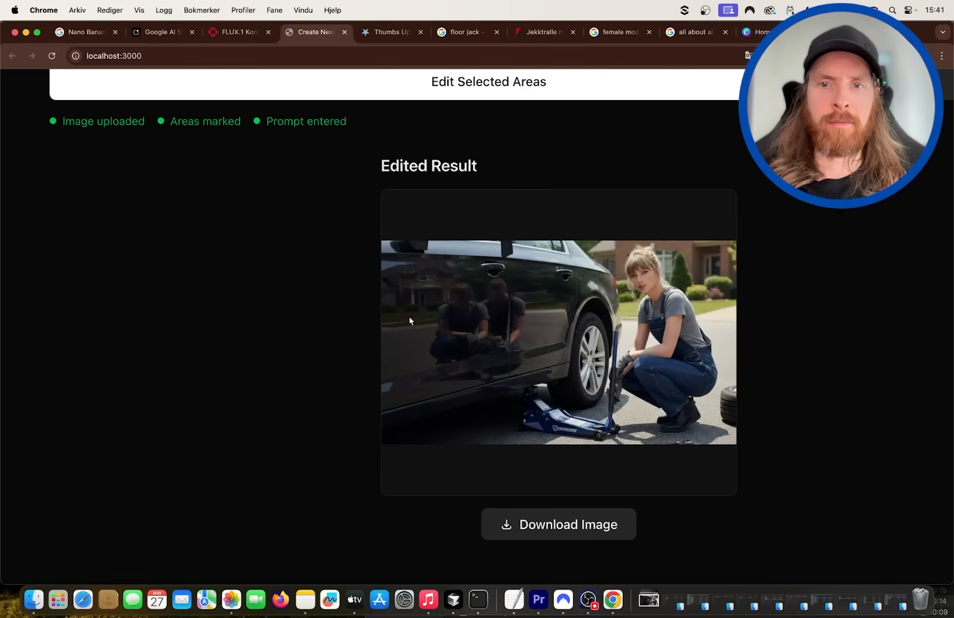
pyautogui.moveTo(398, 286)
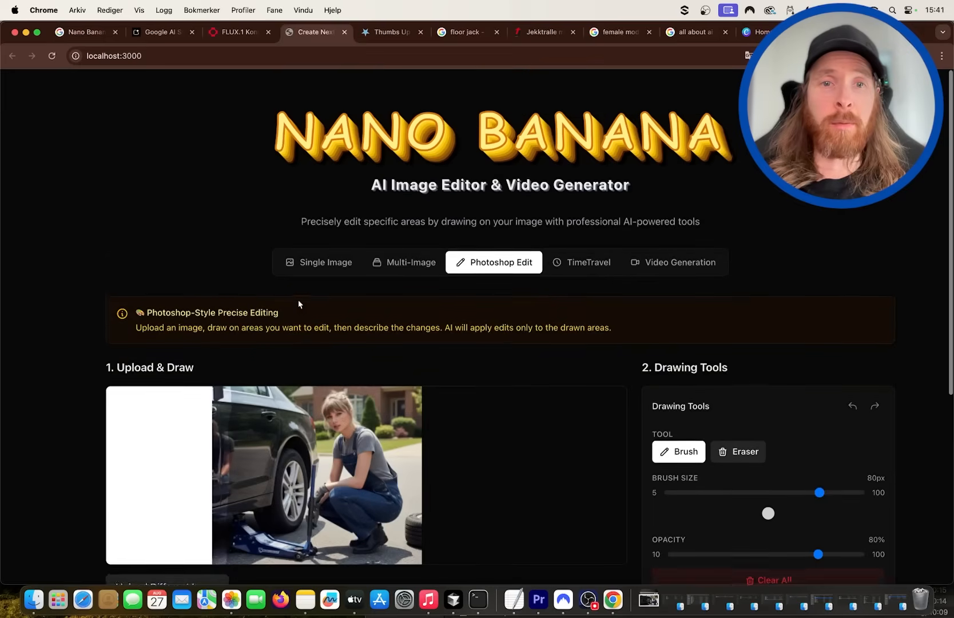
# In Multi-Image mode, add the woman's photo as the background image.
pyautogui.click(404, 241)
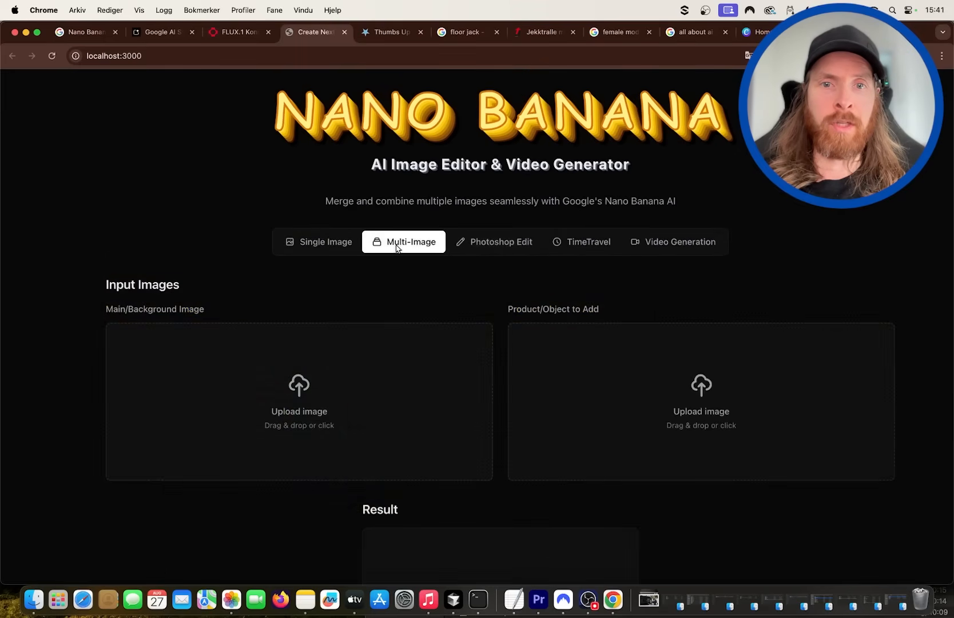
pyautogui.click(300, 401)
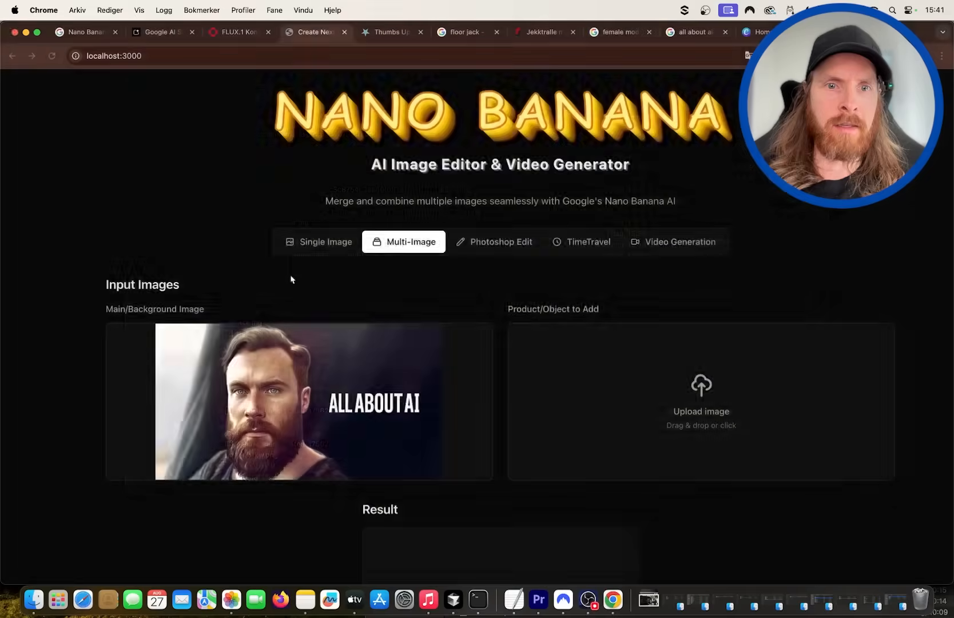
pyautogui.click(701, 396)
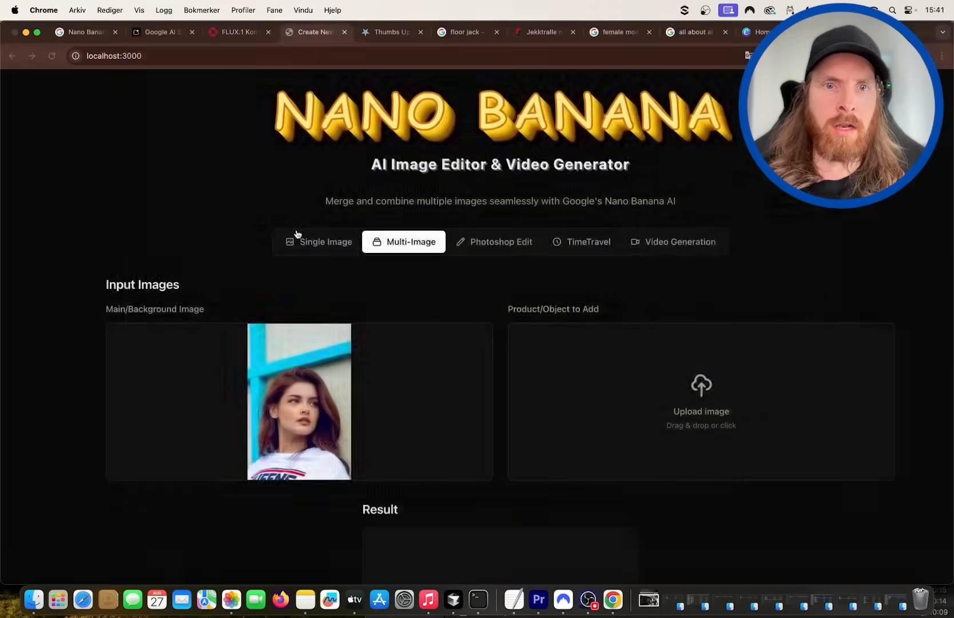
# Add the All About AI banner as the object and enter the Like and Subscribe merge prompt.
pyautogui.click(702, 387)
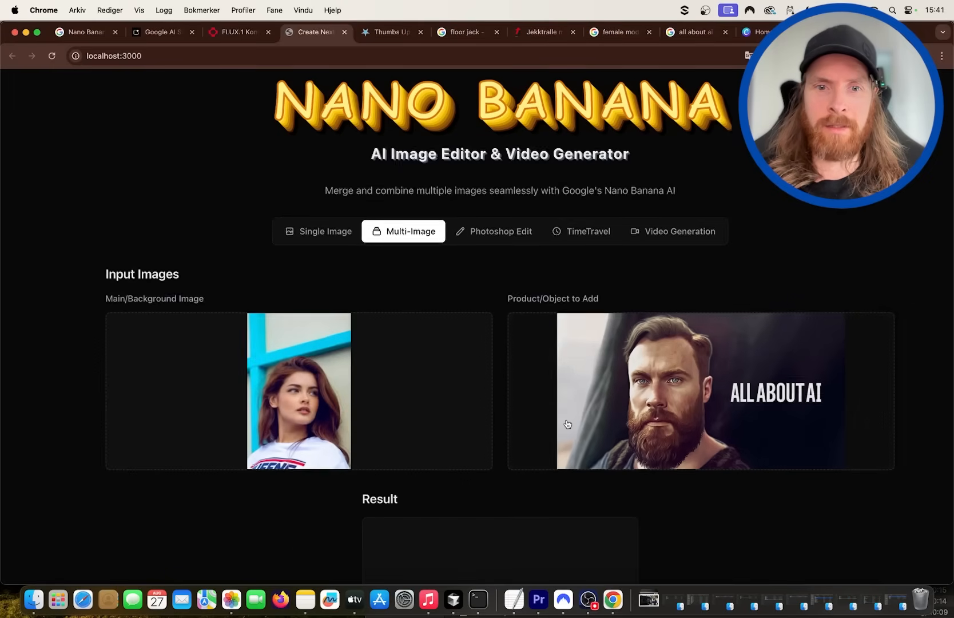
pyautogui.scroll(-3)
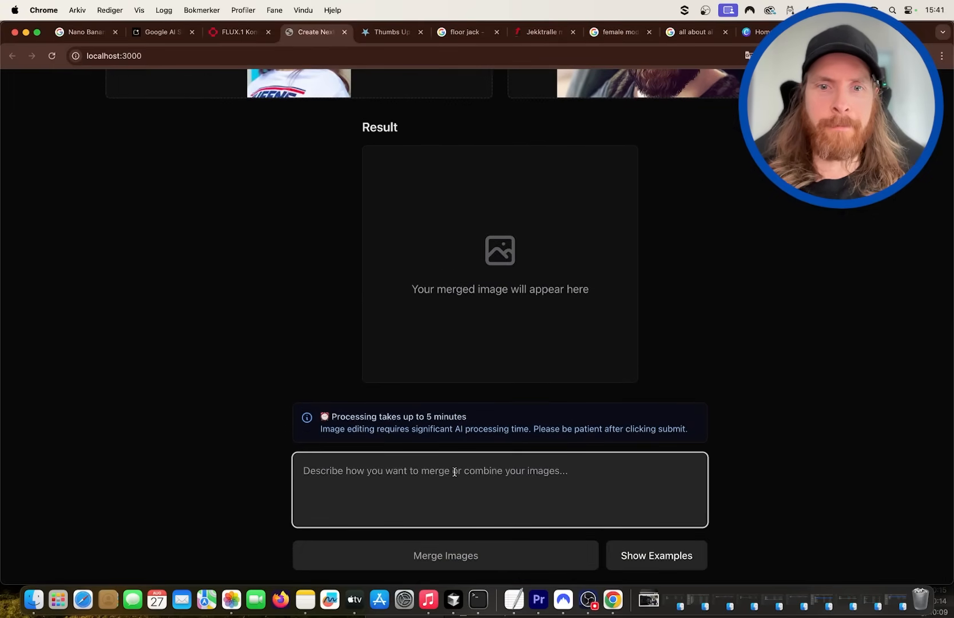
pyautogui.write('female model holding up a image of the "all about ai" youtube channel banner, insert "Like and Subscribe" in white above, 16:9 format')
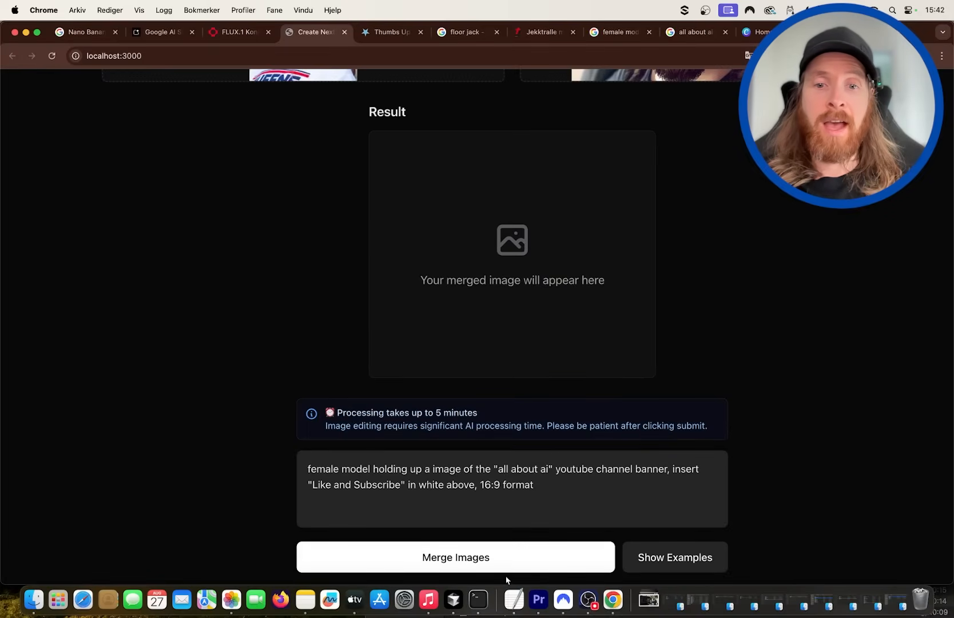
# Merge the woman's photo with the All About AI banner and wait for processing.
pyautogui.click(455, 557)
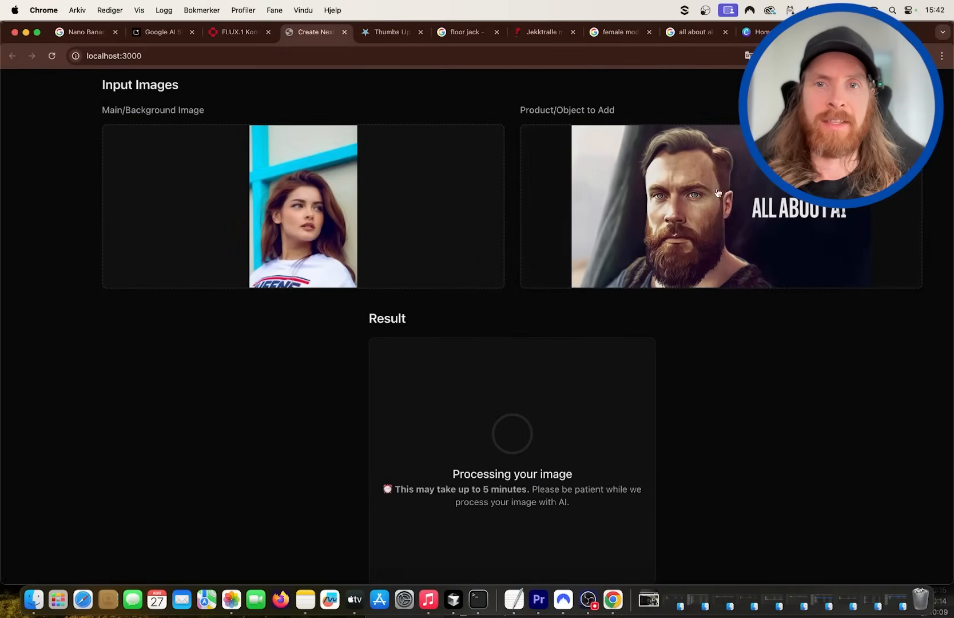
pyautogui.moveTo(489, 208)
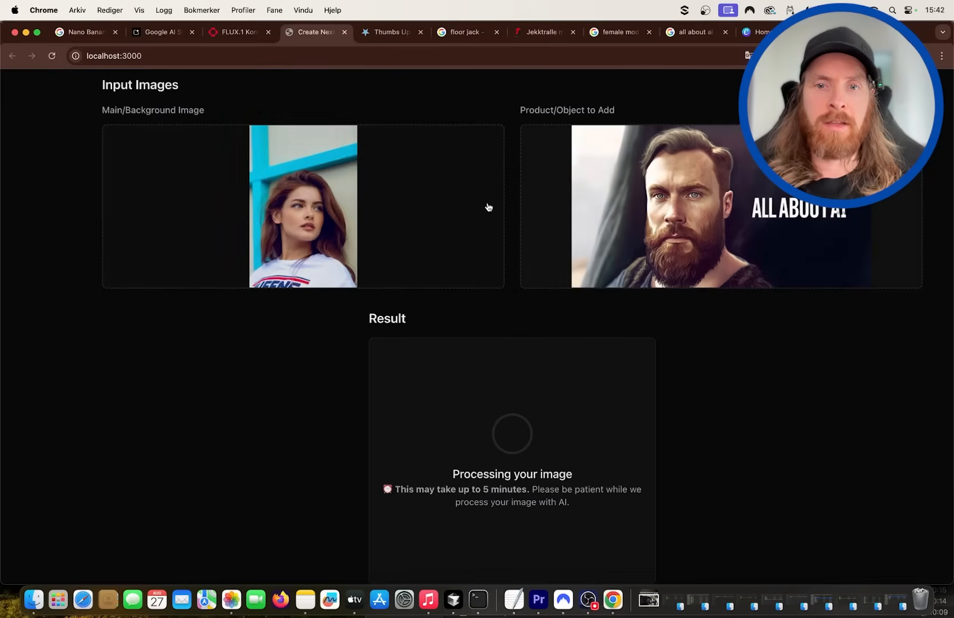
pyautogui.scroll(-3)
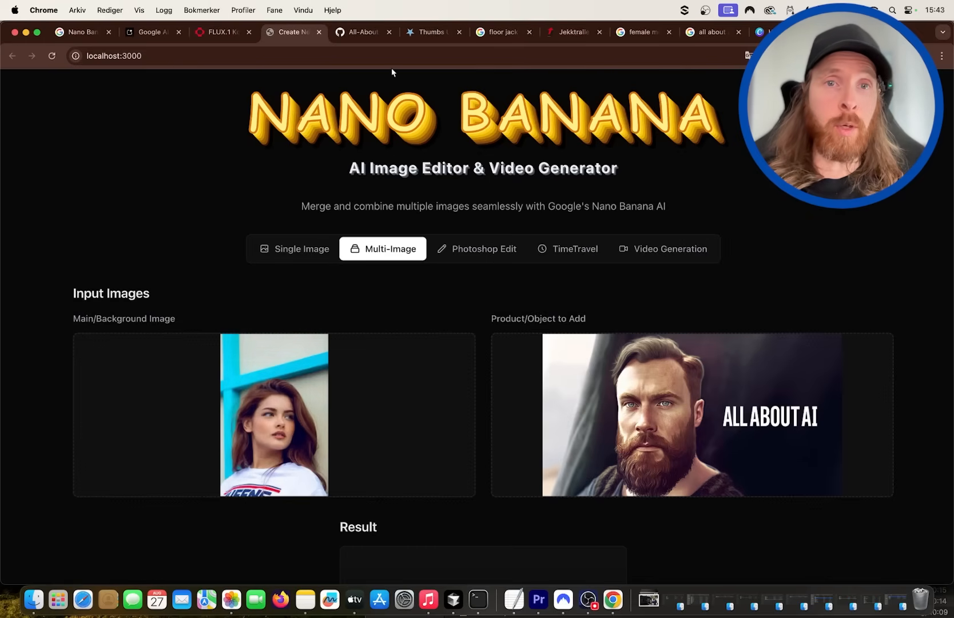
pyautogui.click(363, 32)
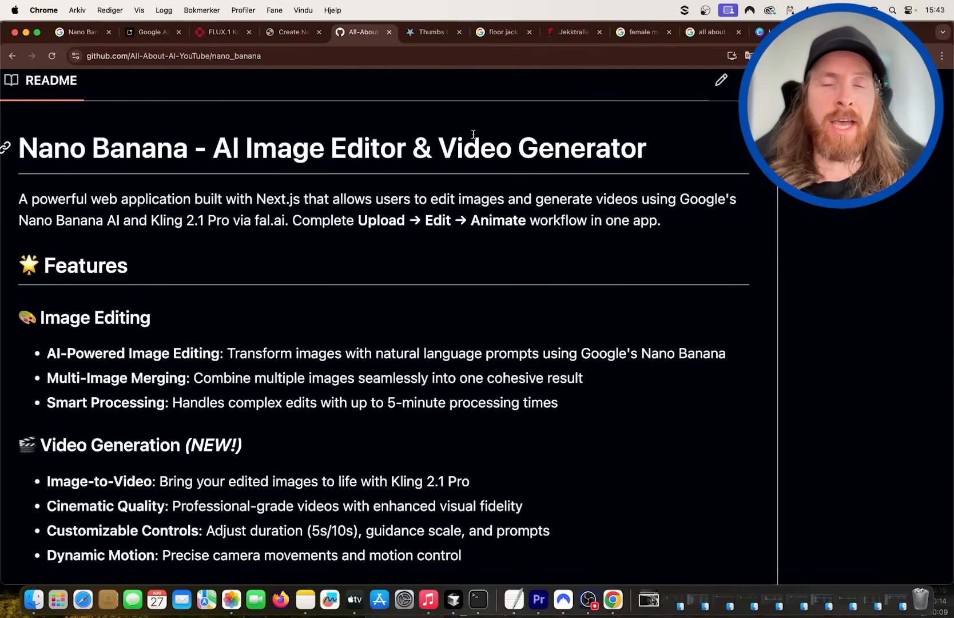
pyautogui.scroll(-3)
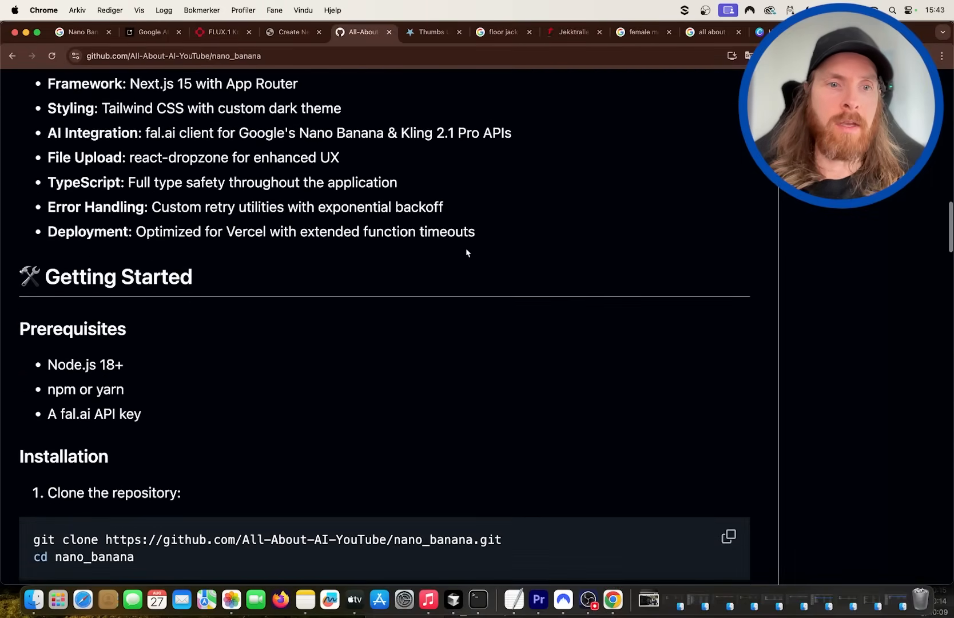
pyautogui.scroll(-3)
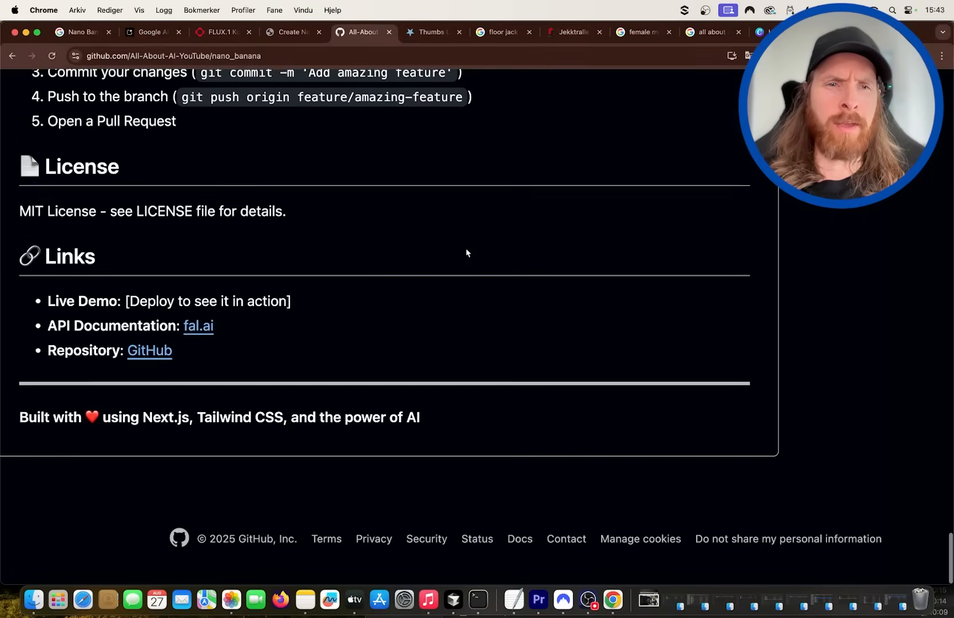
pyautogui.scroll(3)
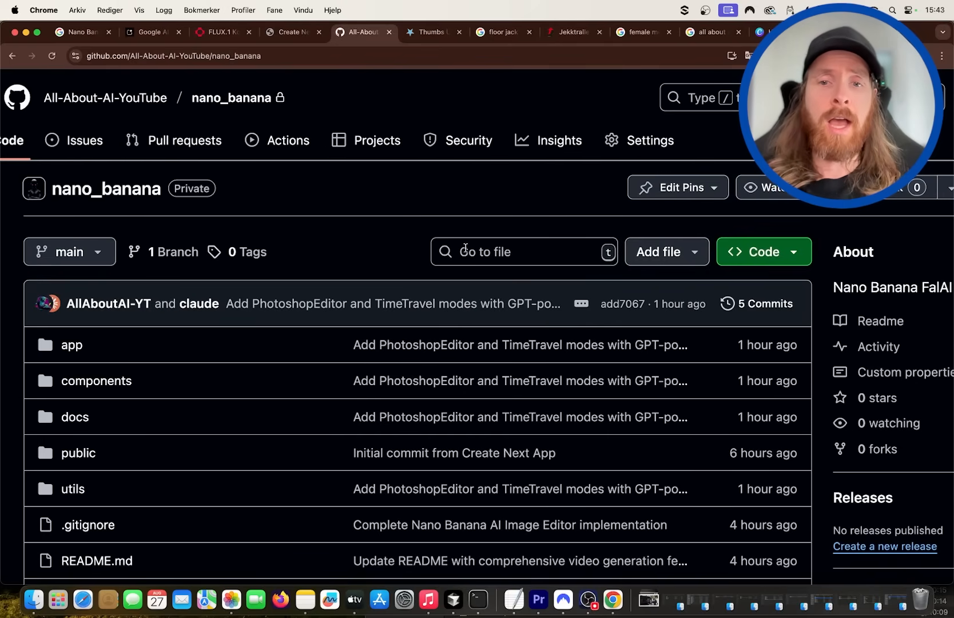
pyautogui.scroll(-3)
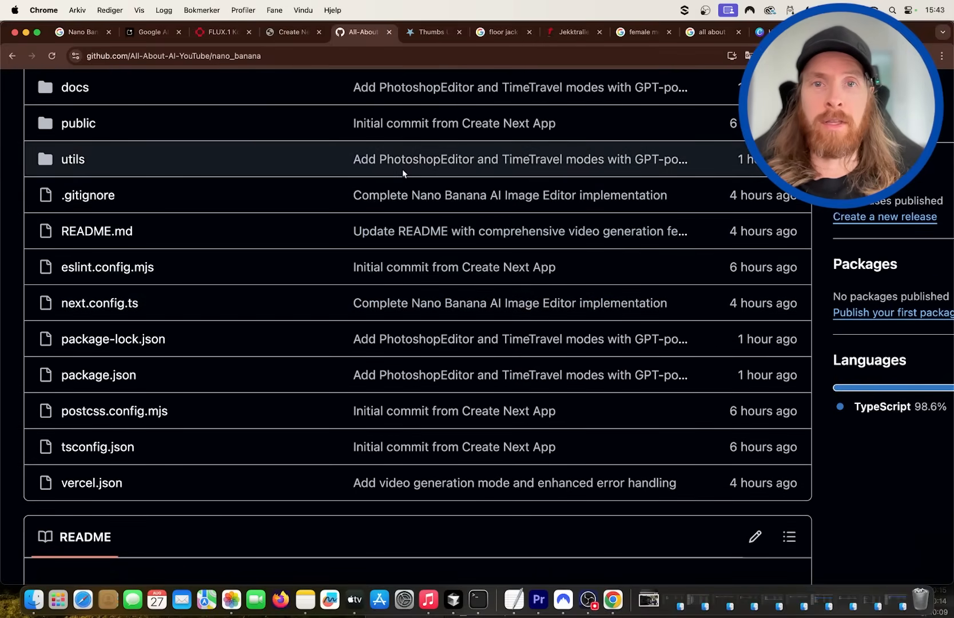
pyautogui.click(289, 32)
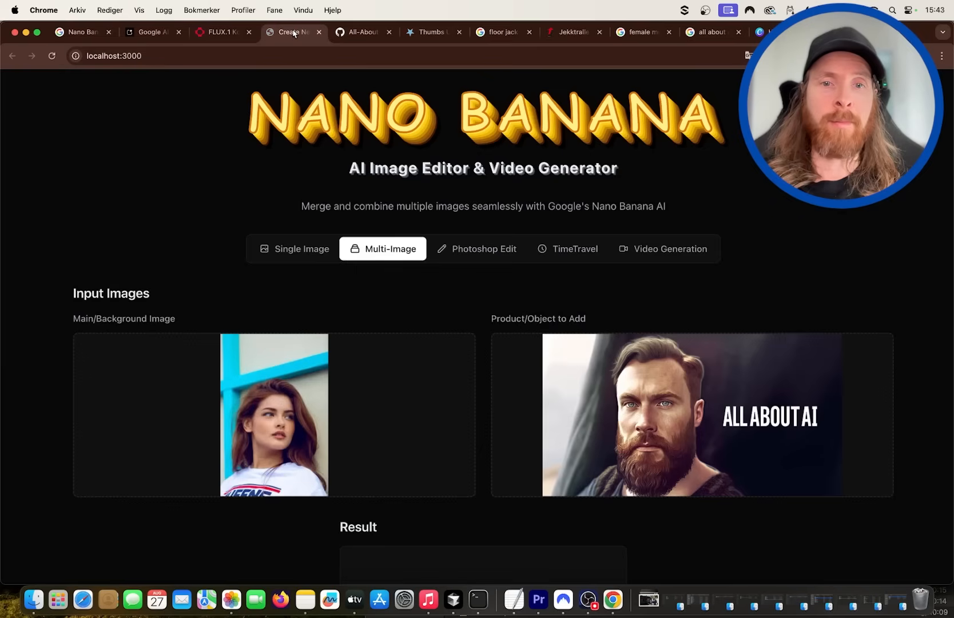
# Append 'dark movie set' to the merge prompt and merge the images again.
pyautogui.scroll(-3)
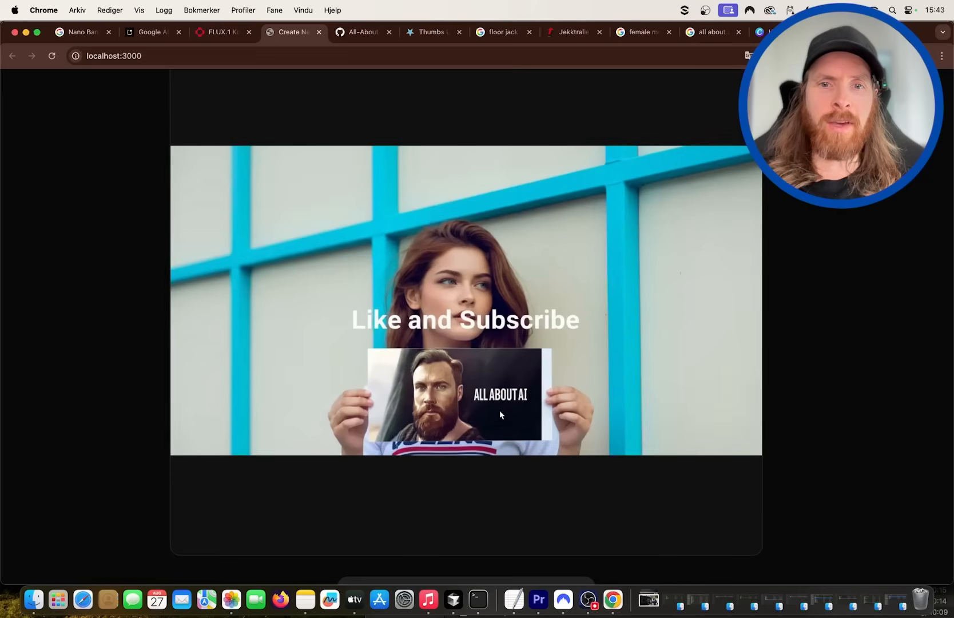
pyautogui.moveTo(440, 322)
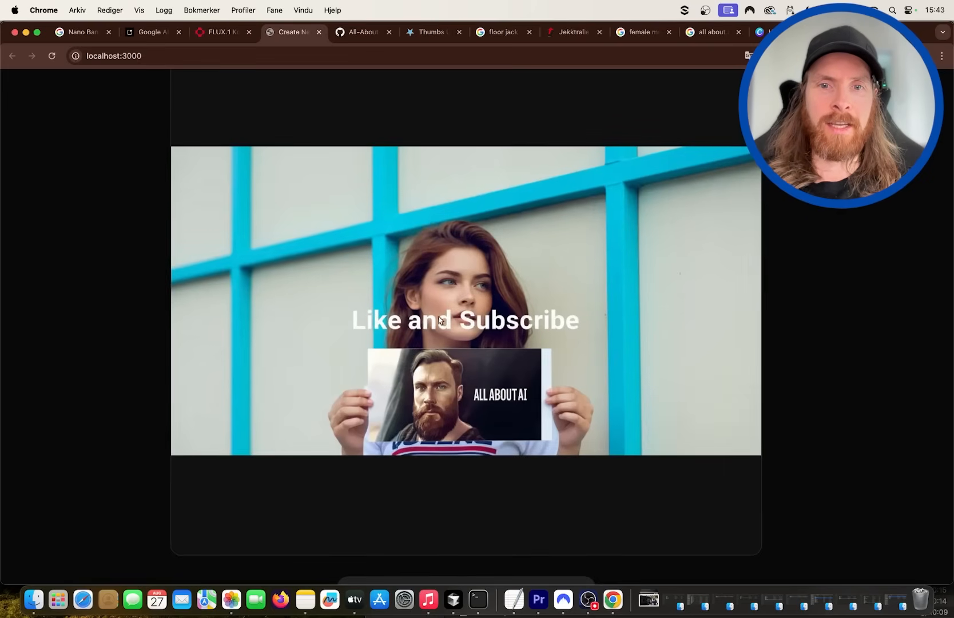
pyautogui.moveTo(462, 338)
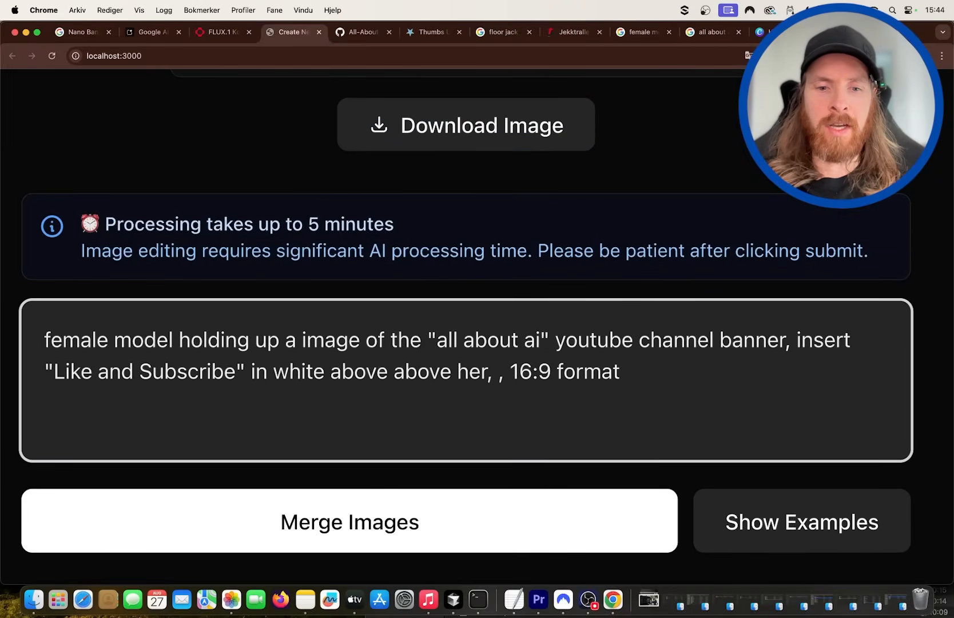
pyautogui.write('dark movie set')
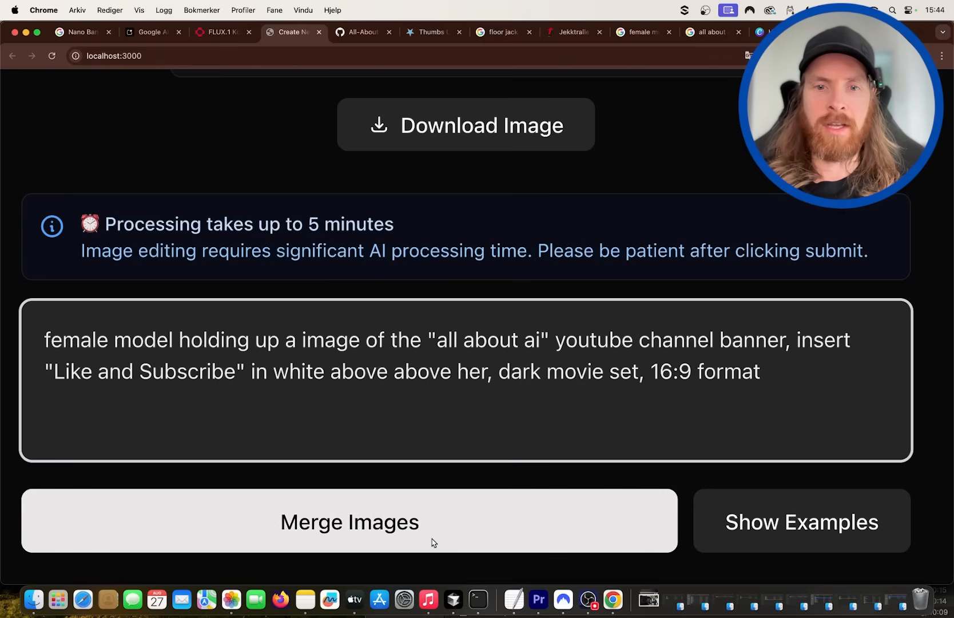
pyautogui.click(350, 522)
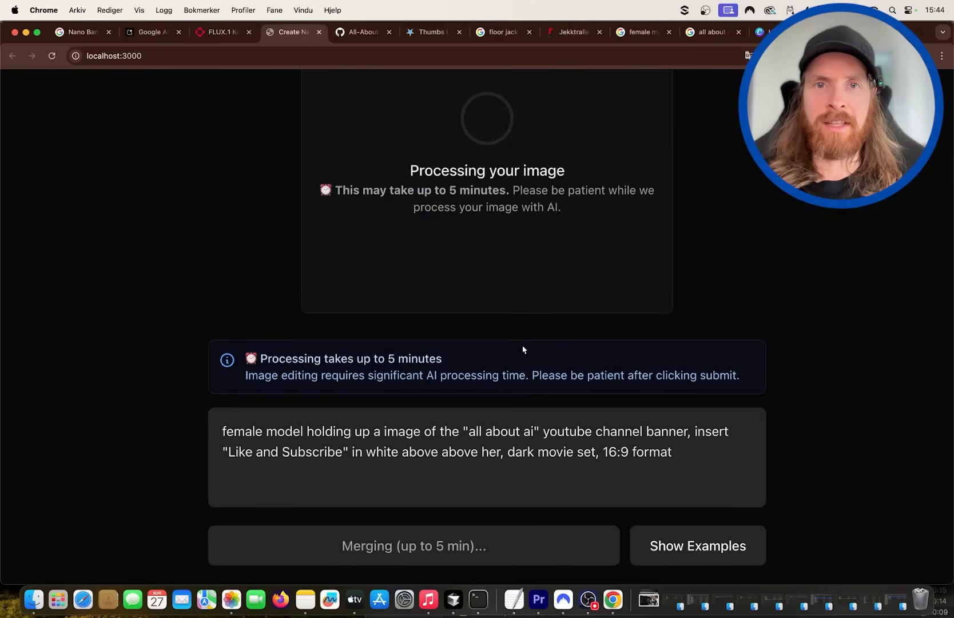
pyautogui.click(361, 32)
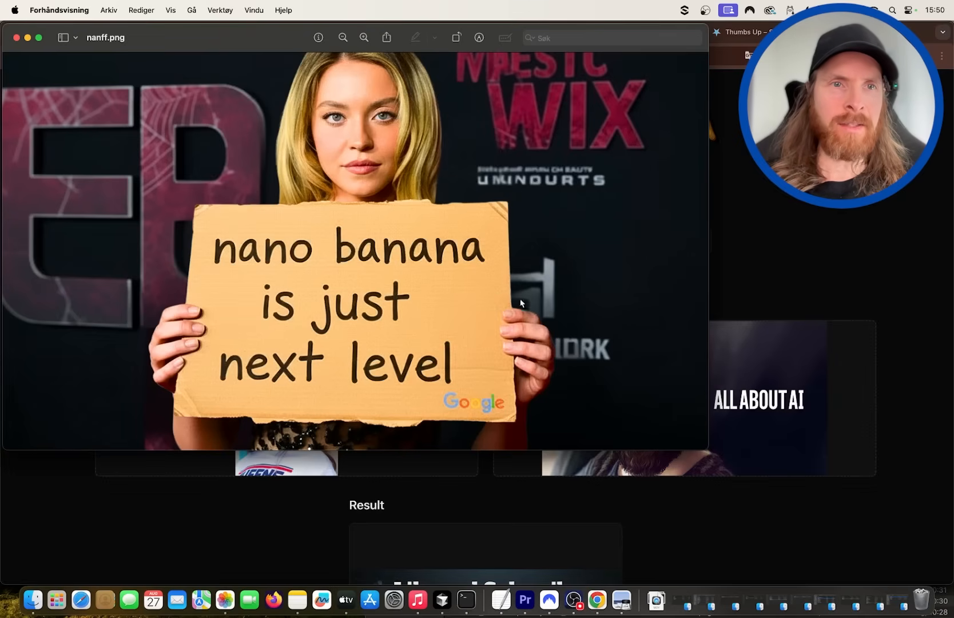
pyautogui.moveTo(424, 197)
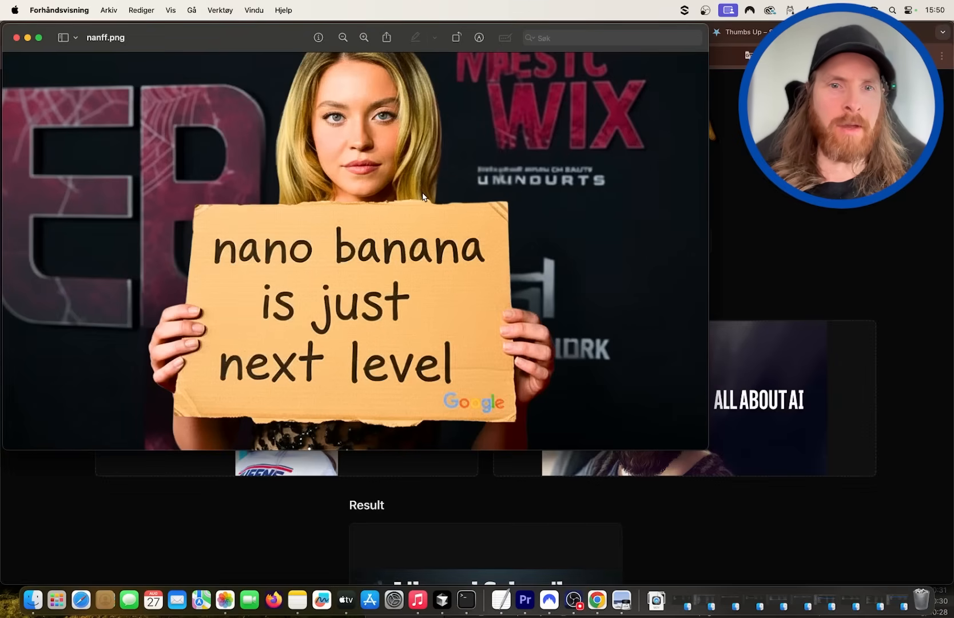
pyautogui.moveTo(592, 192)
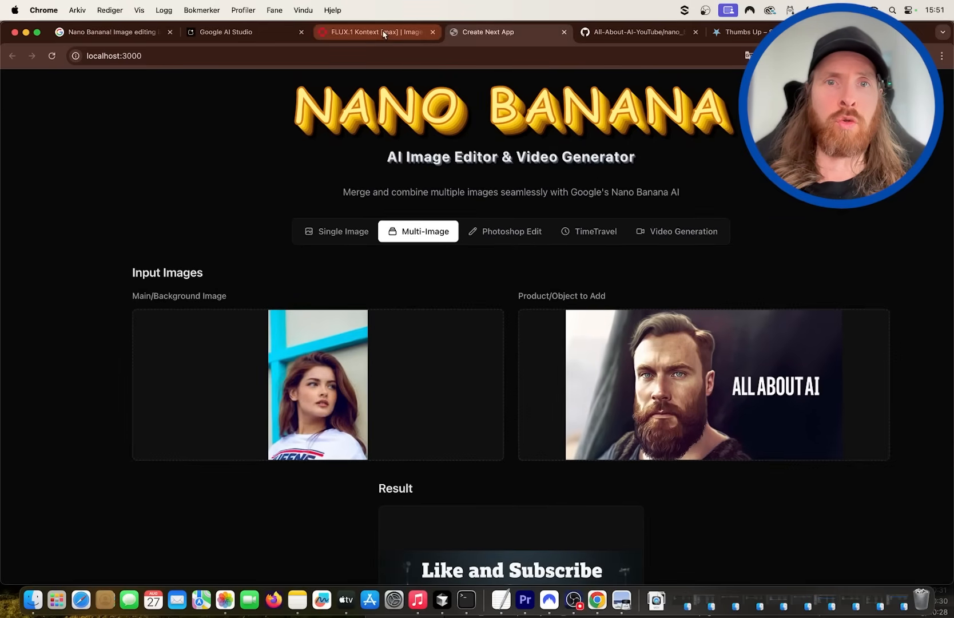
# Check the FLUX.1 Kontext [max] edit, then view Google AI Studio's response.
pyautogui.click(375, 32)
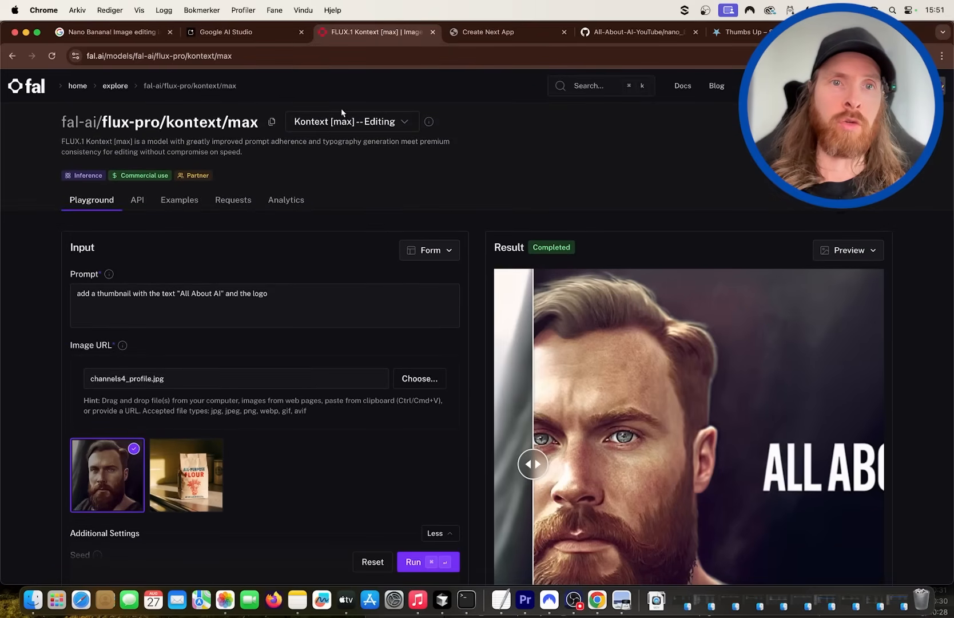
pyautogui.click(226, 32)
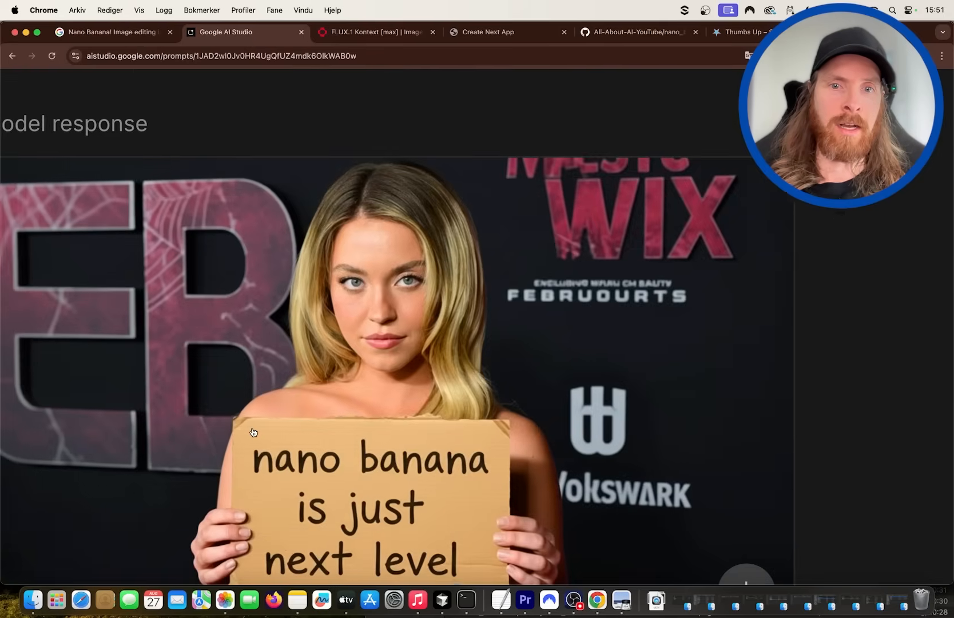
# Review AI Studio's 'nano banana is just next level' sign image, then return to Nano Banana.
pyautogui.scroll(-3)
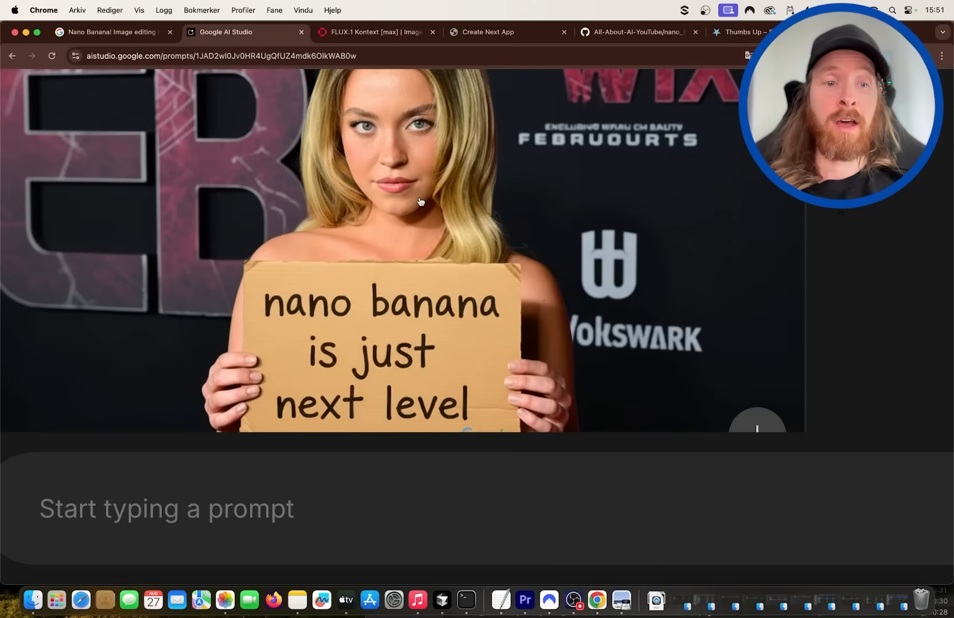
pyautogui.click(487, 32)
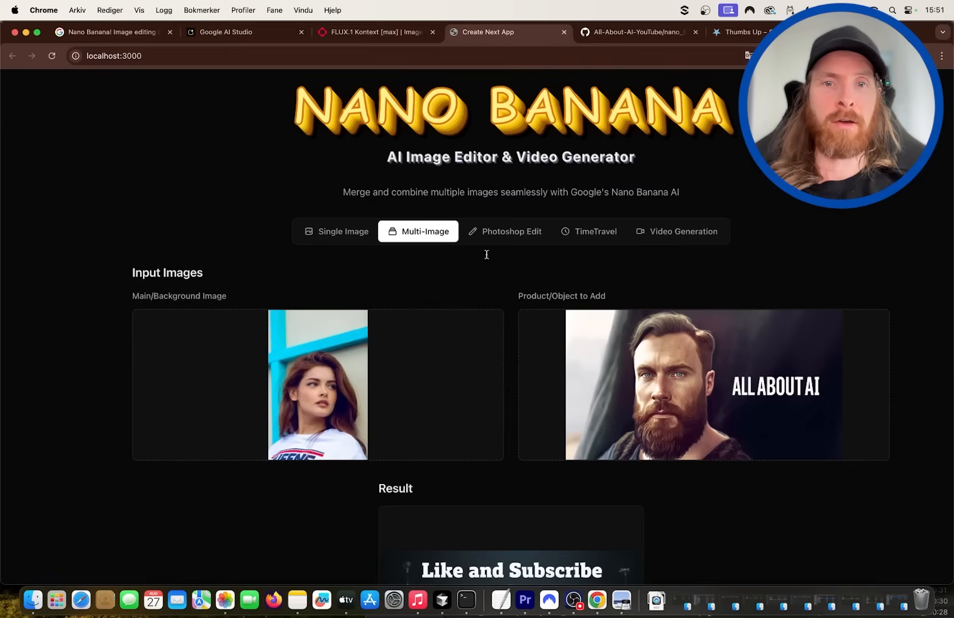